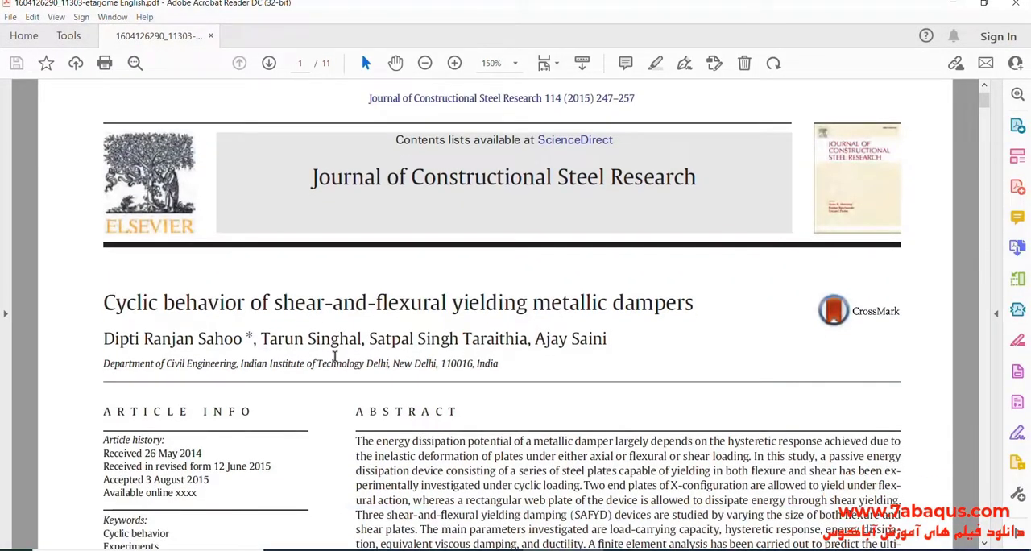
# - Select the metallic dampers paper's title, then clear the selection before reading on
pyautogui.doubleClick(174, 303)
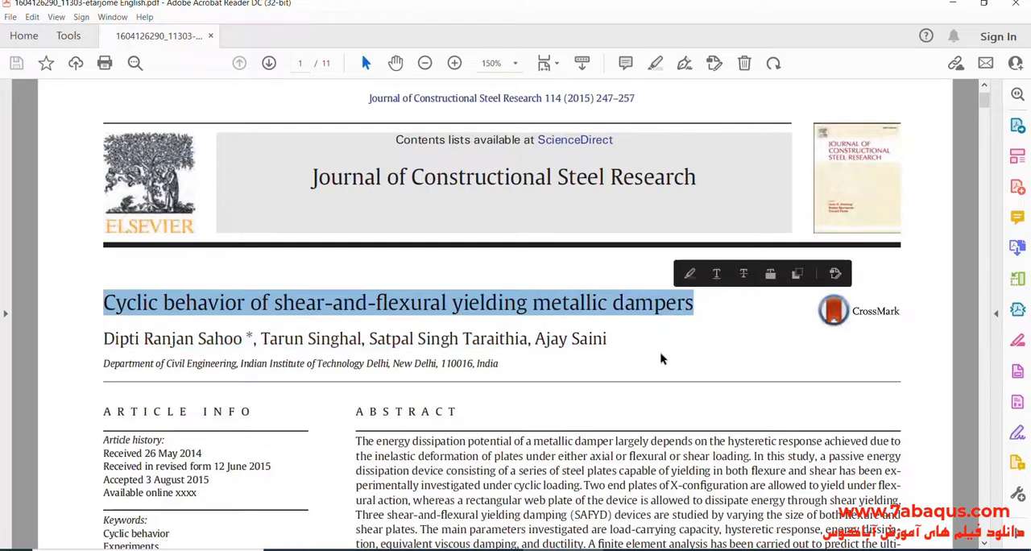
pyautogui.click(622, 370)
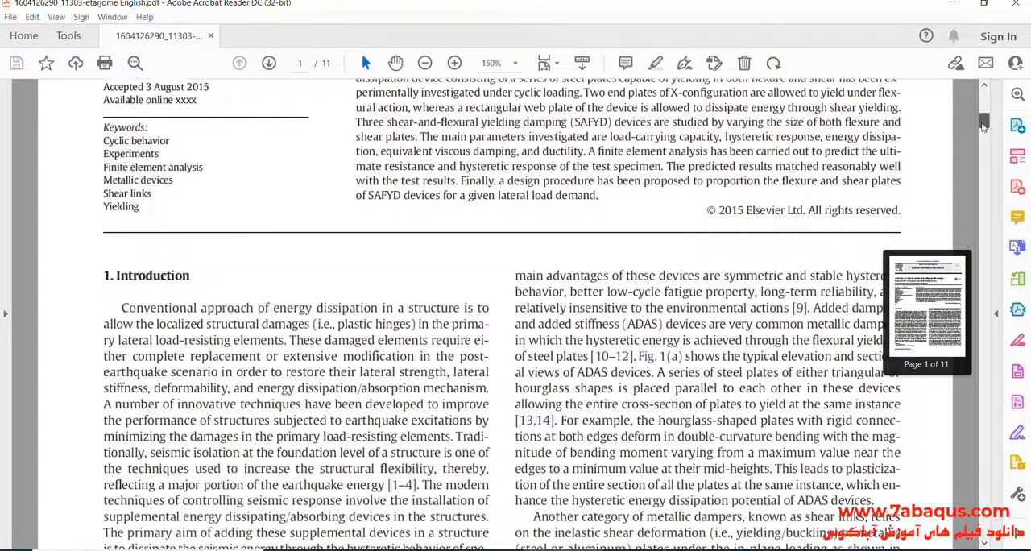
# - Scroll through pages 2–11 past Fig. 12's hysteresis comparison to the references
pyautogui.scroll(-3)
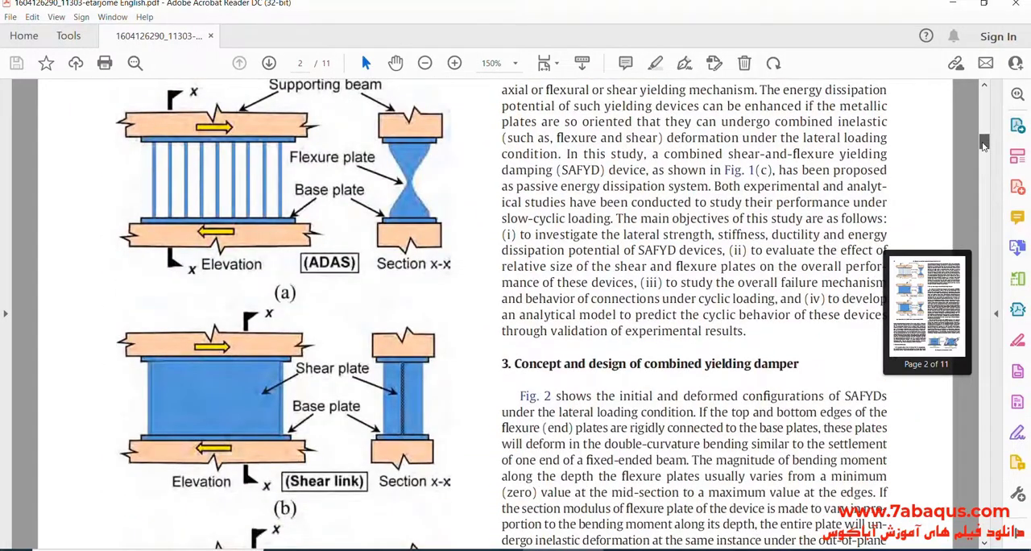
pyautogui.scroll(-3)
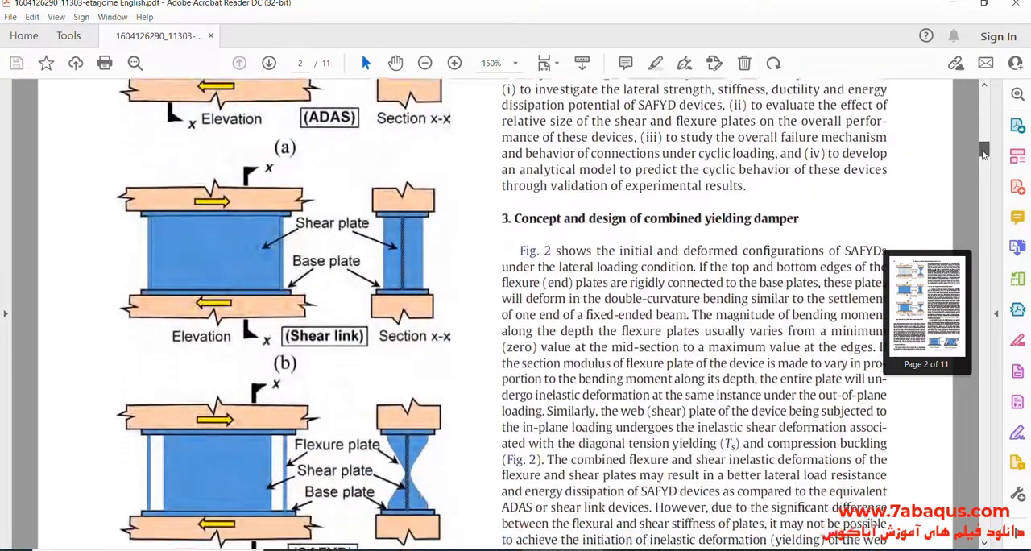
pyautogui.scroll(-3)
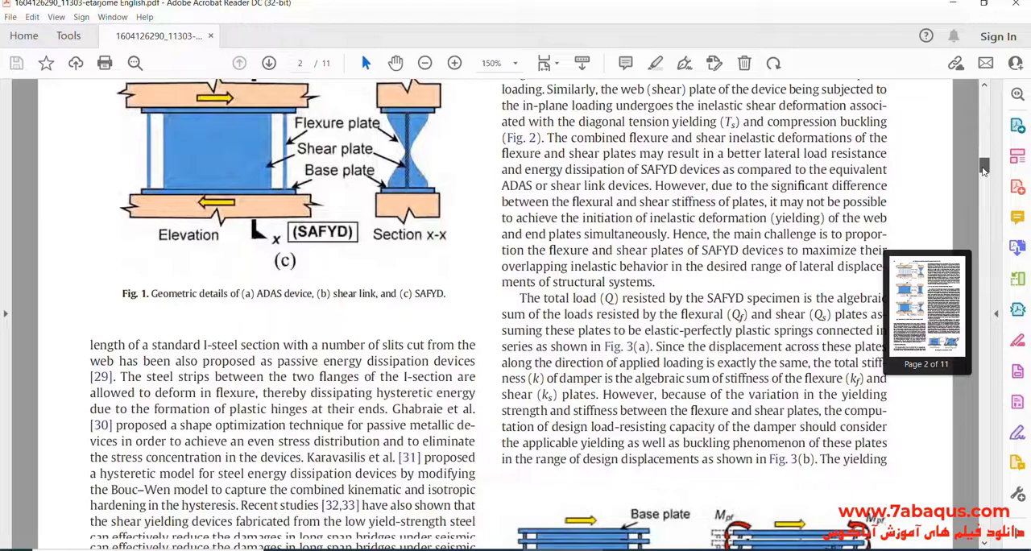
pyautogui.scroll(-3)
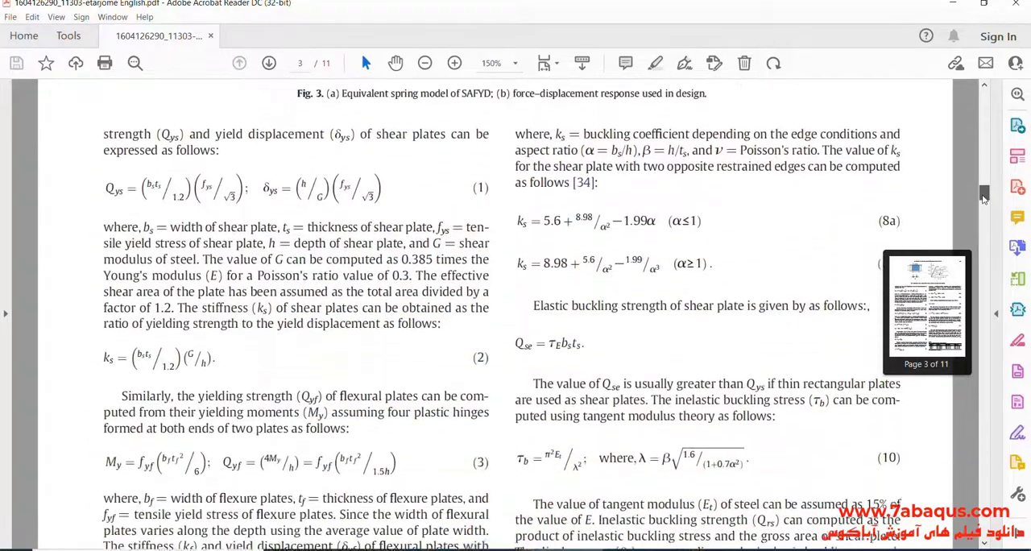
pyautogui.scroll(-3)
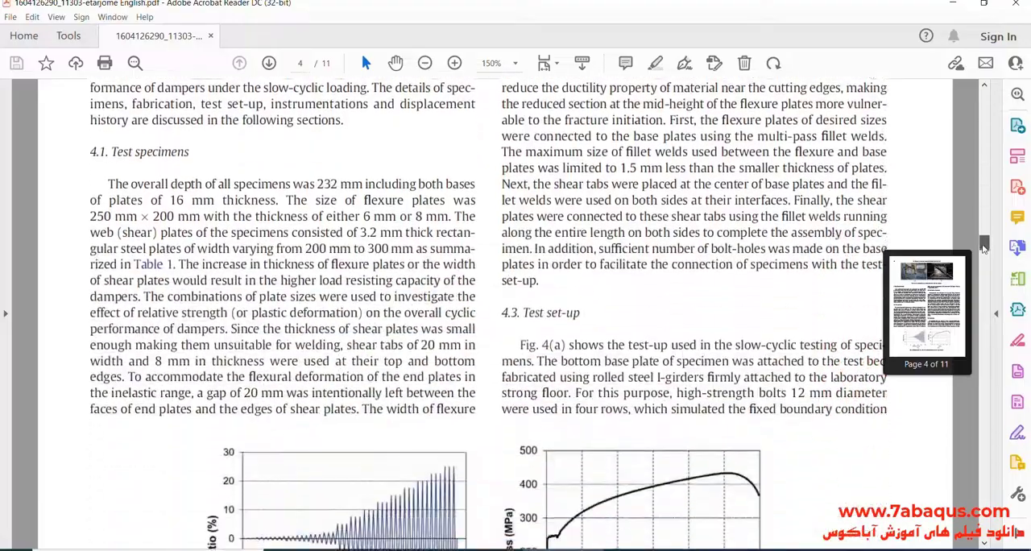
pyautogui.scroll(-3)
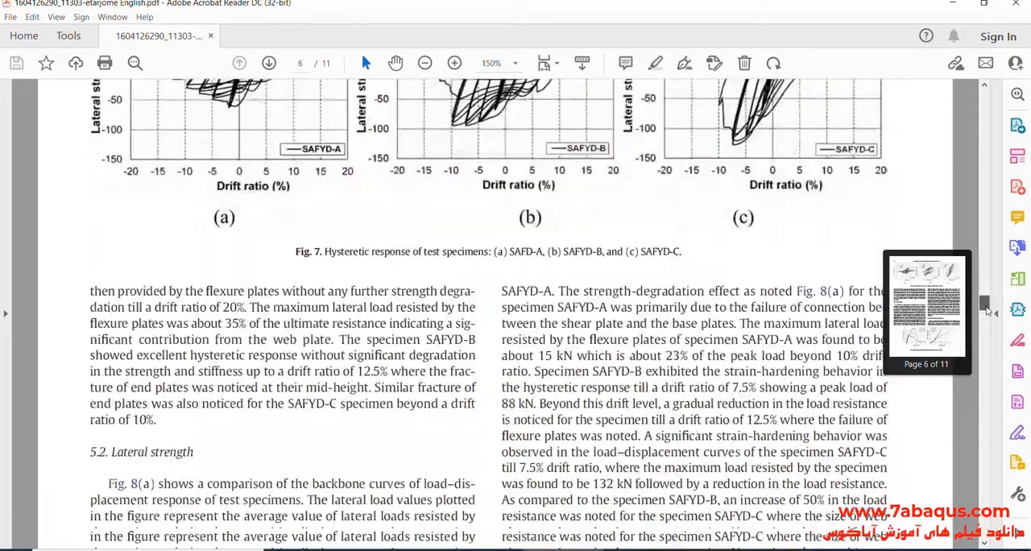
pyautogui.scroll(-3)
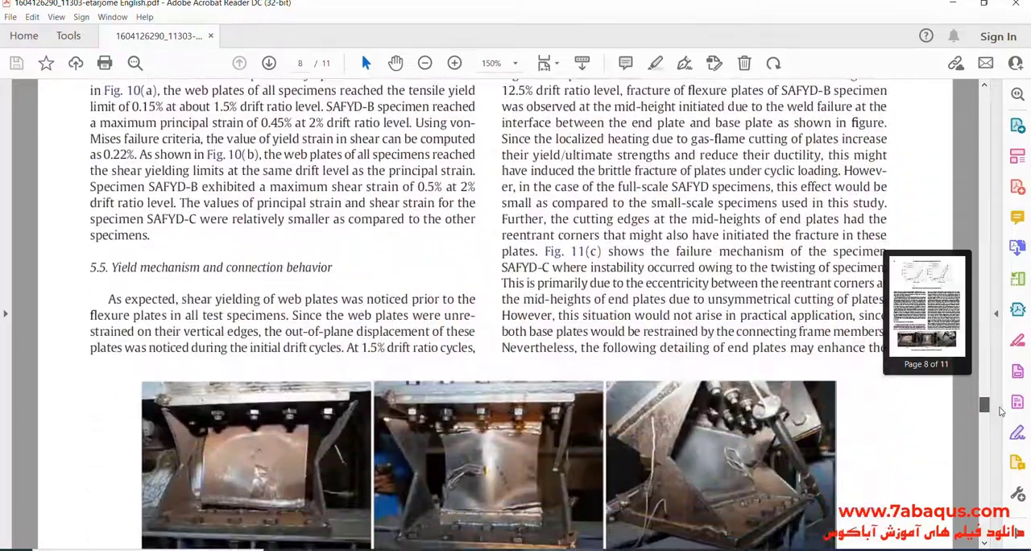
pyautogui.scroll(-3)
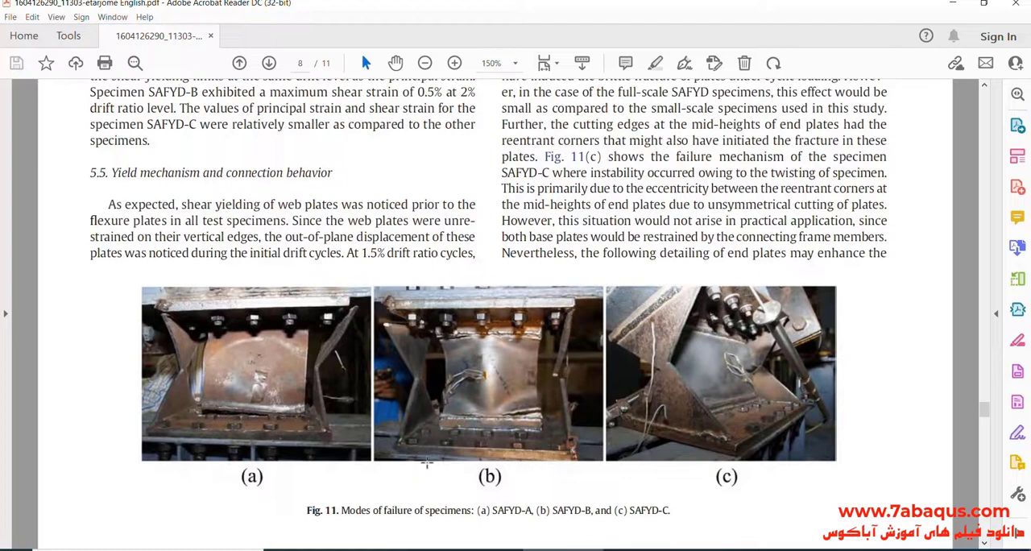
pyautogui.moveTo(457, 410)
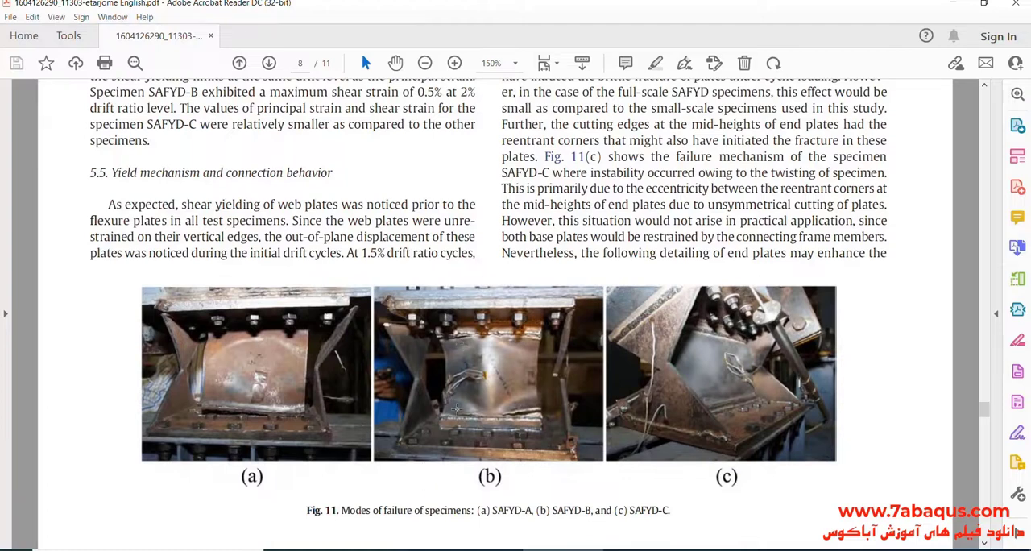
pyautogui.moveTo(432, 330)
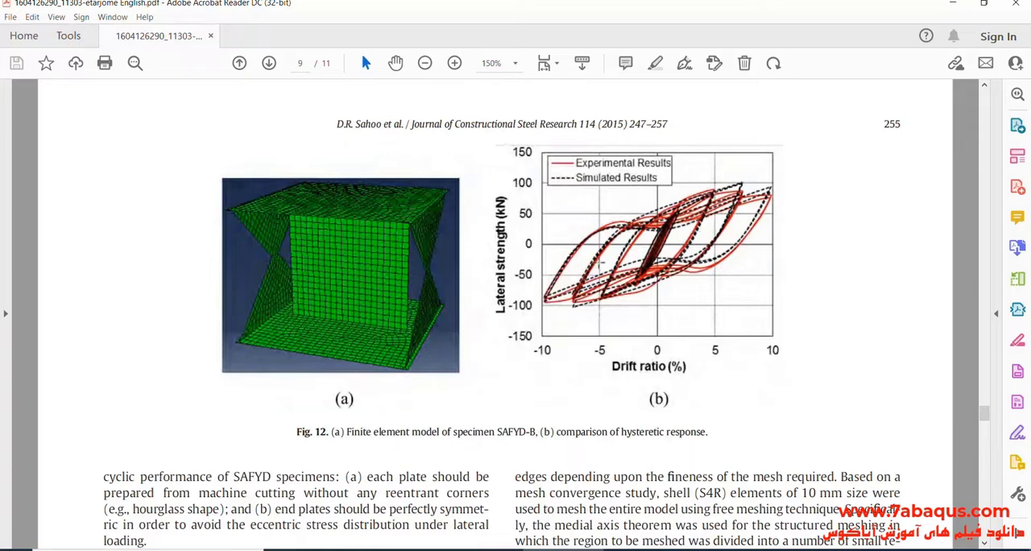
pyautogui.moveTo(717, 248)
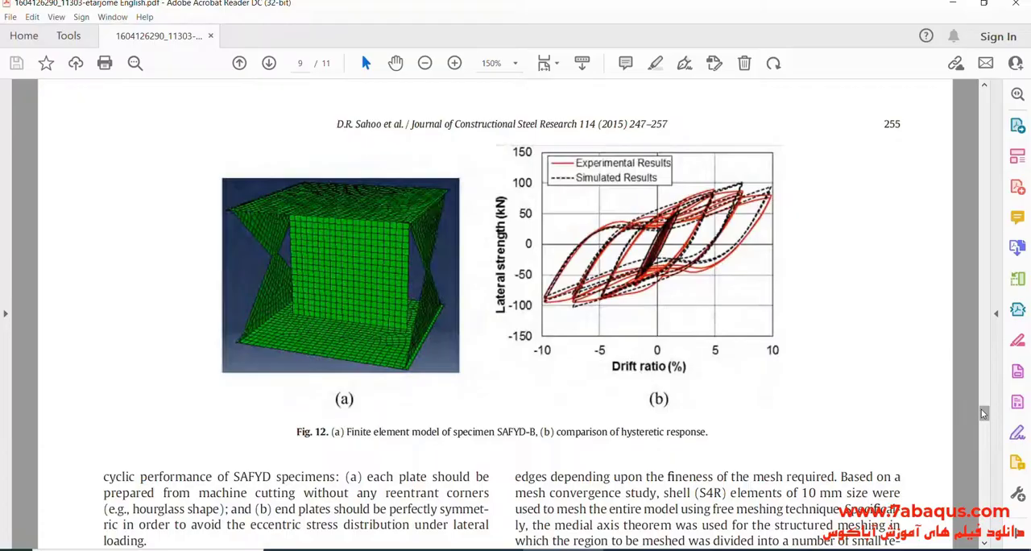
pyautogui.scroll(-3)
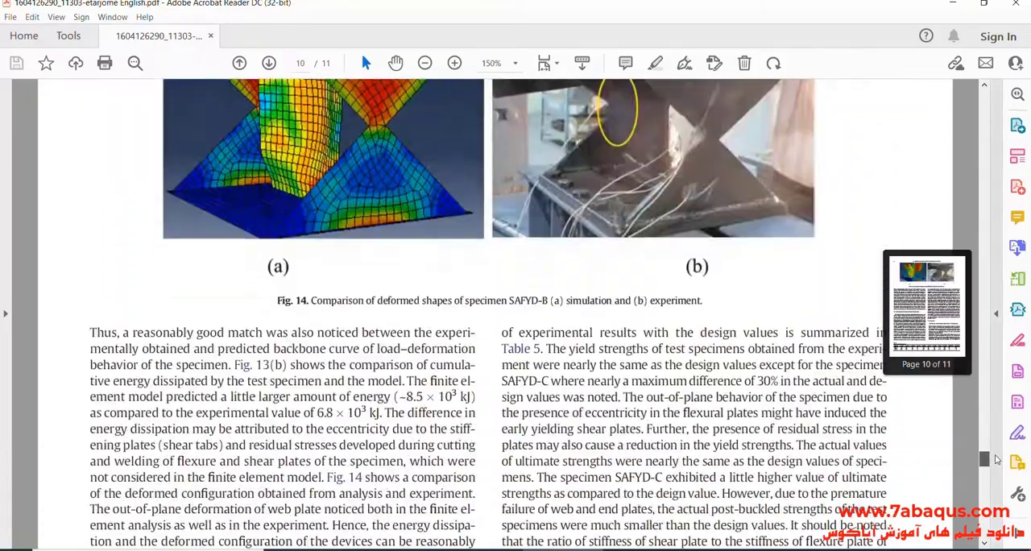
# - Return to the Conclusions on page 10
pyautogui.scroll(3)
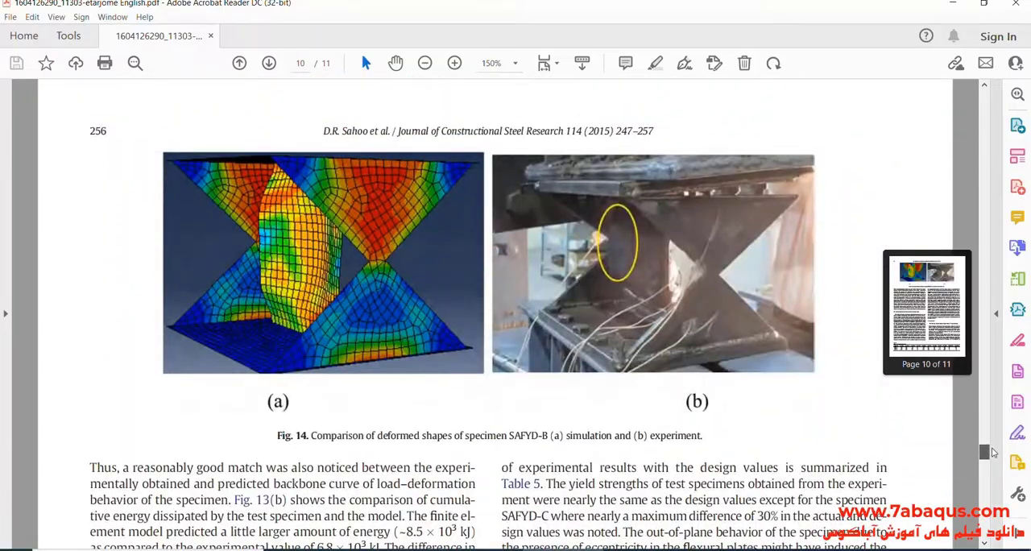
pyautogui.click(267, 63)
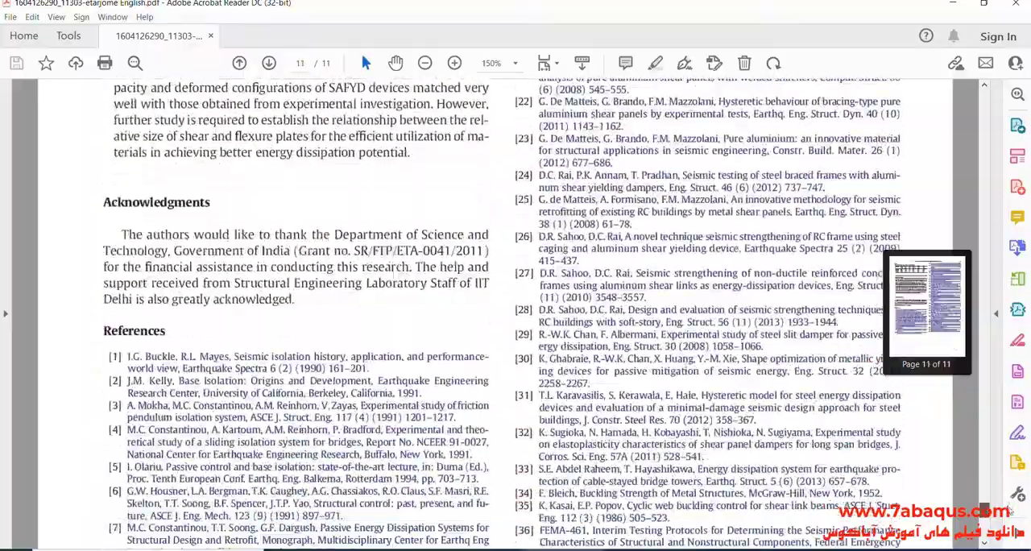
pyautogui.scroll(3)
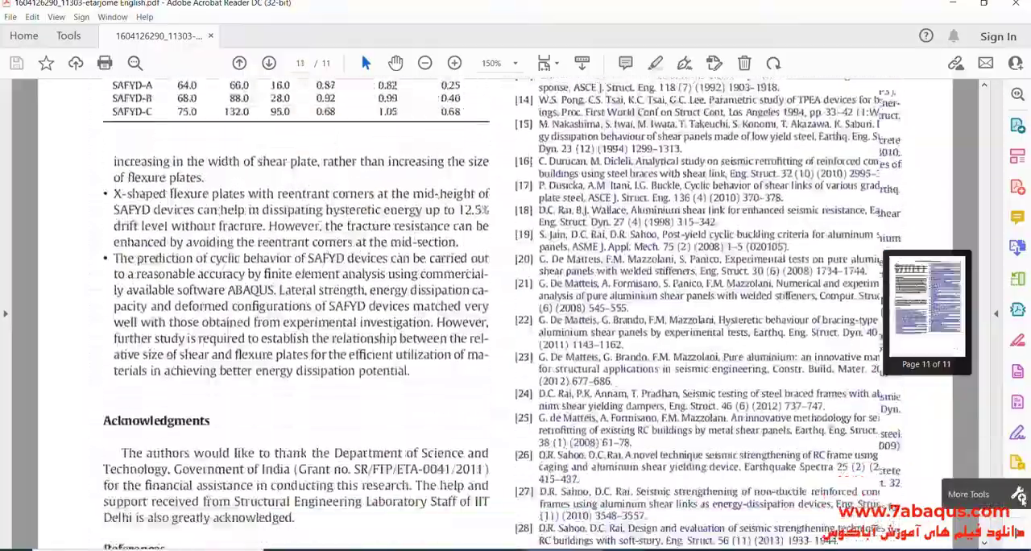
pyautogui.click(238, 63)
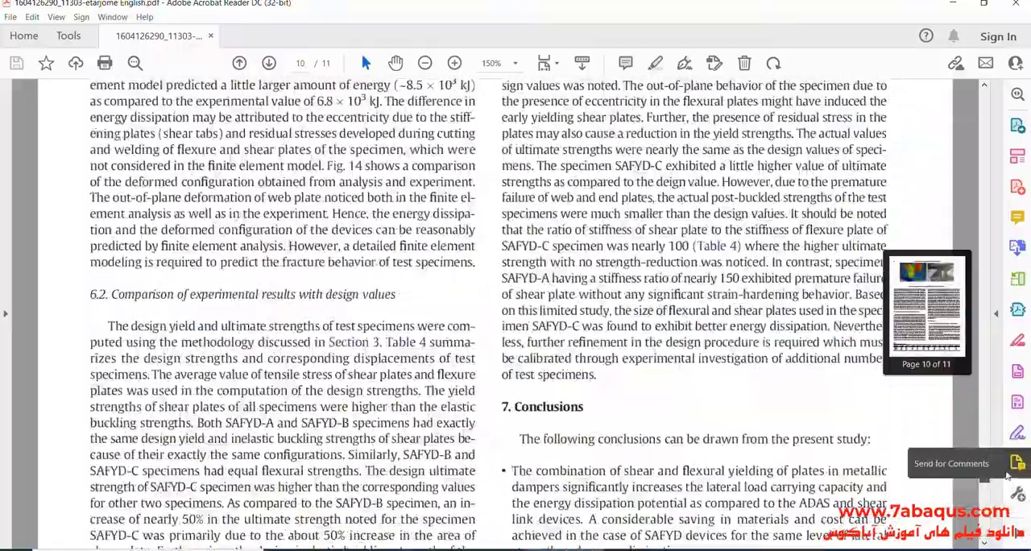
pyautogui.click(238, 61)
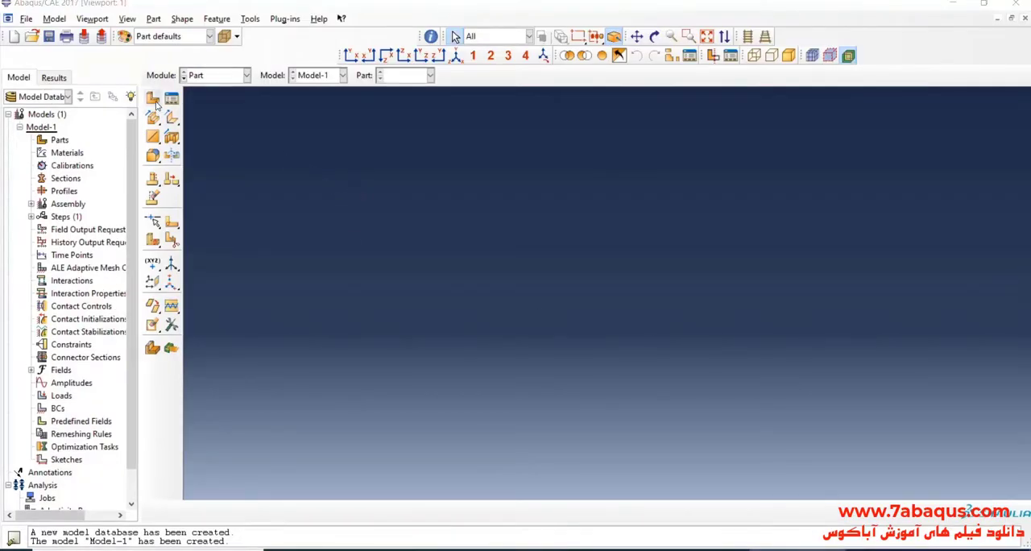
# - Define a 3D deformable planar shell part named 'base plate' and continue to its sketch
pyautogui.click(152, 99)
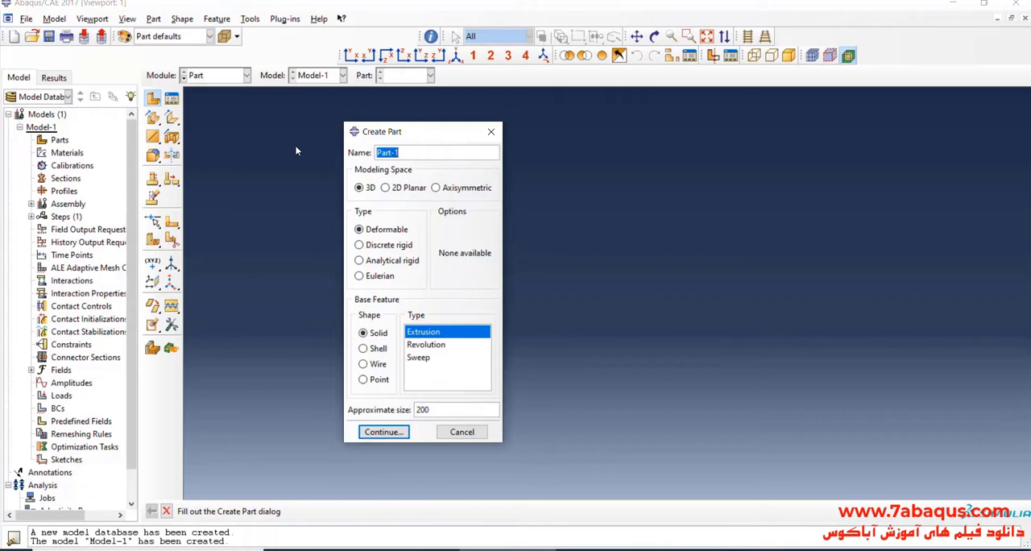
pyautogui.write('base p')
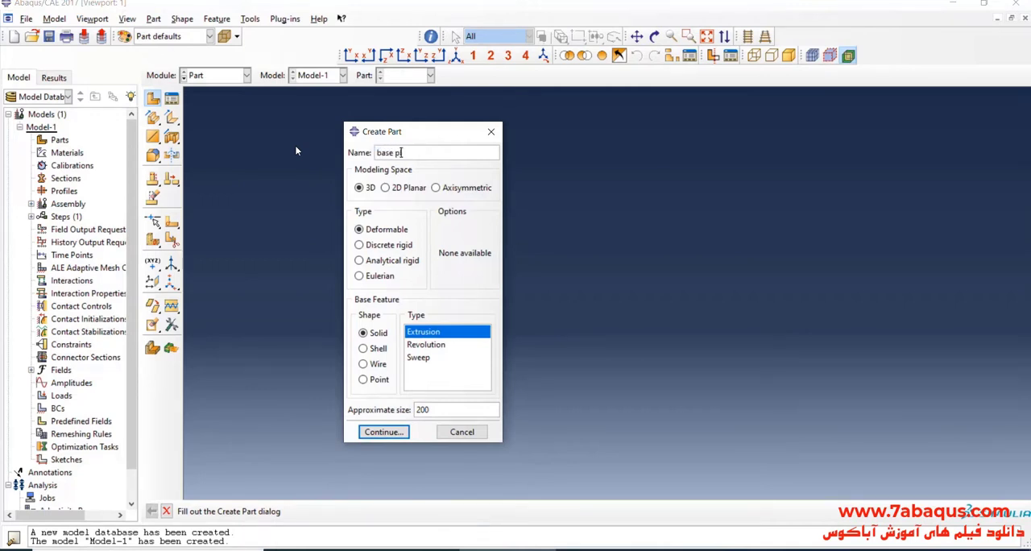
pyautogui.write('late')
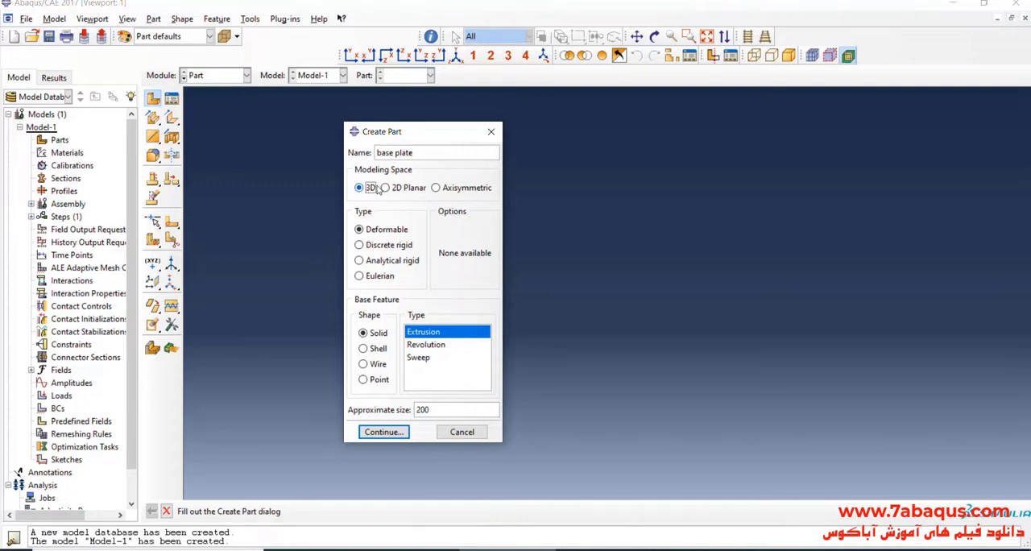
pyautogui.moveTo(385, 332)
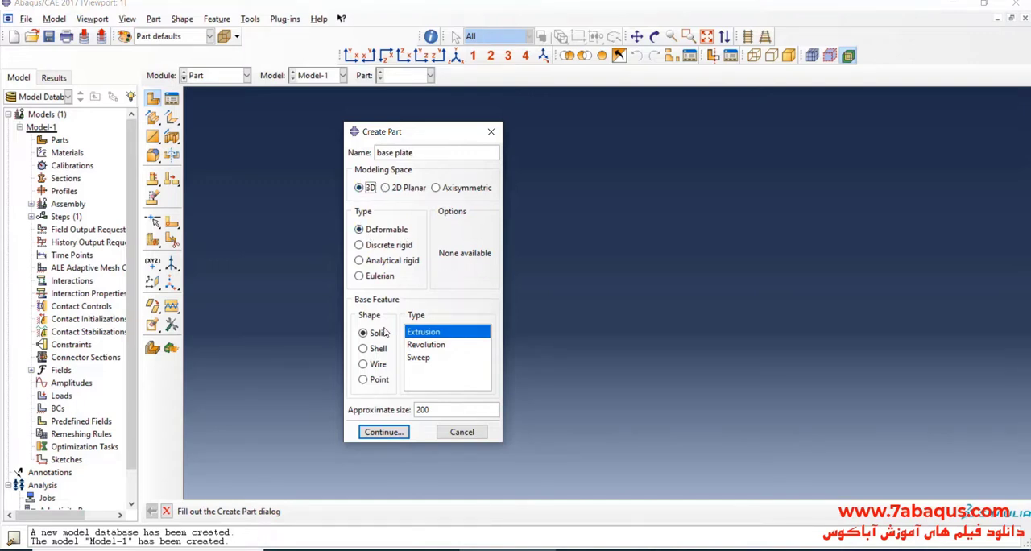
pyautogui.click(364, 348)
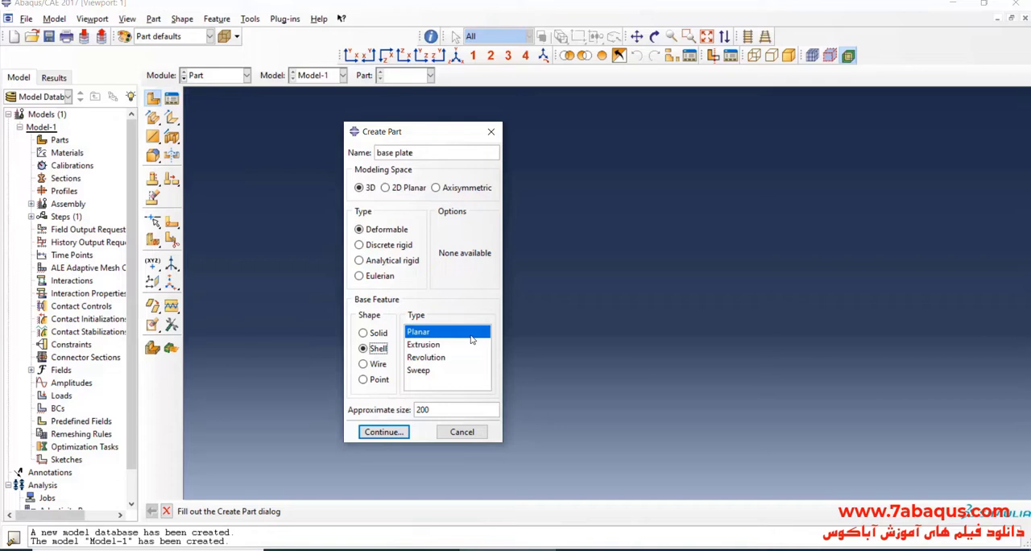
pyautogui.tripleClick(422, 409)
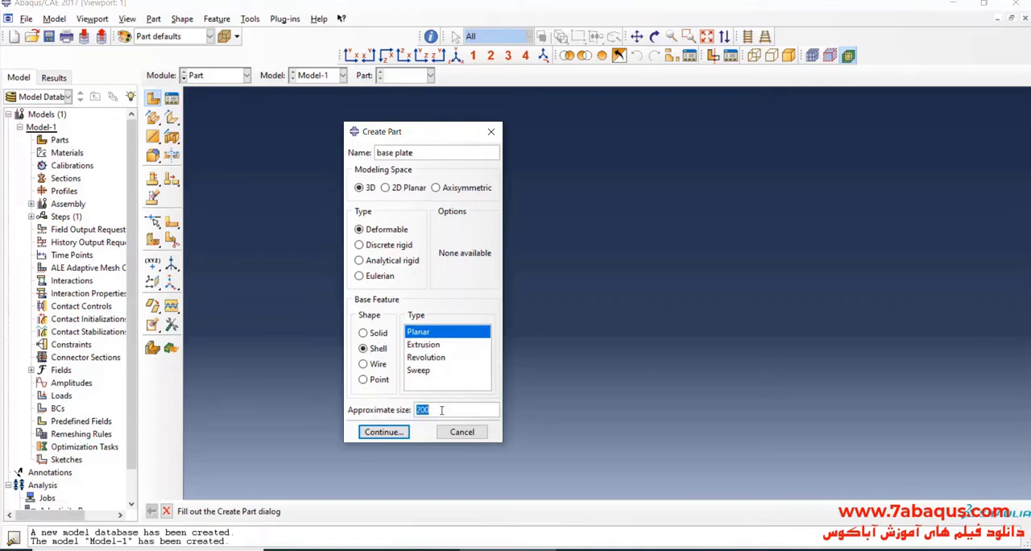
pyautogui.click(384, 432)
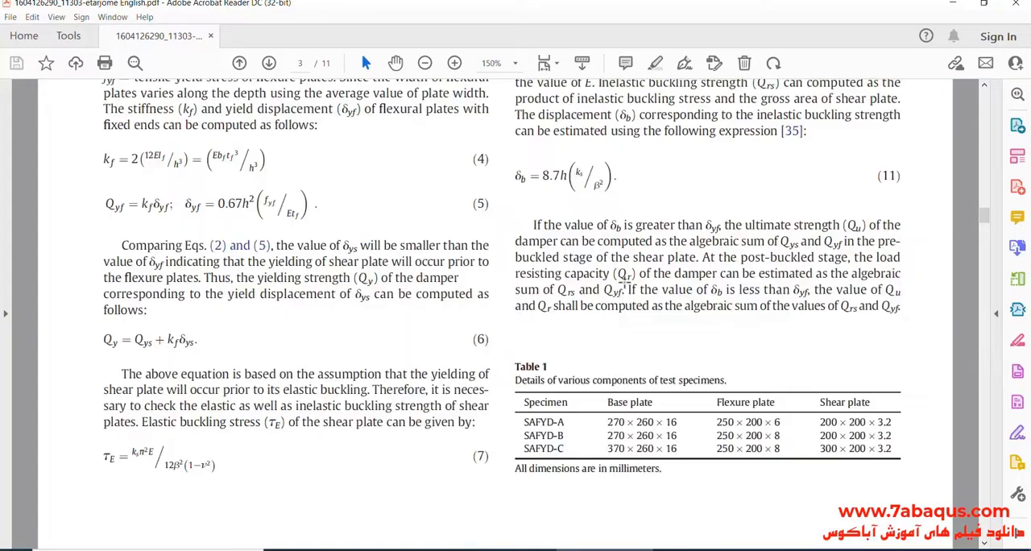
# - Zoom to 200% on Table 1's specimen plate dimensions on page 3
pyautogui.click(514, 63)
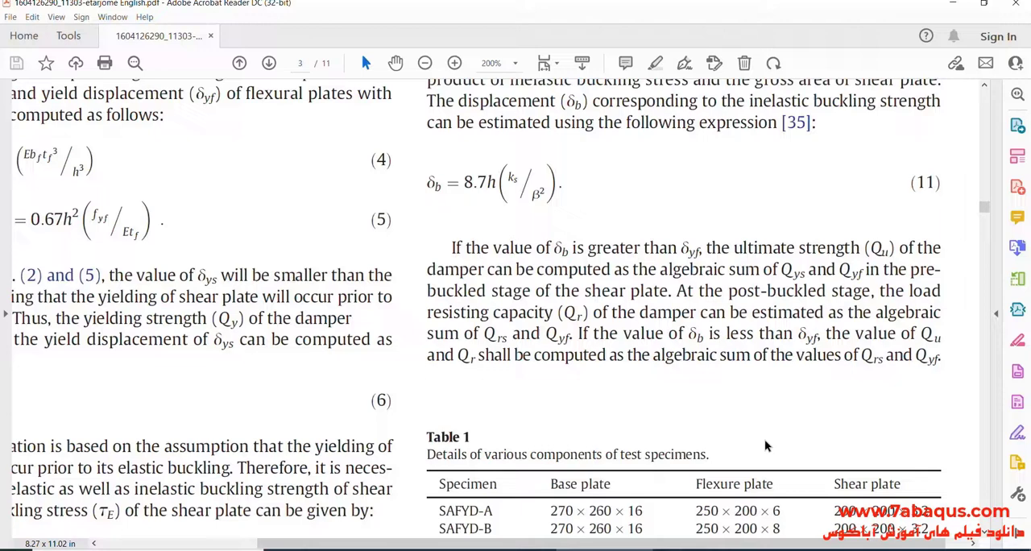
pyautogui.scroll(-3)
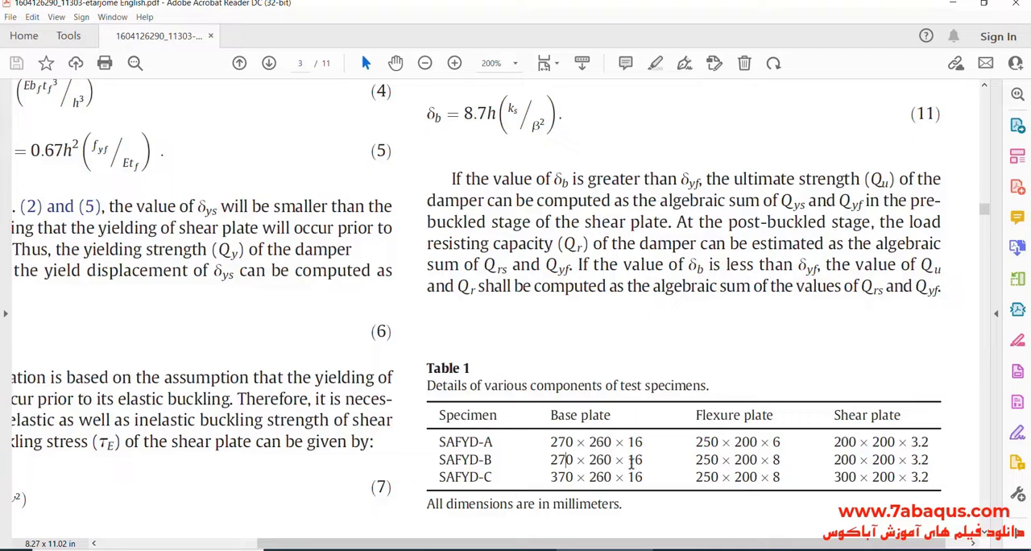
pyautogui.doubleClick(635, 461)
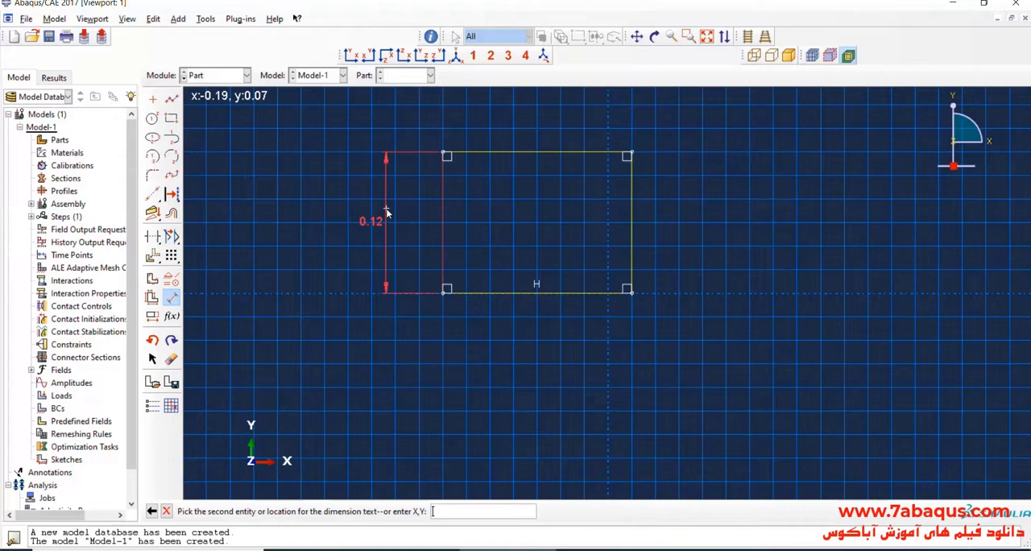
# - Dimension the rectangle 0.27 high by 0.26 wide and create the base plate shell part
pyautogui.click(387, 209)
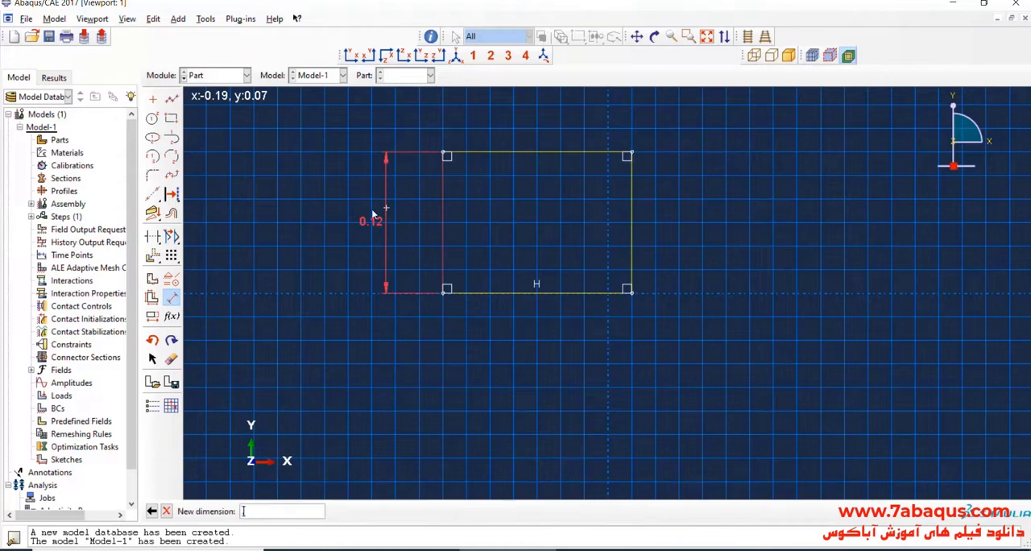
pyautogui.write('.27')
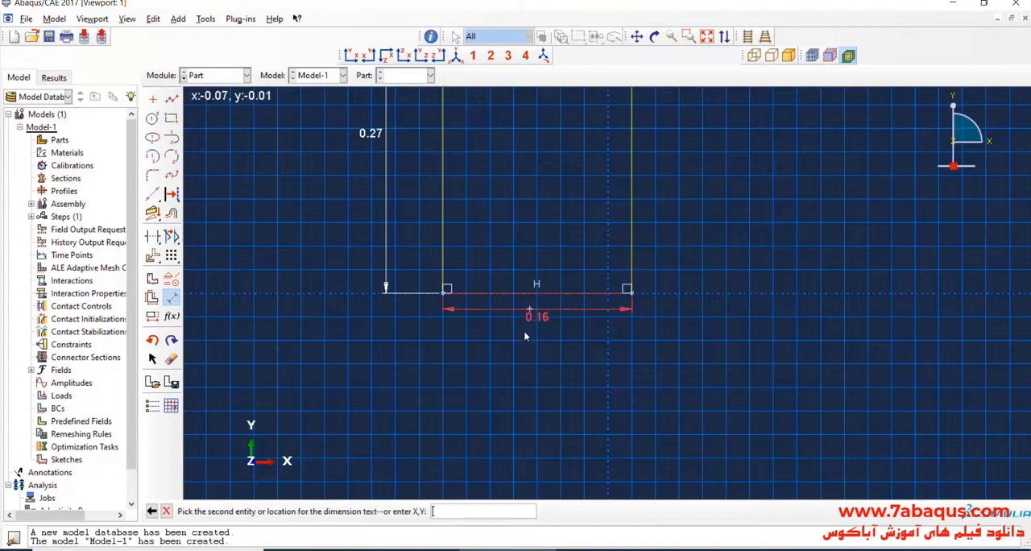
pyautogui.click(523, 358)
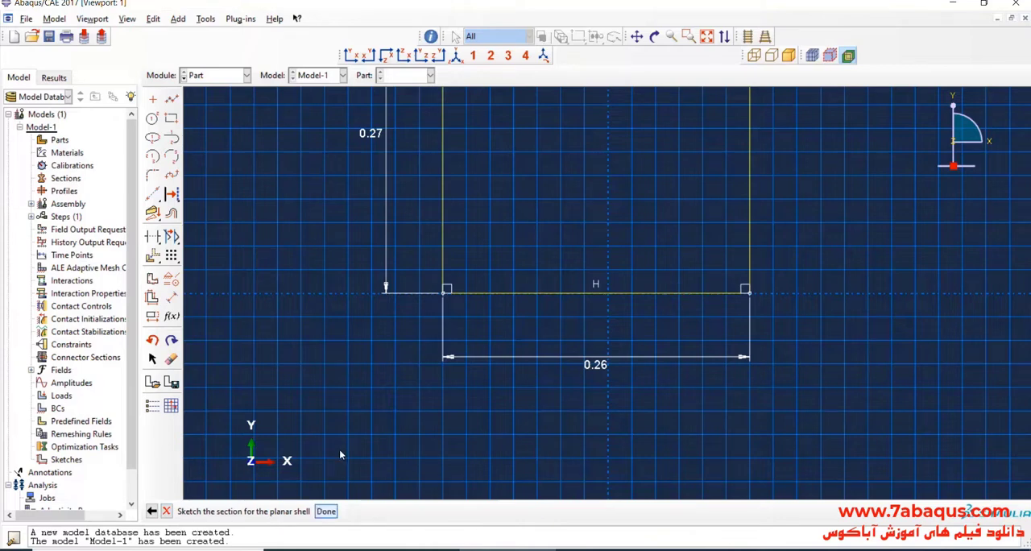
pyautogui.click(326, 511)
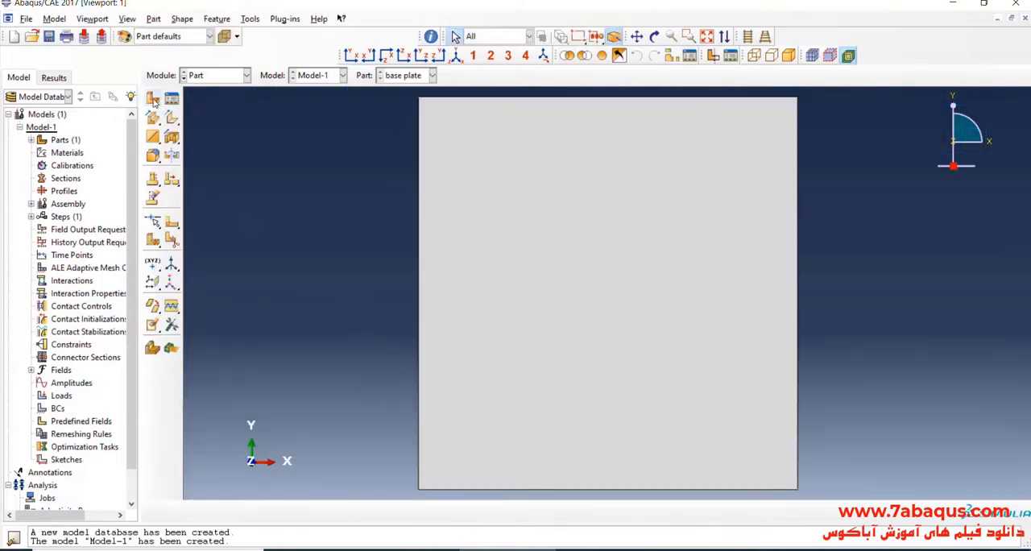
# - Create a planar shell part named 'shear plate' and place its outline's first corner
pyautogui.click(151, 99)
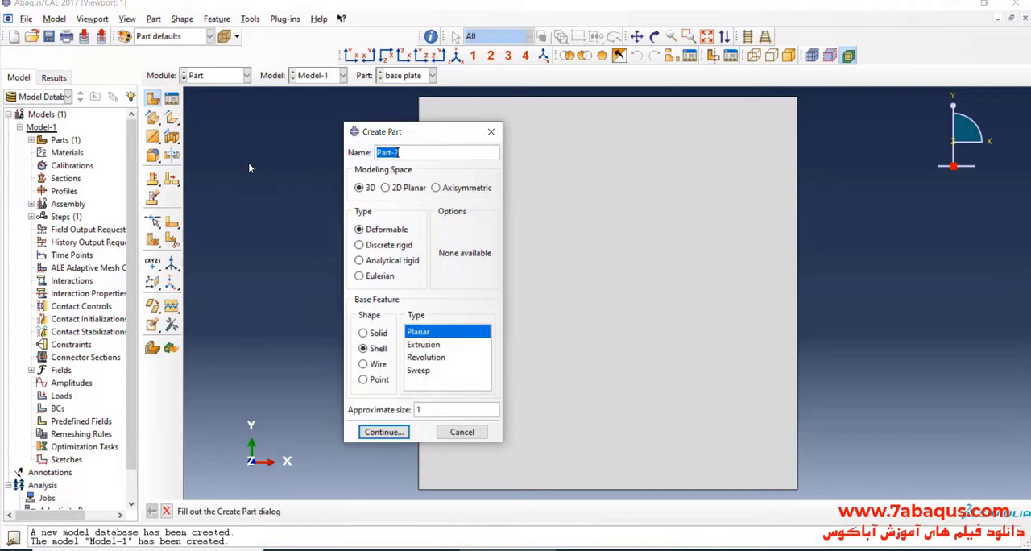
pyautogui.write('shea')
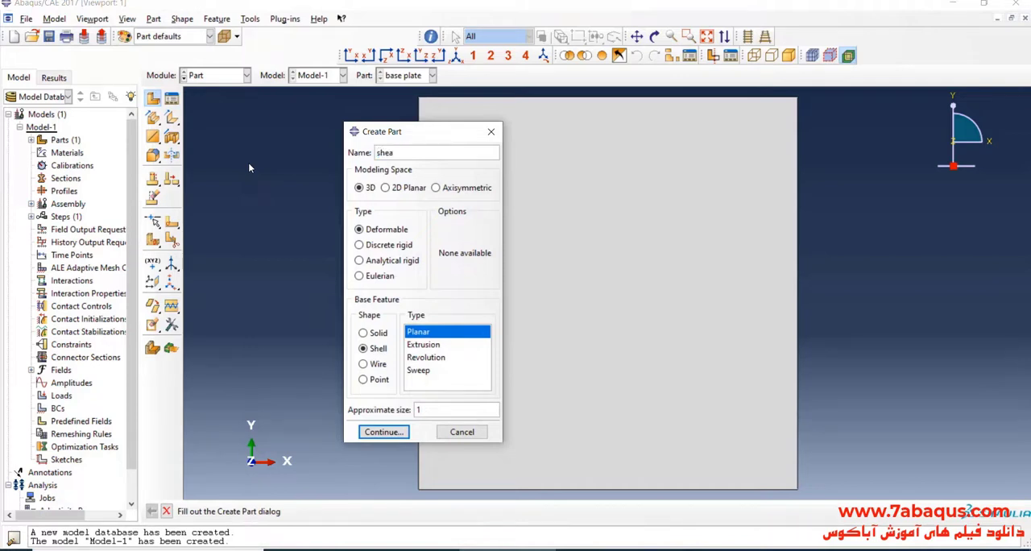
pyautogui.write('r plate')
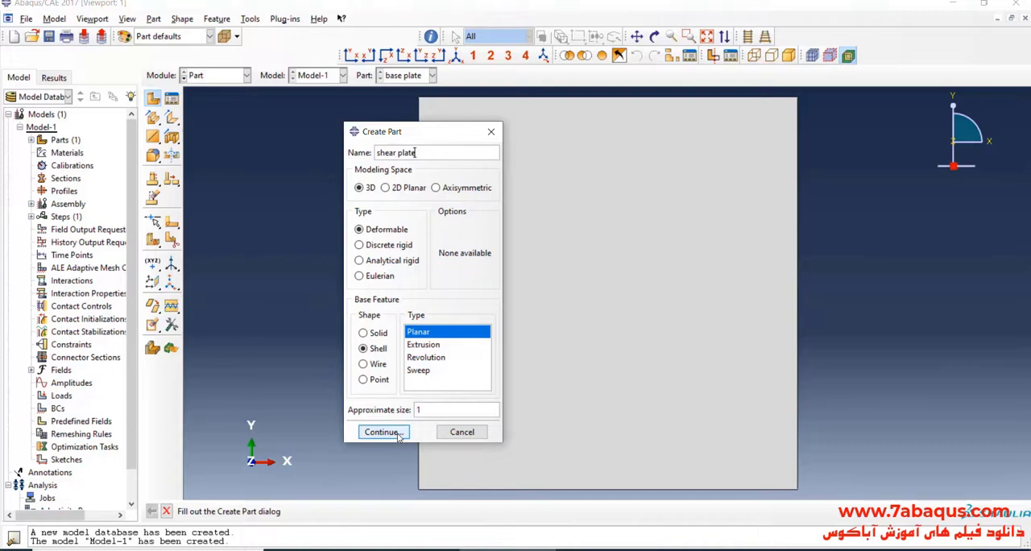
pyautogui.click(382, 431)
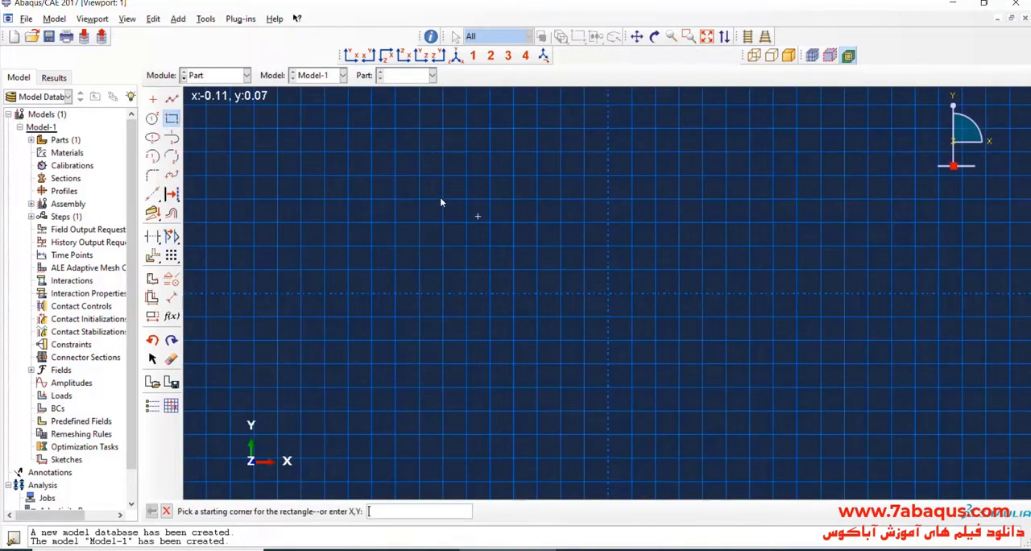
pyautogui.click(420, 153)
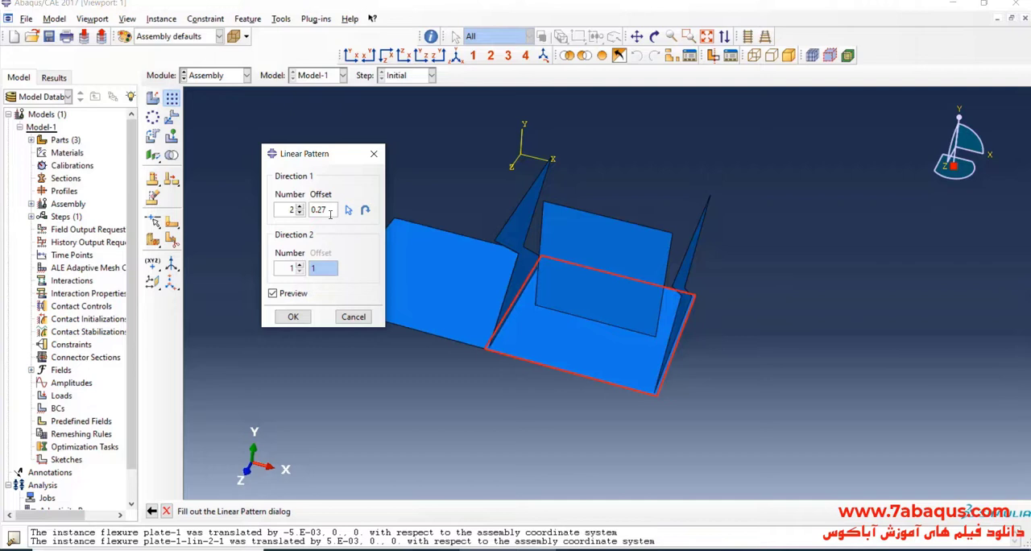
# - Pattern the plate with offset 4 for 2 copies, giving matching top and bottom plates
pyautogui.tripleClick(321, 209)
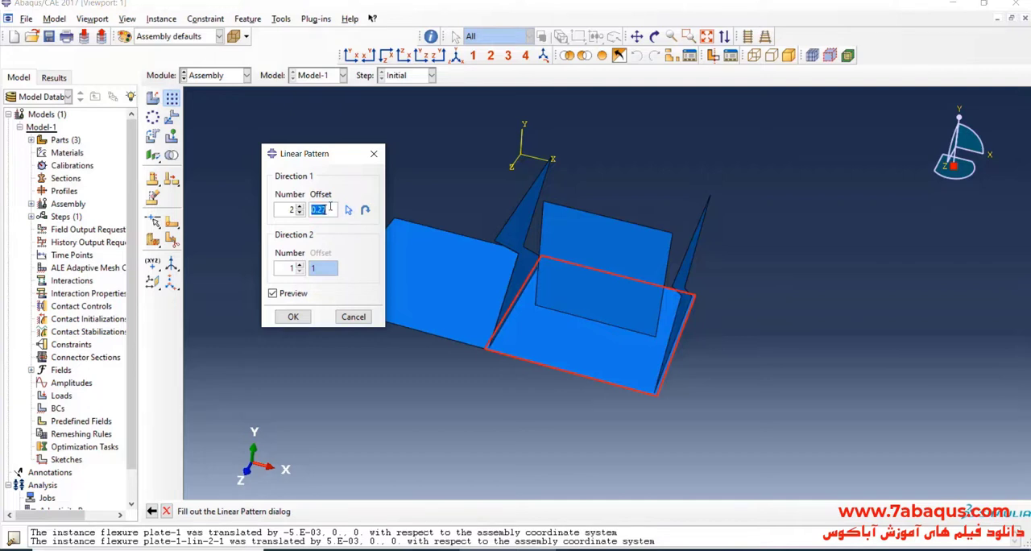
pyautogui.write('4')
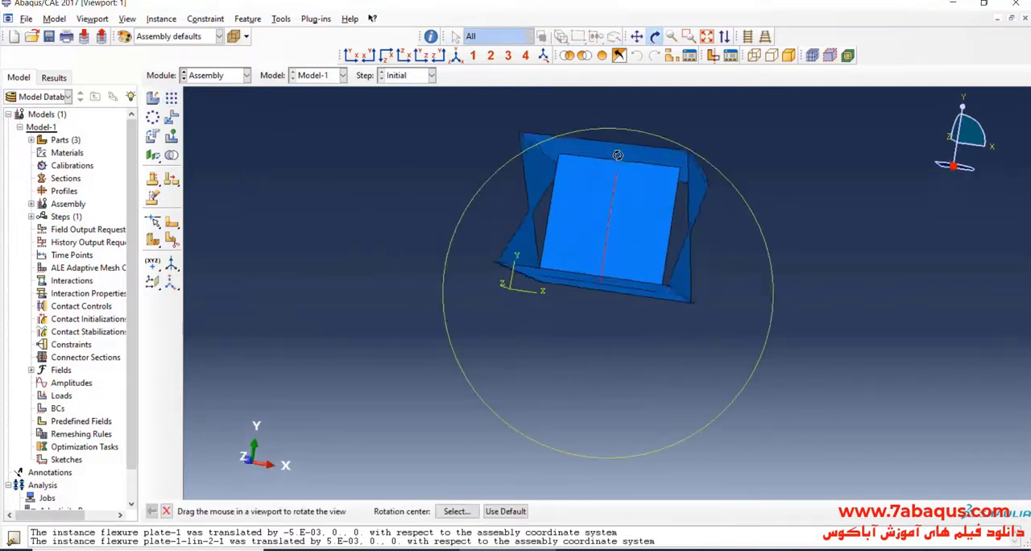
pyautogui.moveTo(618, 154); pyautogui.dragTo(573, 223)
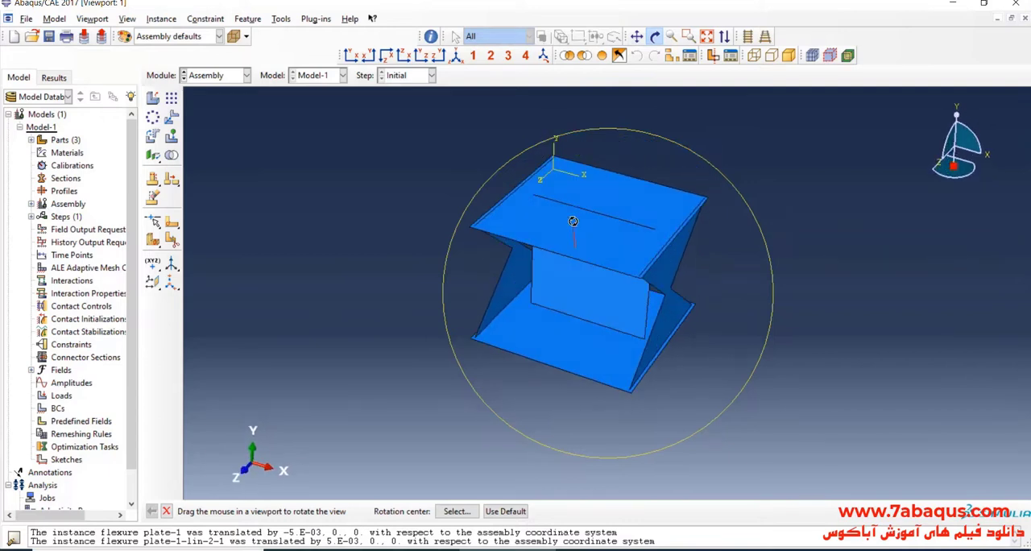
pyautogui.click(217, 74)
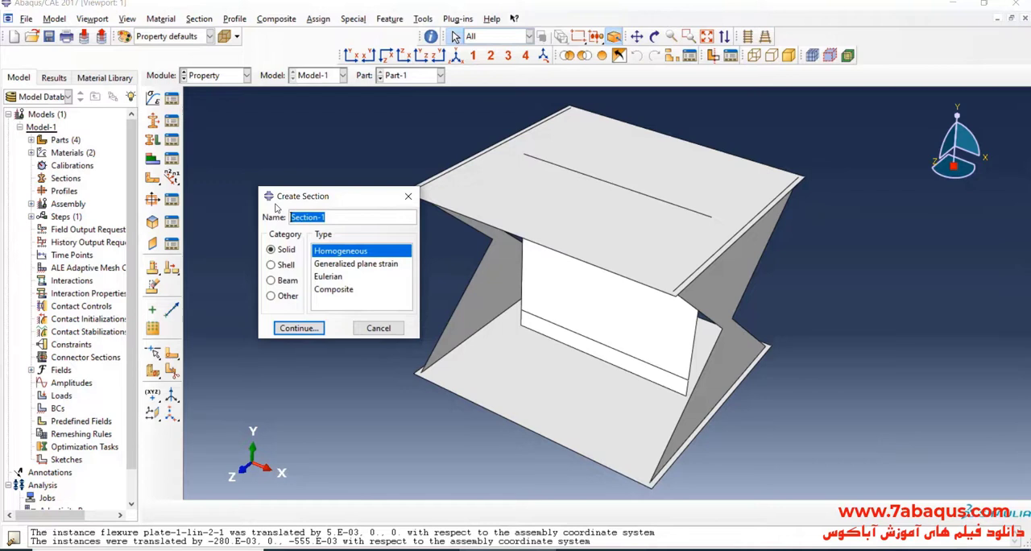
# - Create a homogeneous shell section 'flexure plate' using the flexure plate material
pyautogui.write('flexu')
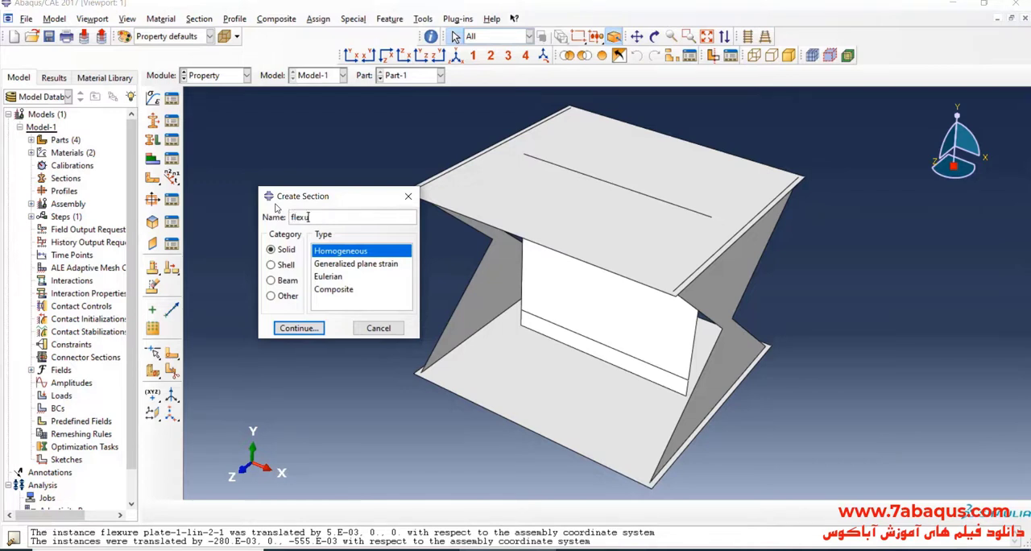
pyautogui.write('re plat')
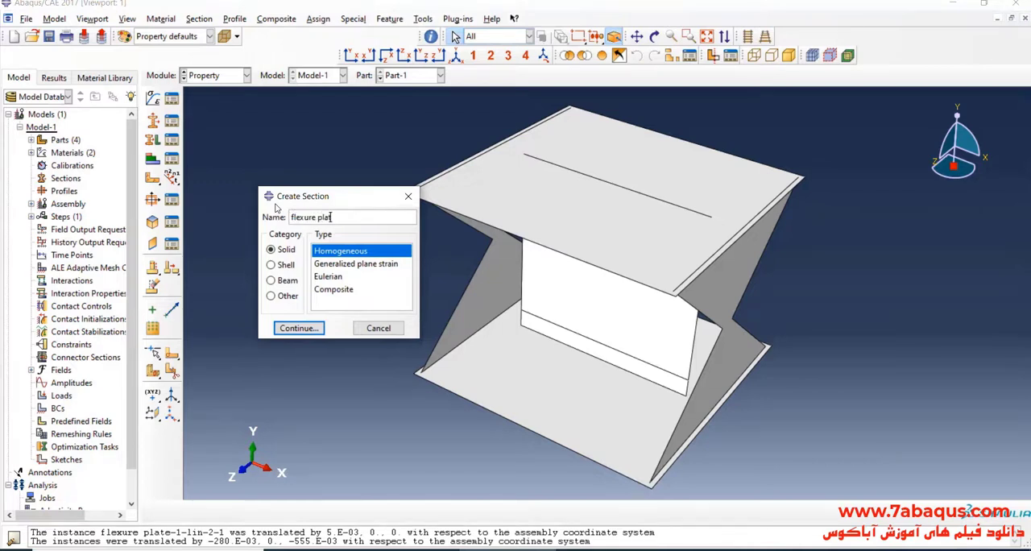
pyautogui.click(271, 264)
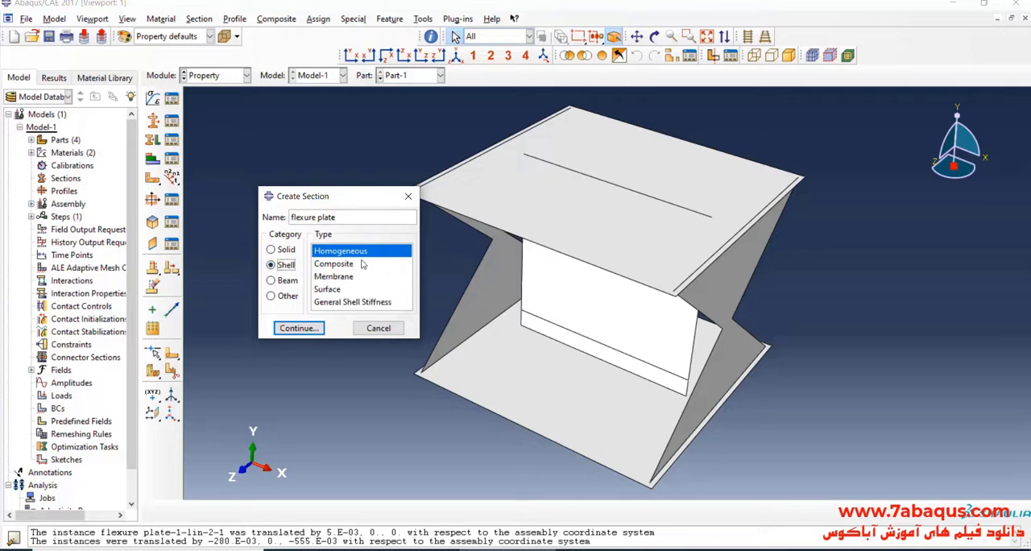
pyautogui.click(299, 328)
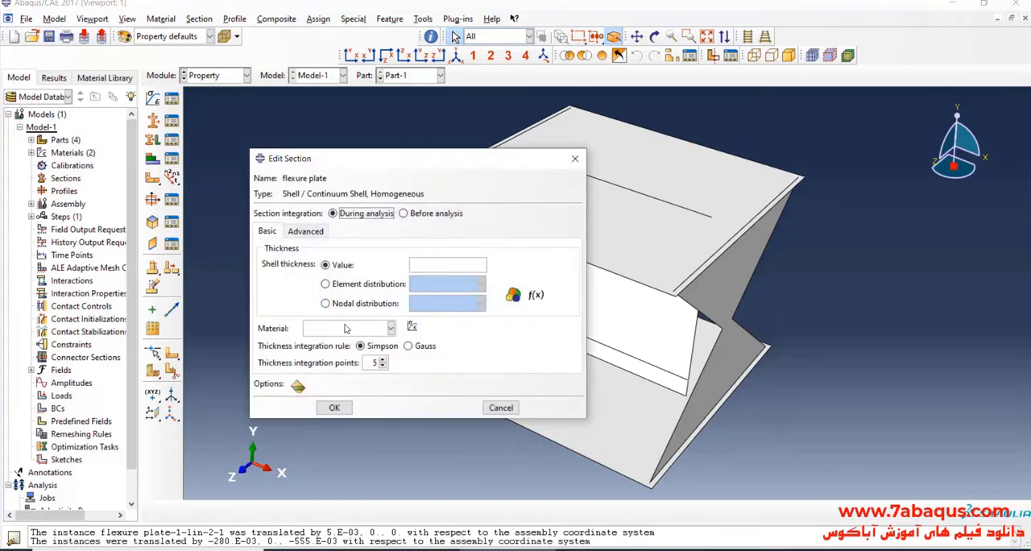
pyautogui.click(390, 328)
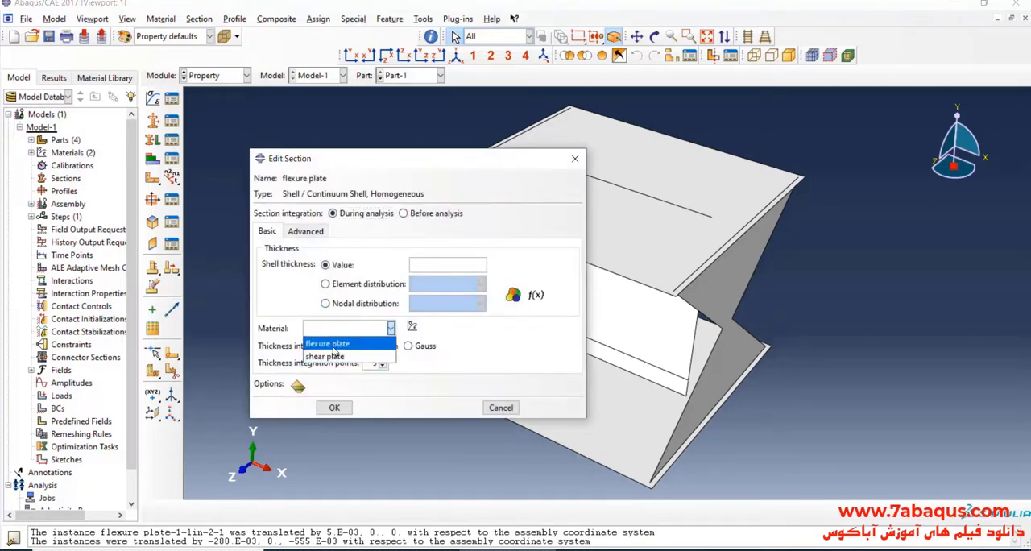
pyautogui.click(327, 345)
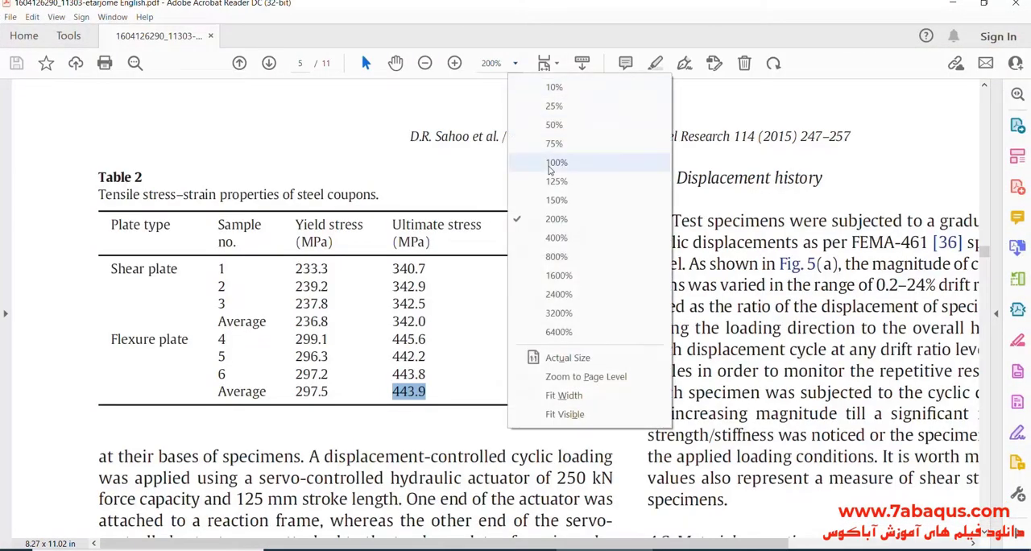
# - Magnify and scroll to the page 3 flexural plate yield strength and stiffness equations
pyautogui.click(557, 162)
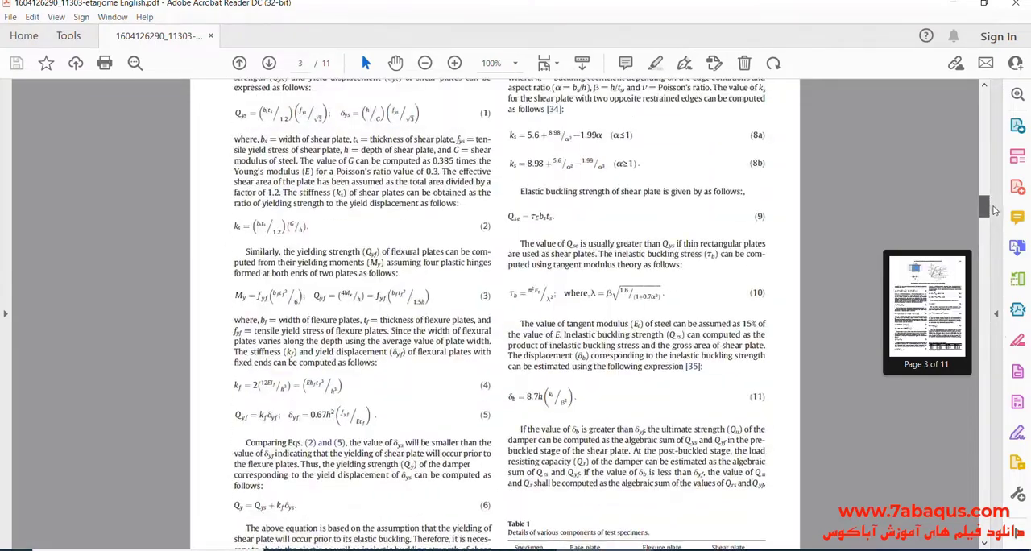
pyautogui.scroll(-3)
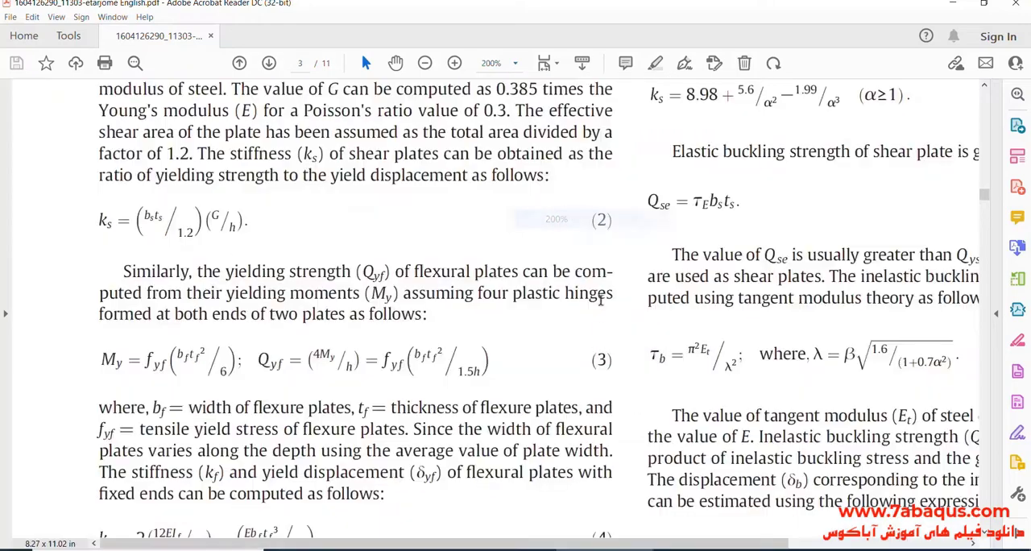
pyautogui.scroll(-3)
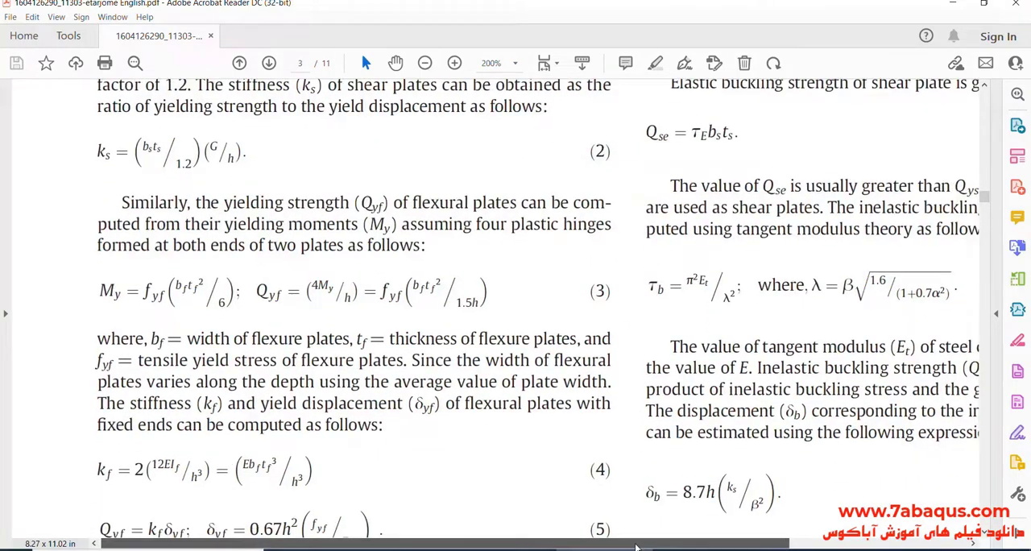
pyautogui.scroll(-3)
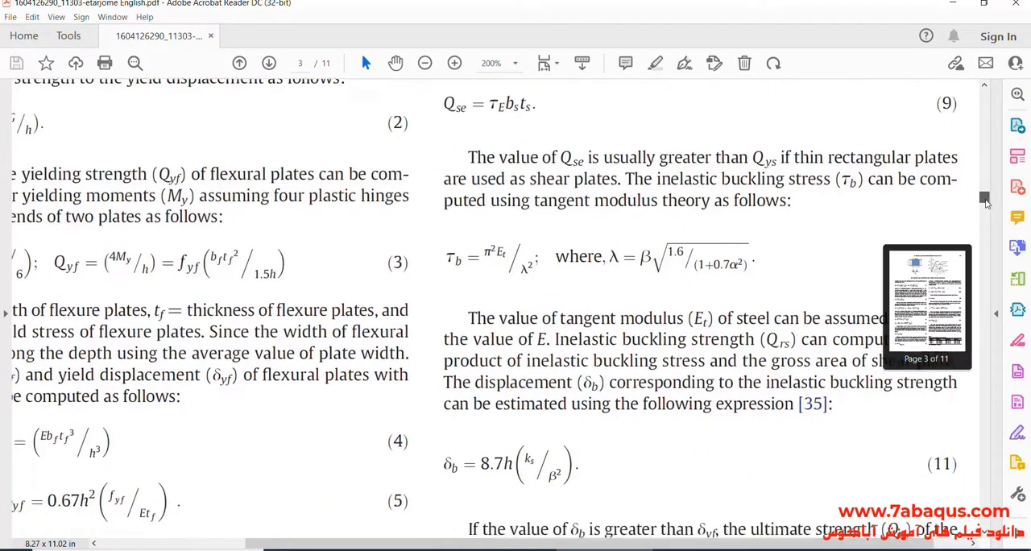
pyautogui.scroll(-3)
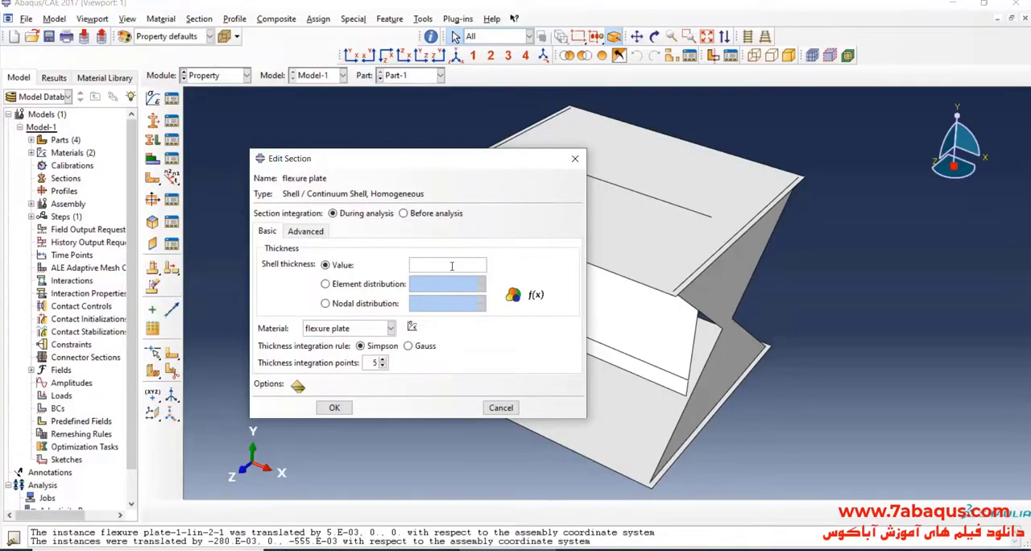
# - Set shell thickness 0.008, save the flexure plate section and view the assembly from the front
pyautogui.write('.008')
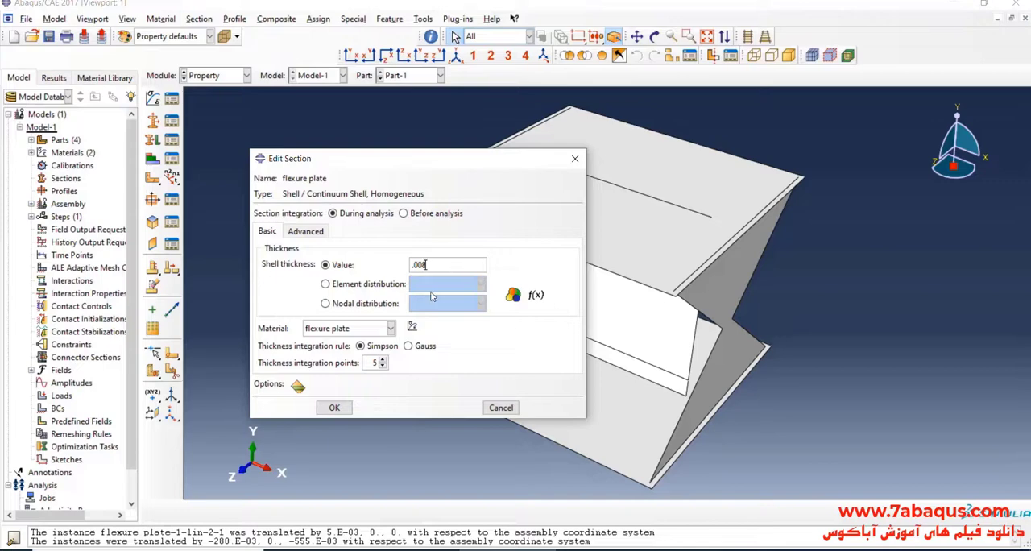
pyautogui.click(334, 406)
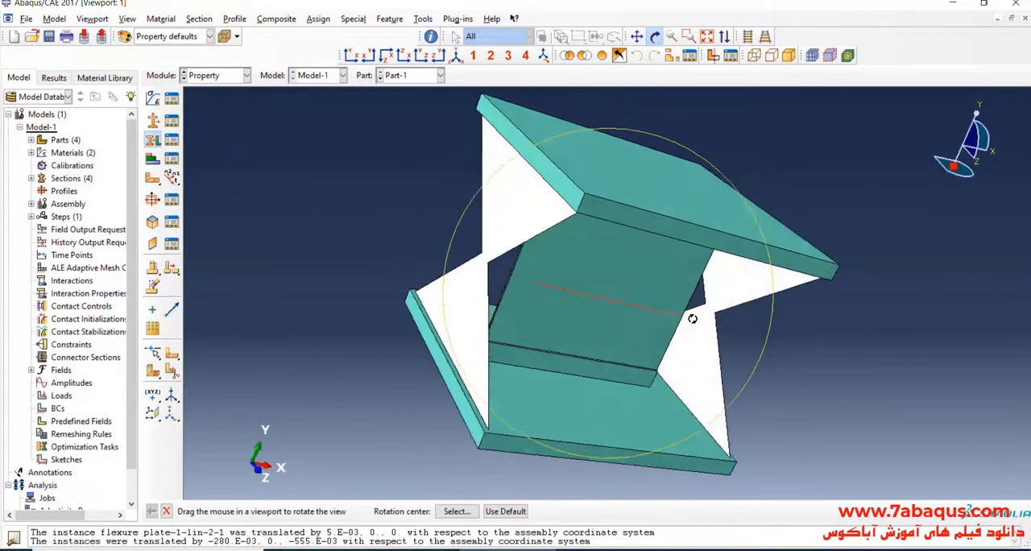
pyautogui.moveTo(692, 319); pyautogui.dragTo(571, 282)
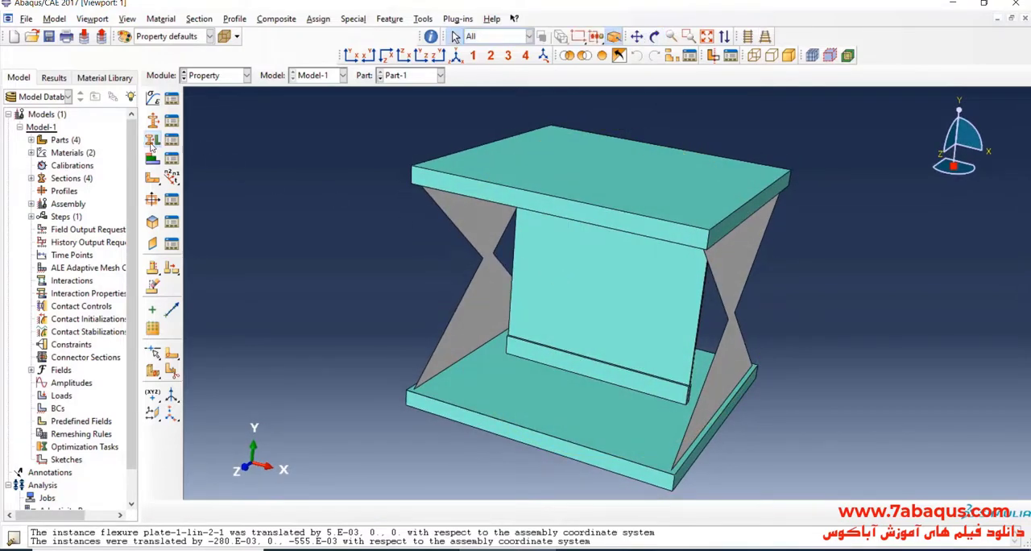
# - Assign the flexure plate section to the right-side flexure plate region (Set-6)
pyautogui.click(151, 140)
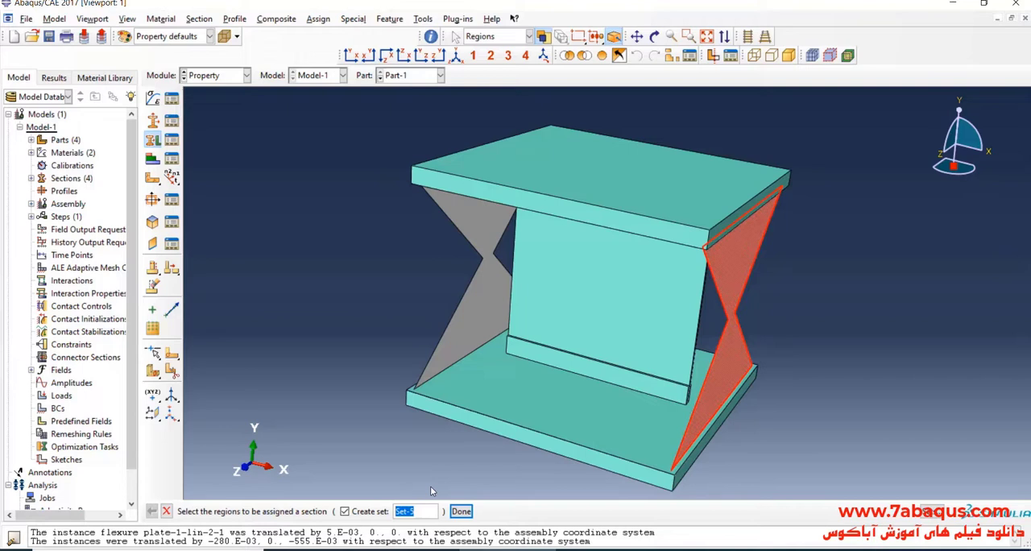
pyautogui.click(461, 511)
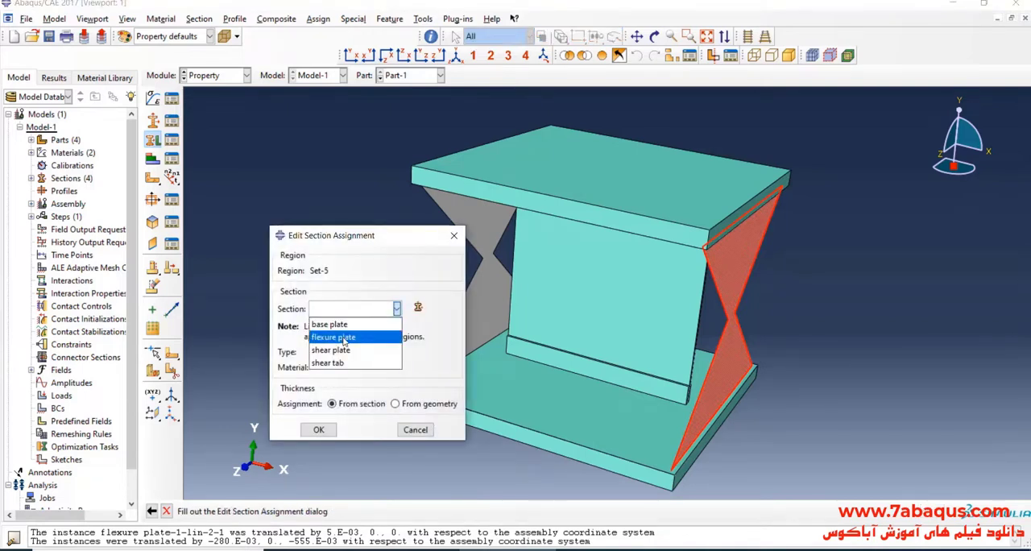
pyautogui.click(331, 336)
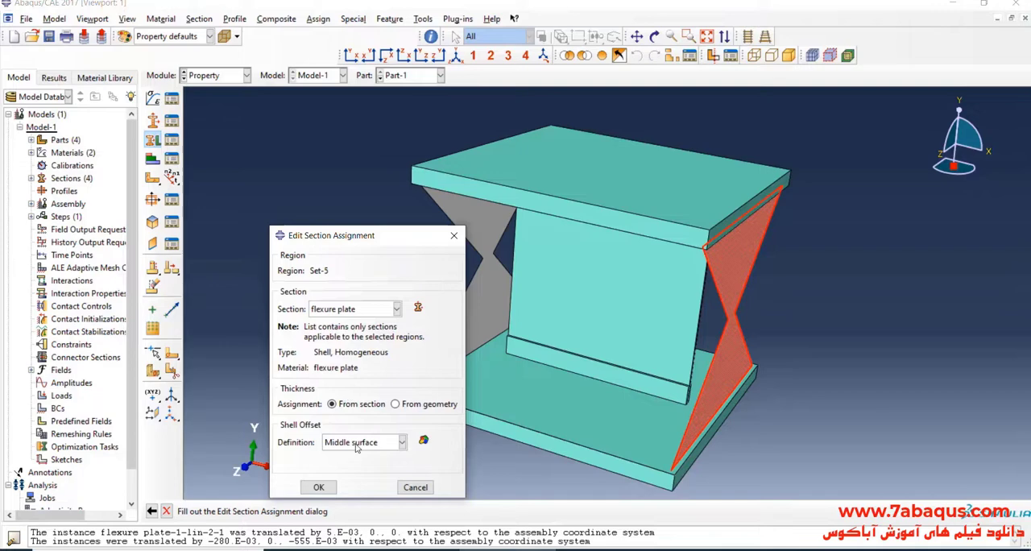
pyautogui.click(319, 486)
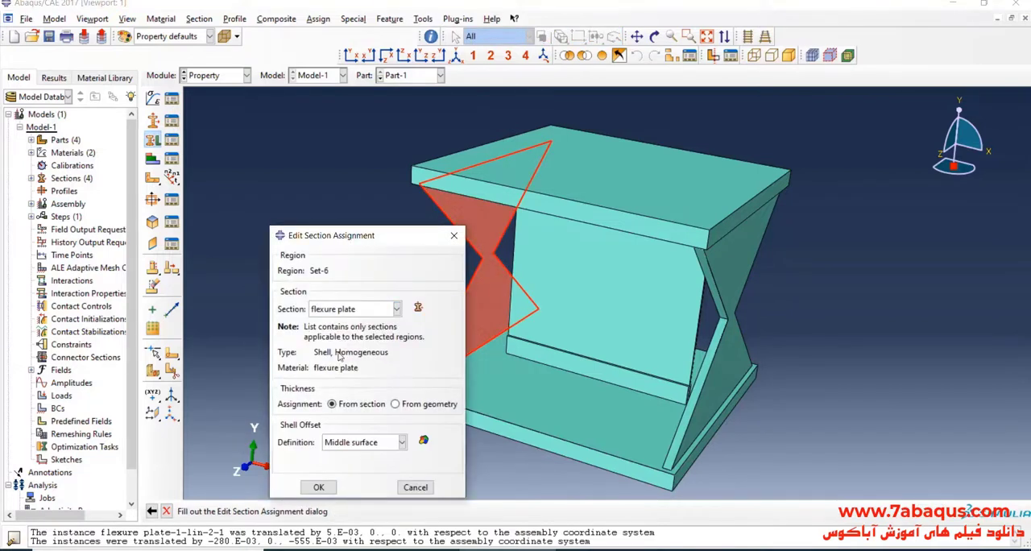
# - Offset the shell section to the bottom surface and orbit to check where the plates meet
pyautogui.click(364, 441)
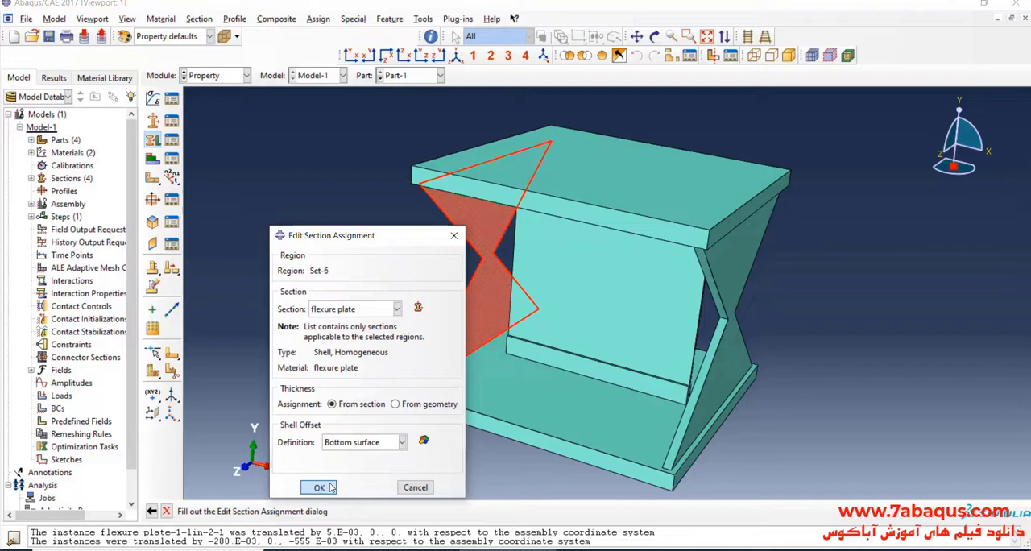
pyautogui.click(319, 486)
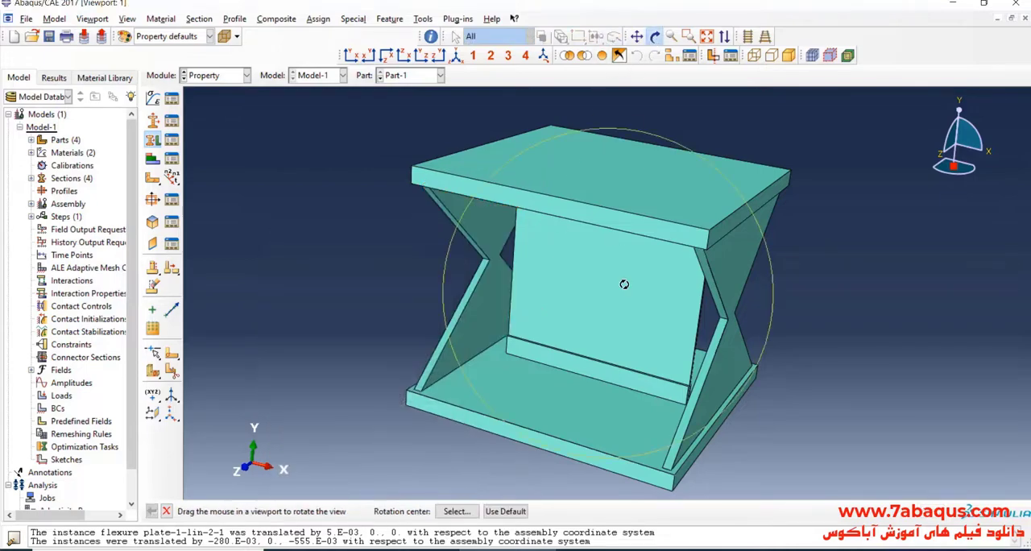
pyautogui.moveTo(625, 283); pyautogui.dragTo(673, 342)
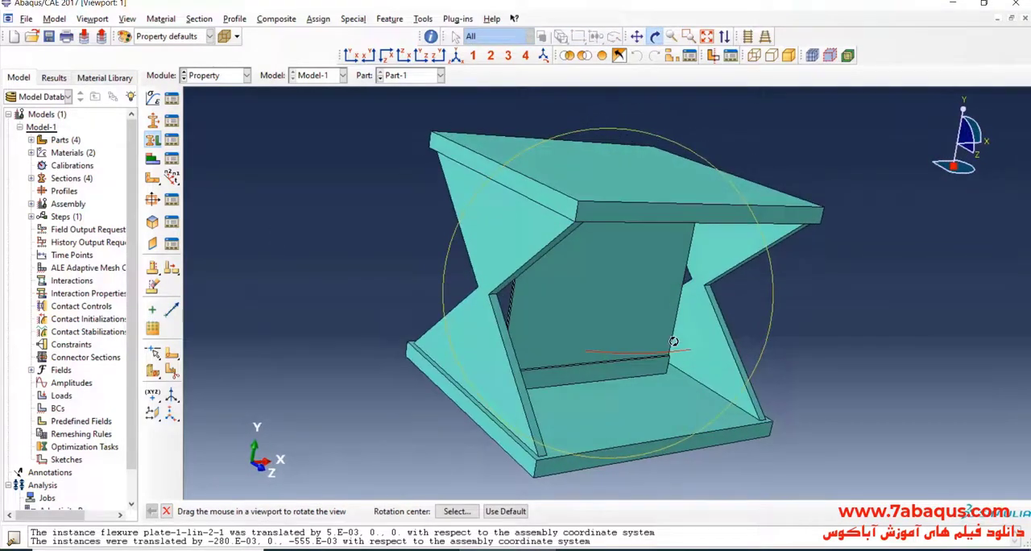
pyautogui.moveTo(674, 341); pyautogui.dragTo(670, 278)
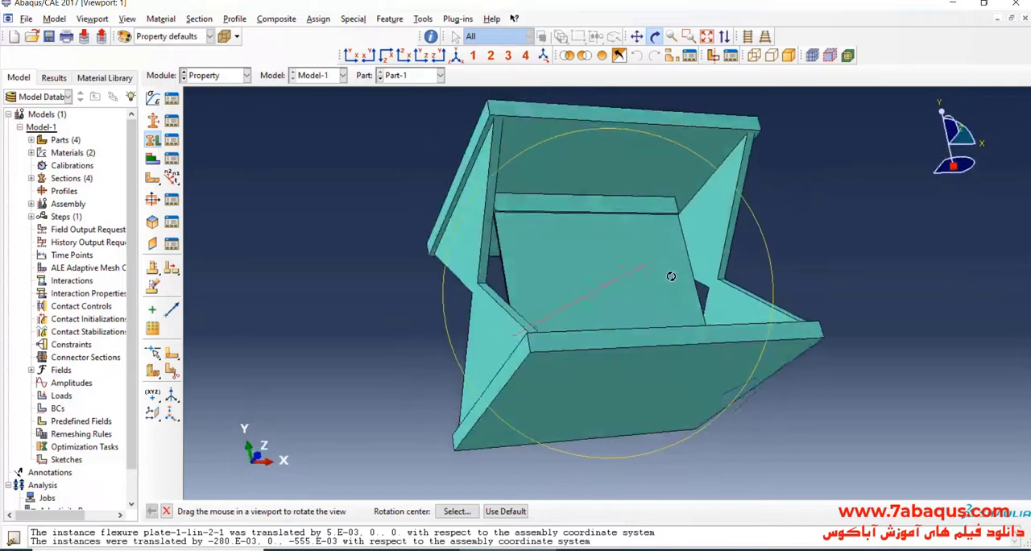
pyautogui.moveTo(670, 277); pyautogui.dragTo(643, 321)
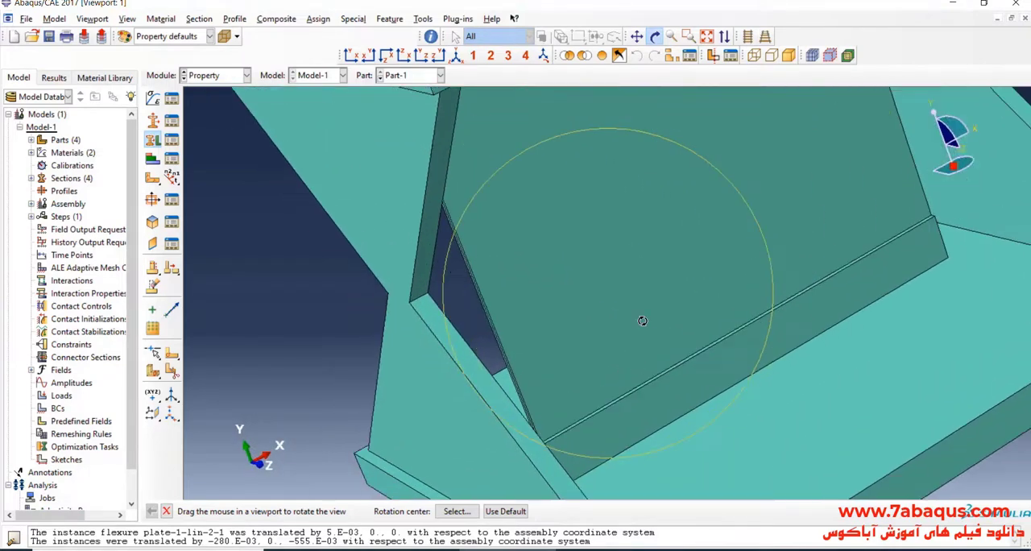
pyautogui.moveTo(641, 321); pyautogui.dragTo(523, 403)
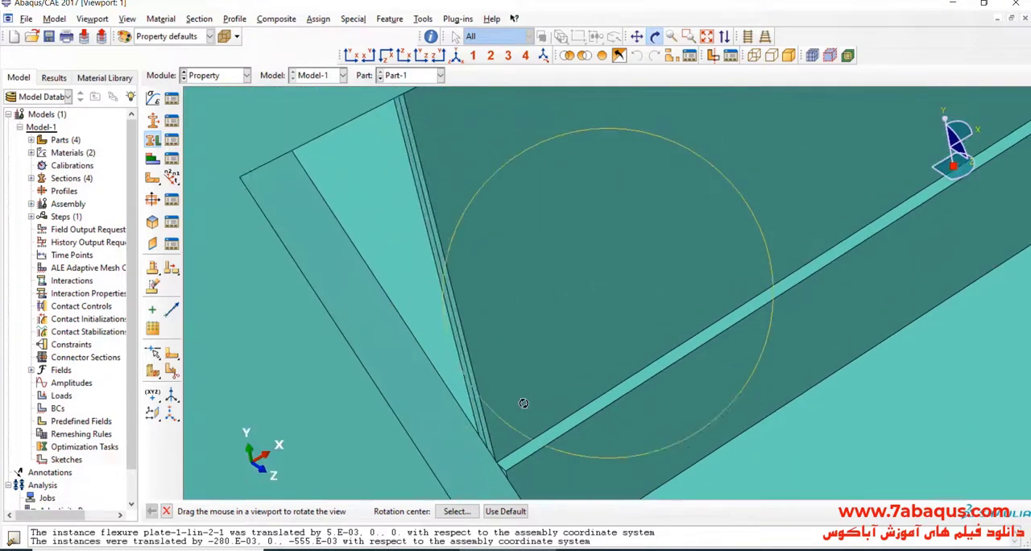
pyautogui.moveTo(523, 403); pyautogui.dragTo(676, 303)
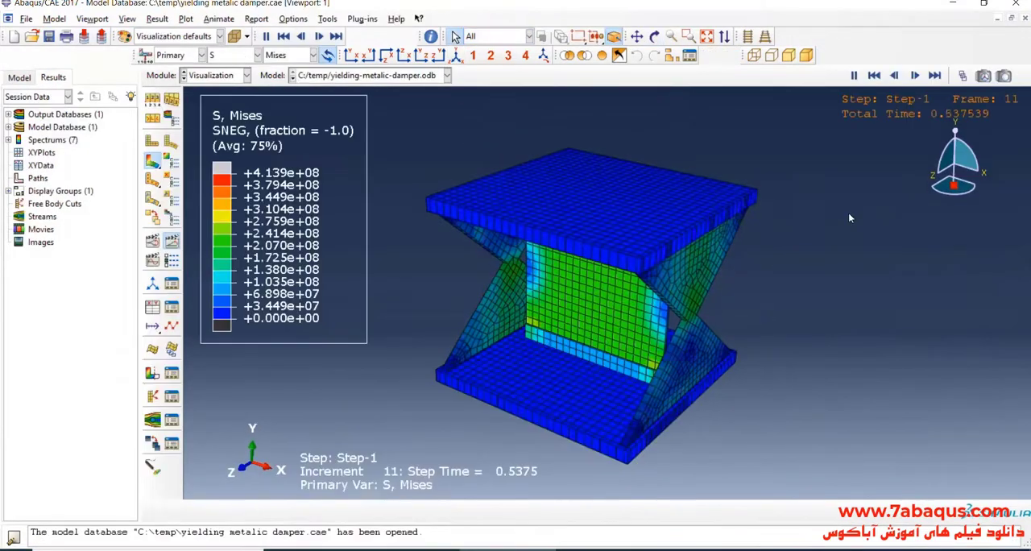
# - Step the damper's Mises contour frame by frame through the Step-1 time history
pyautogui.click(935, 74)
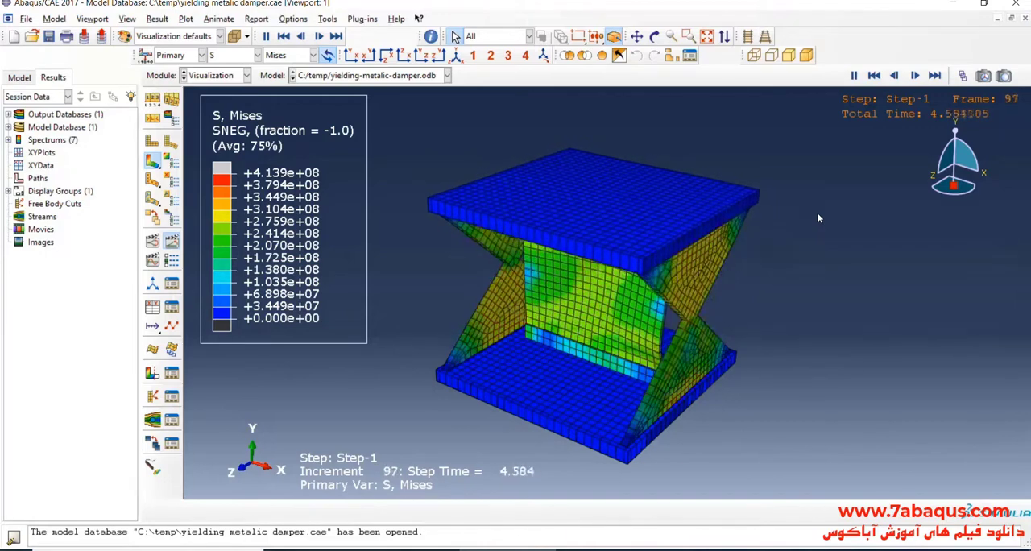
pyautogui.click(915, 74)
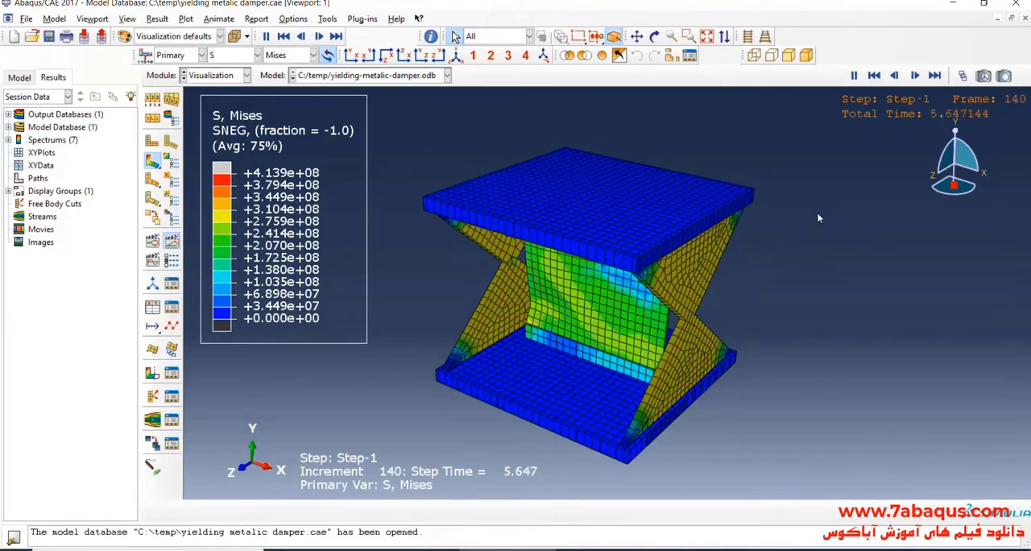
pyautogui.click(915, 74)
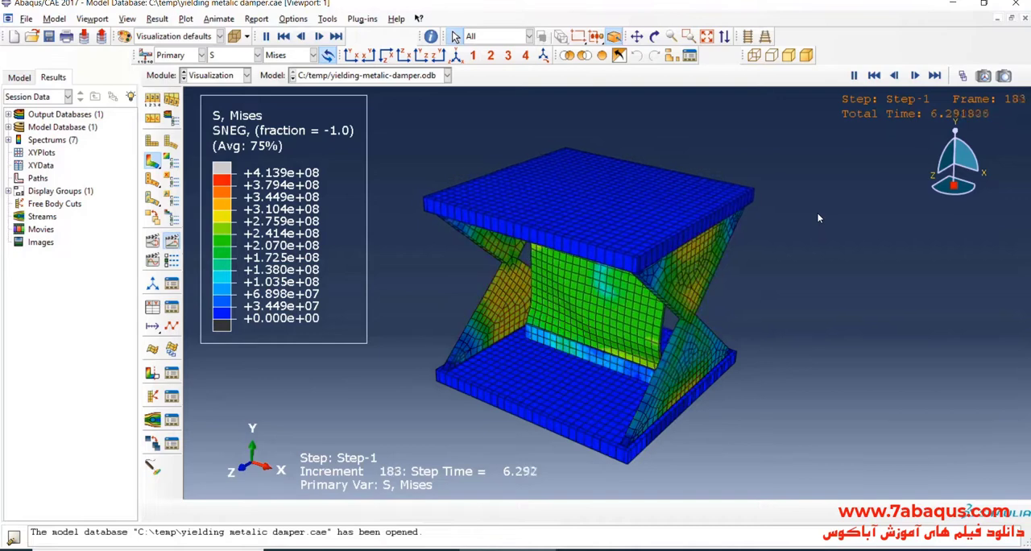
pyautogui.click(914, 74)
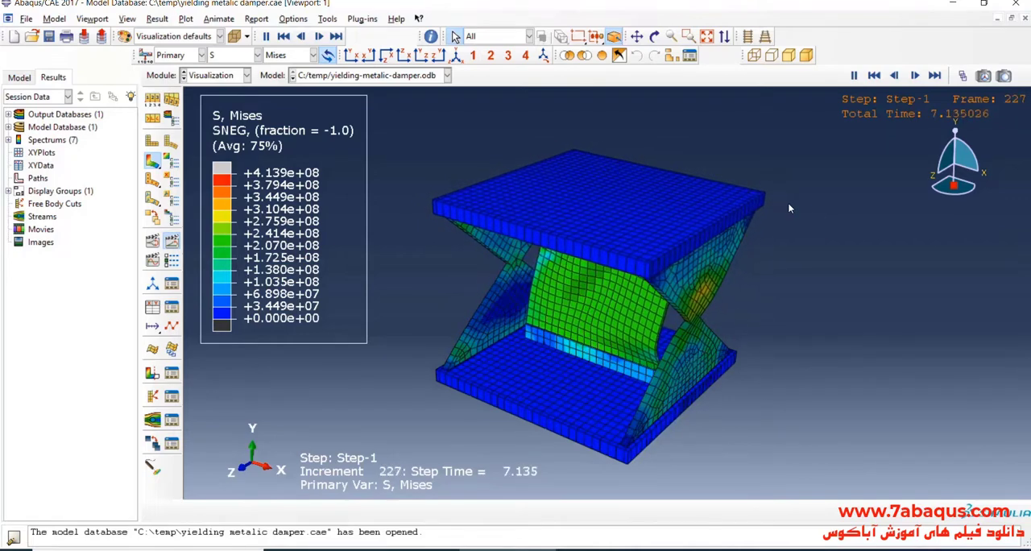
pyautogui.click(915, 74)
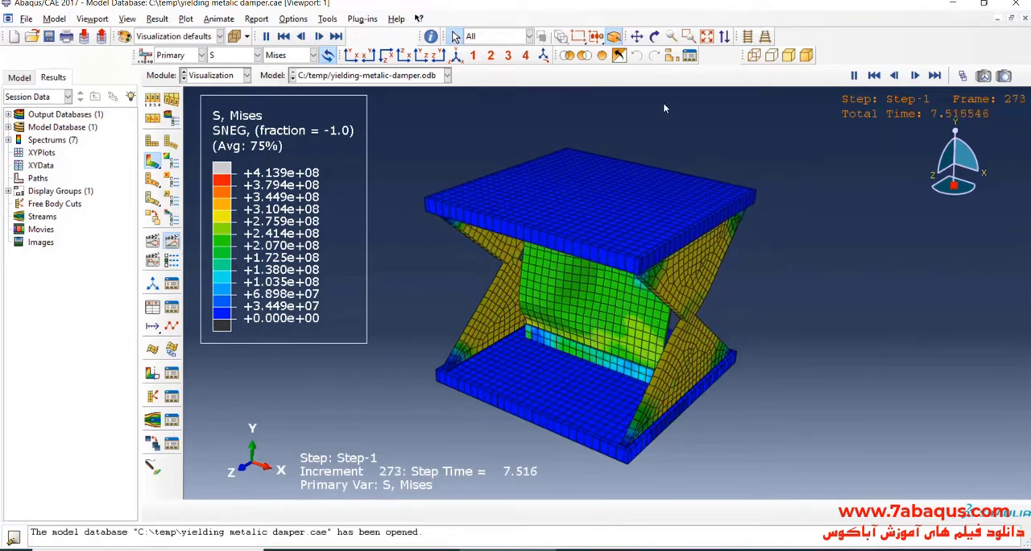
pyautogui.click(914, 74)
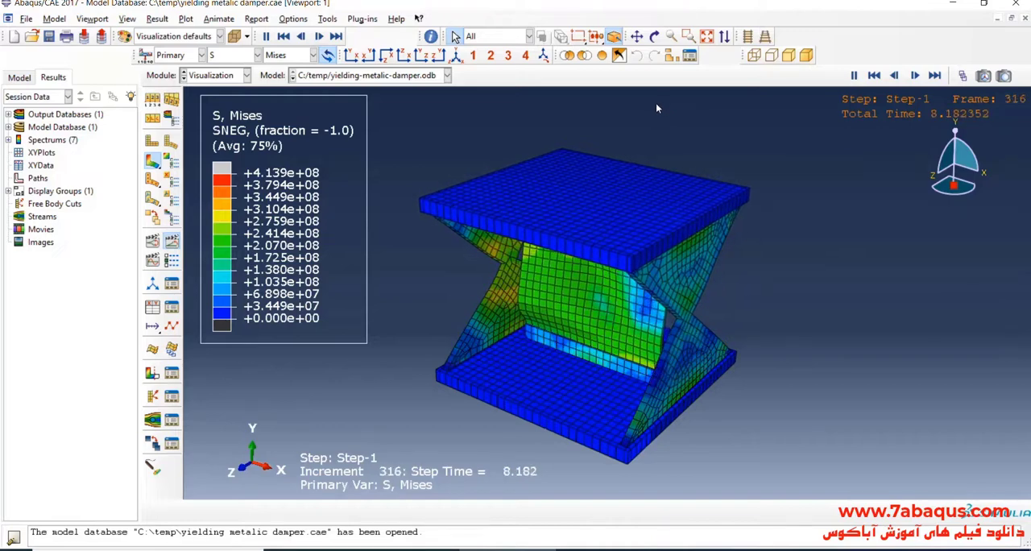
pyautogui.click(914, 74)
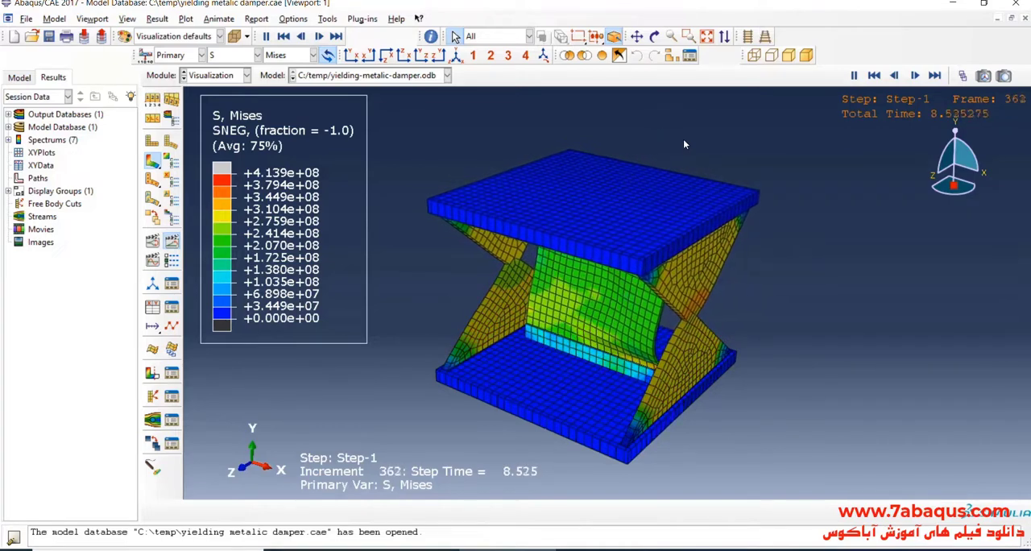
pyautogui.click(915, 74)
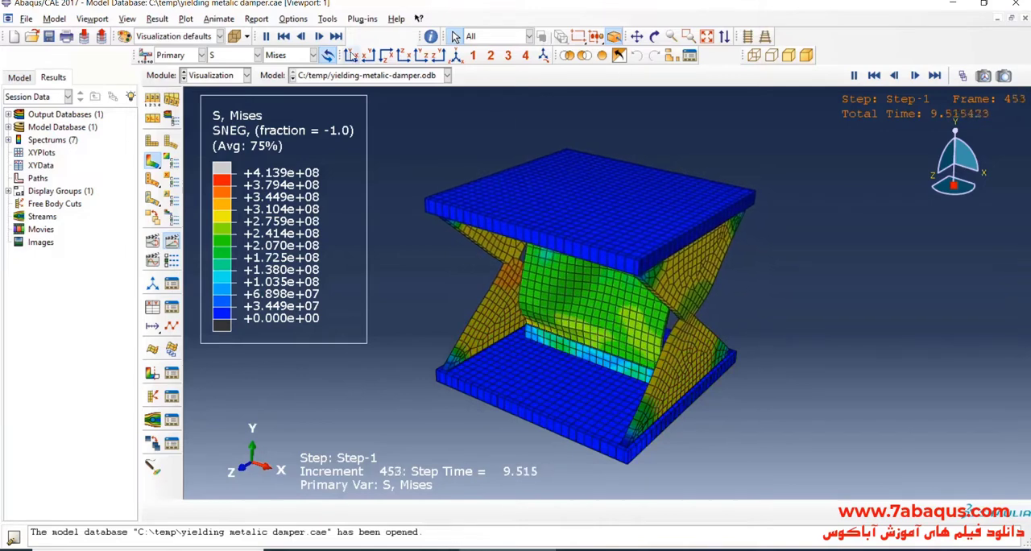
pyautogui.click(915, 74)
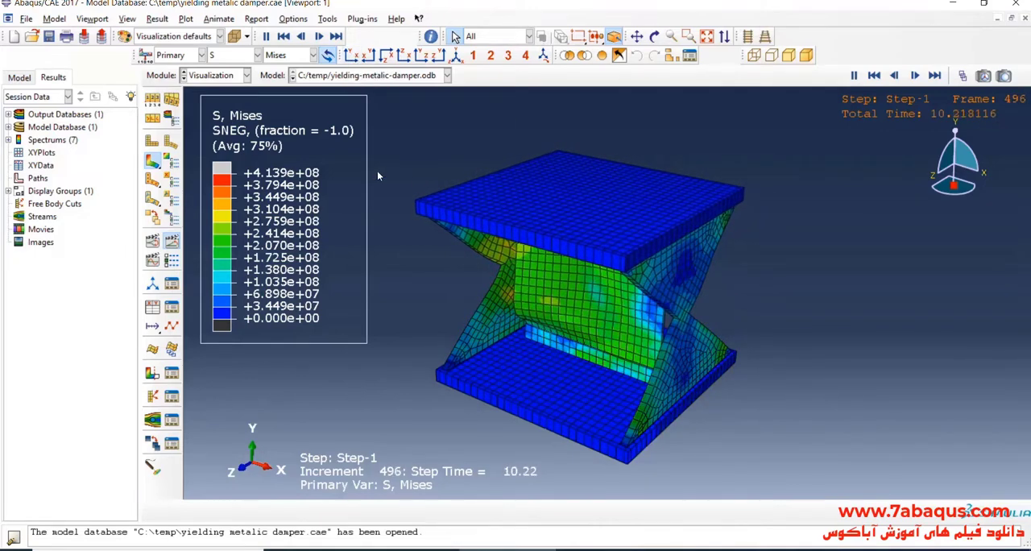
pyautogui.click(915, 74)
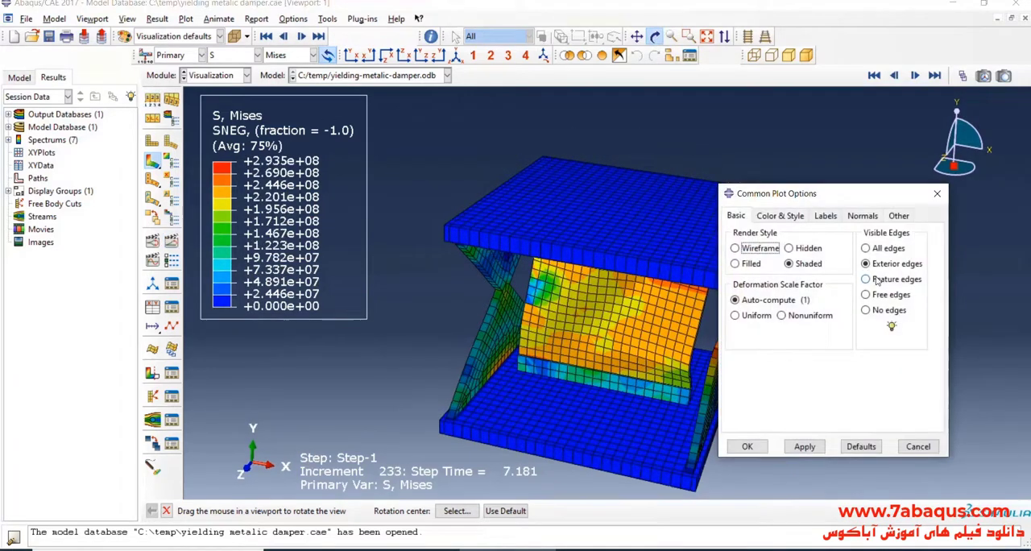
# - Apply the common plot options and orbit the stressed damper back toward a front view
pyautogui.click(748, 446)
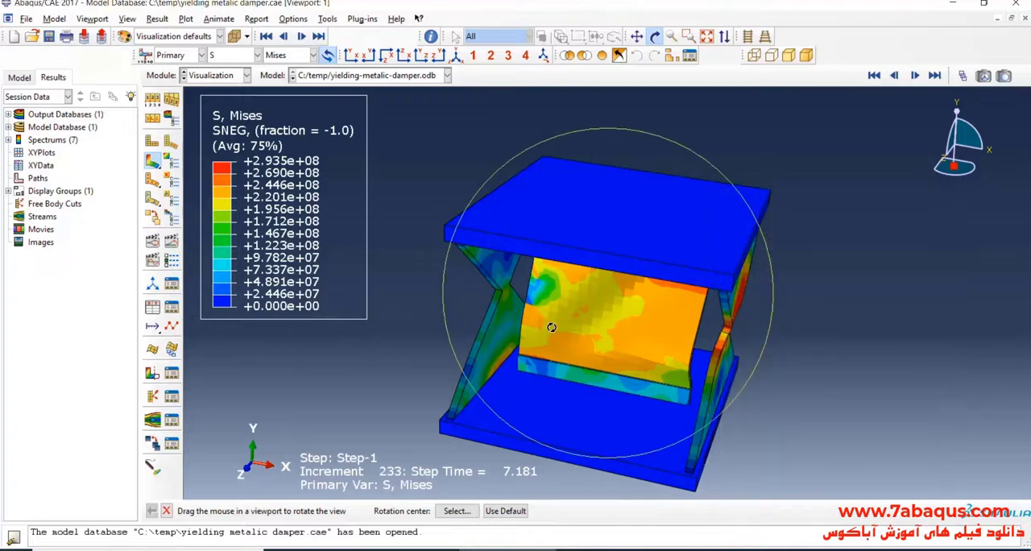
pyautogui.moveTo(551, 327); pyautogui.dragTo(641, 277)
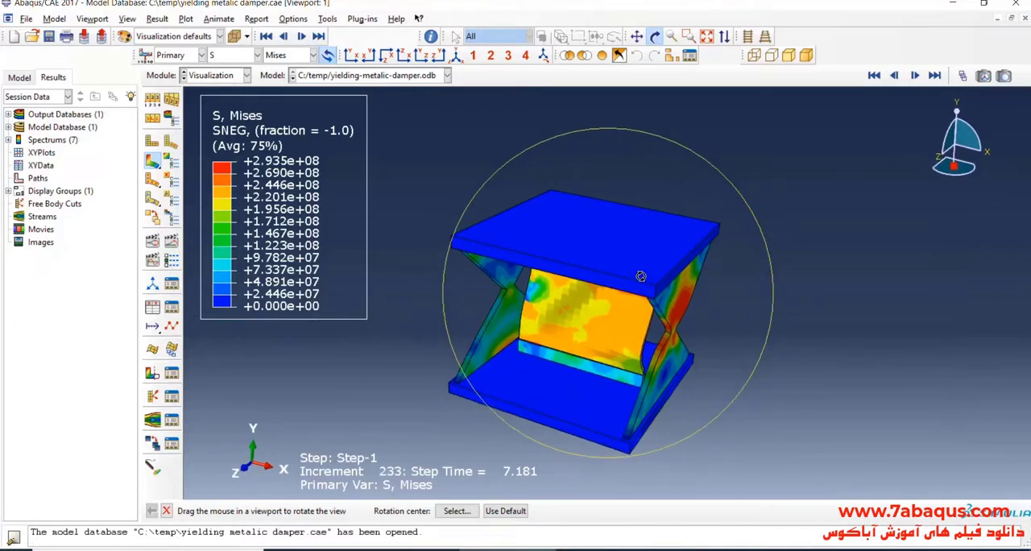
pyautogui.moveTo(641, 277); pyautogui.dragTo(627, 280)
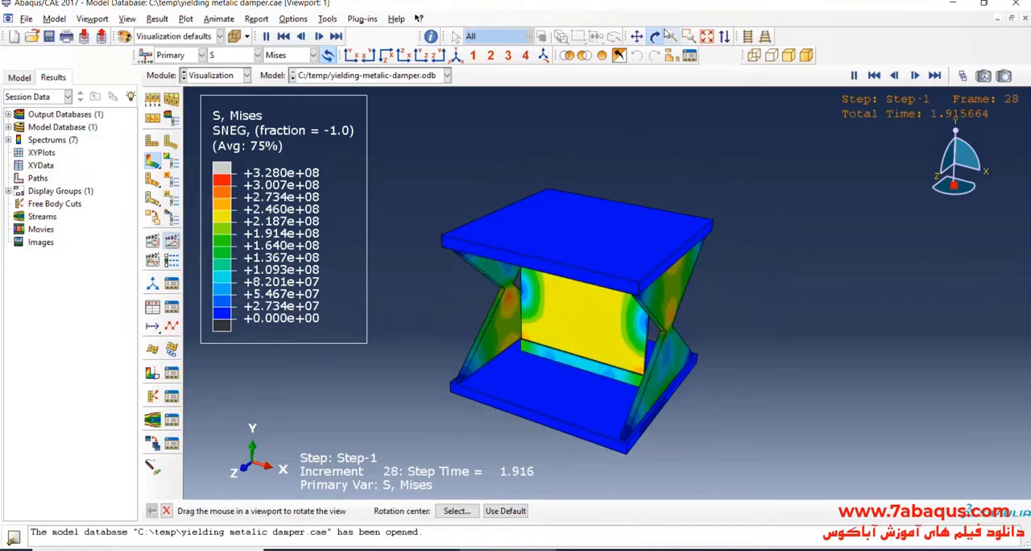
# - Step through the Step-1 frames again and display element edges on the Mises contour
pyautogui.click(934, 74)
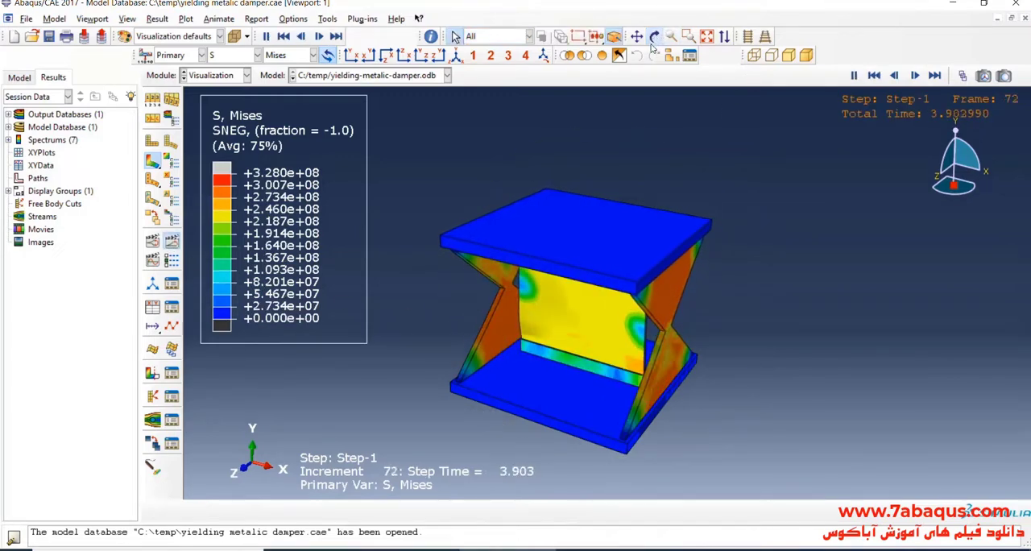
pyautogui.click(915, 74)
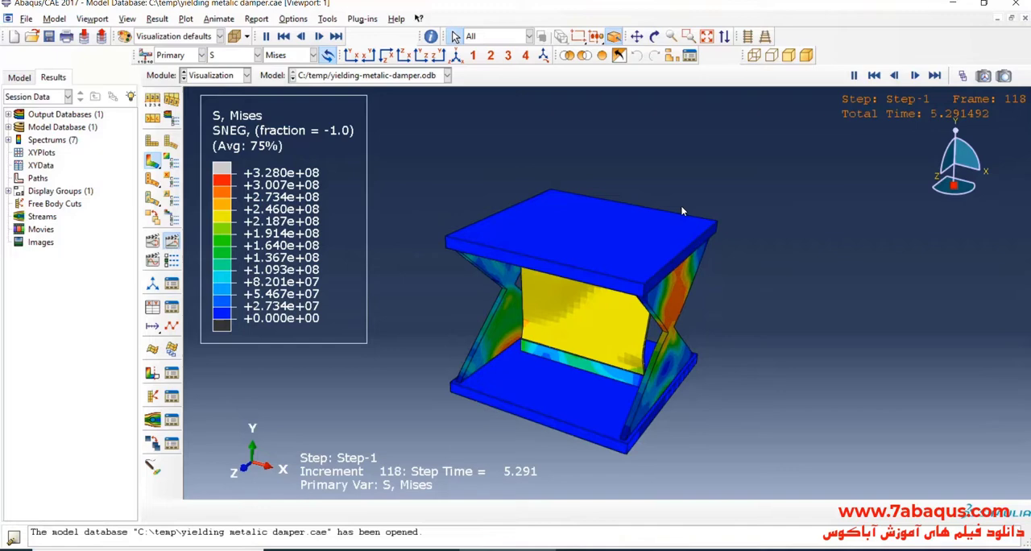
pyautogui.click(915, 75)
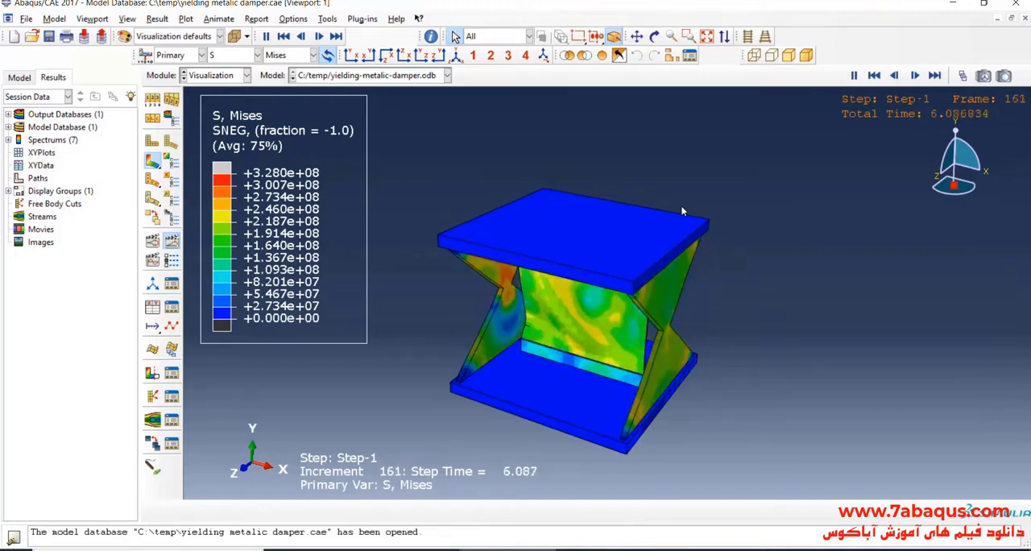
pyautogui.click(915, 75)
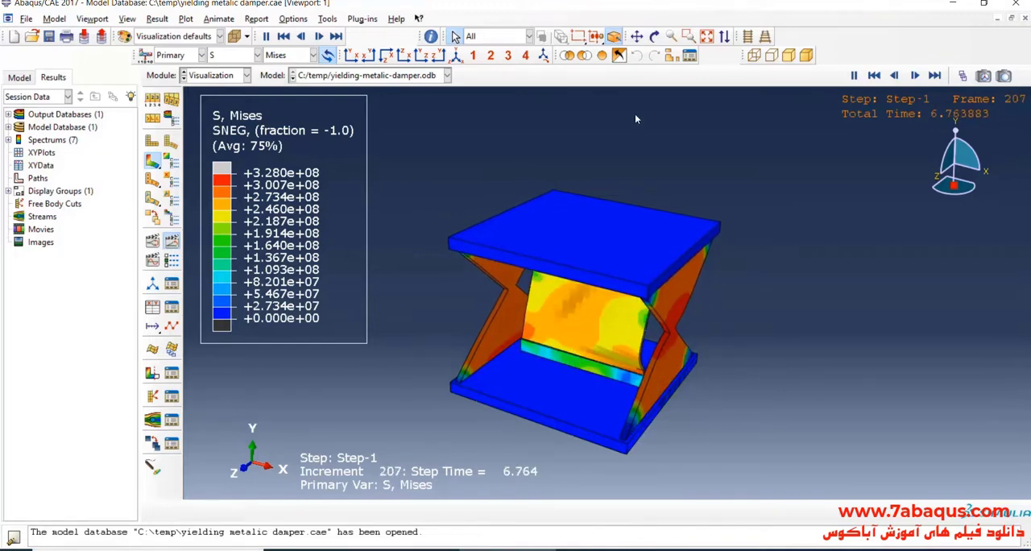
pyautogui.click(914, 74)
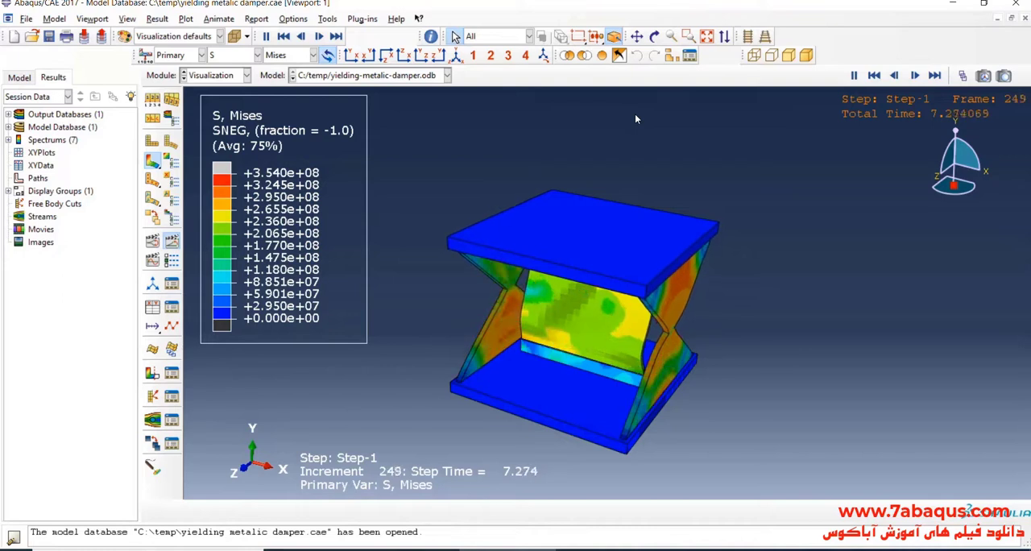
pyautogui.click(915, 74)
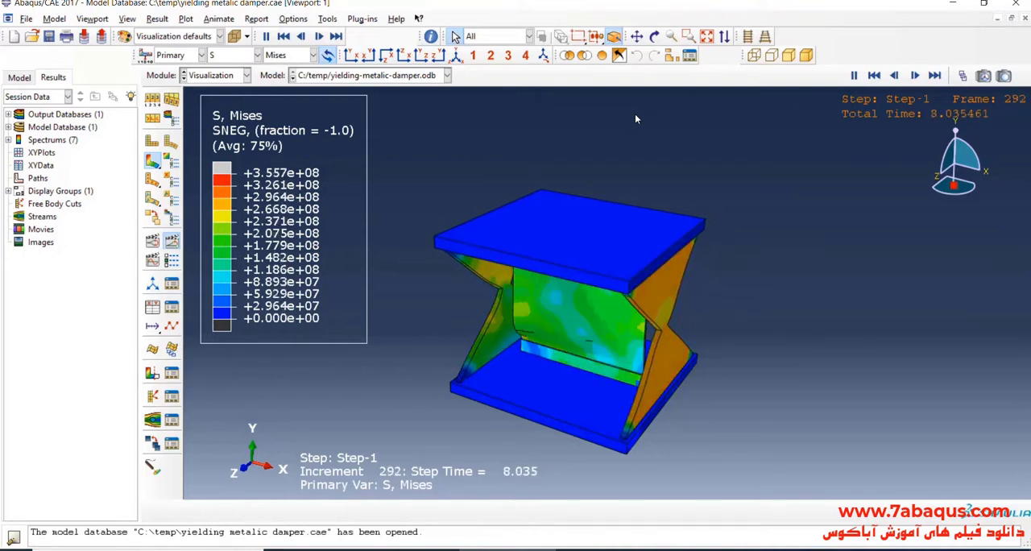
pyautogui.click(915, 74)
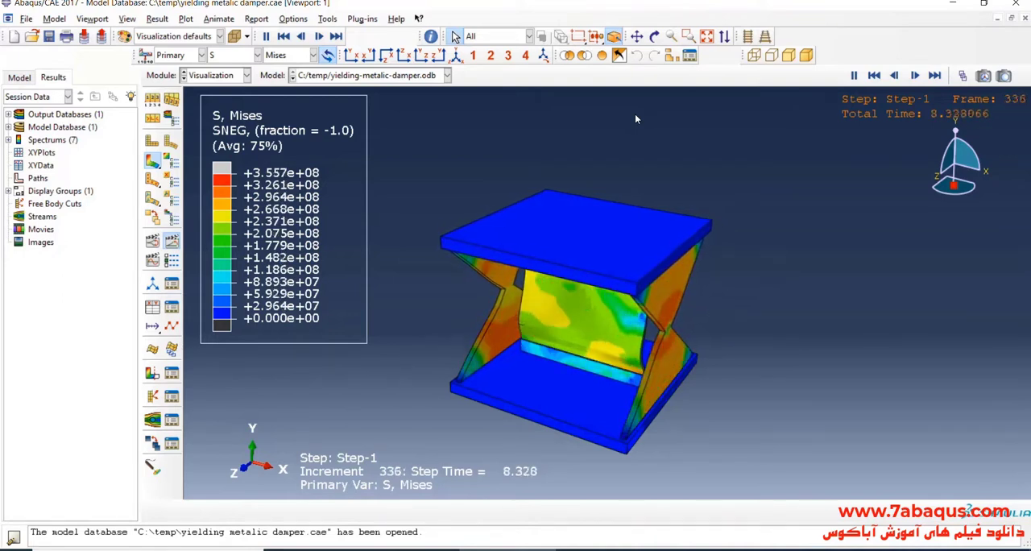
pyautogui.click(915, 74)
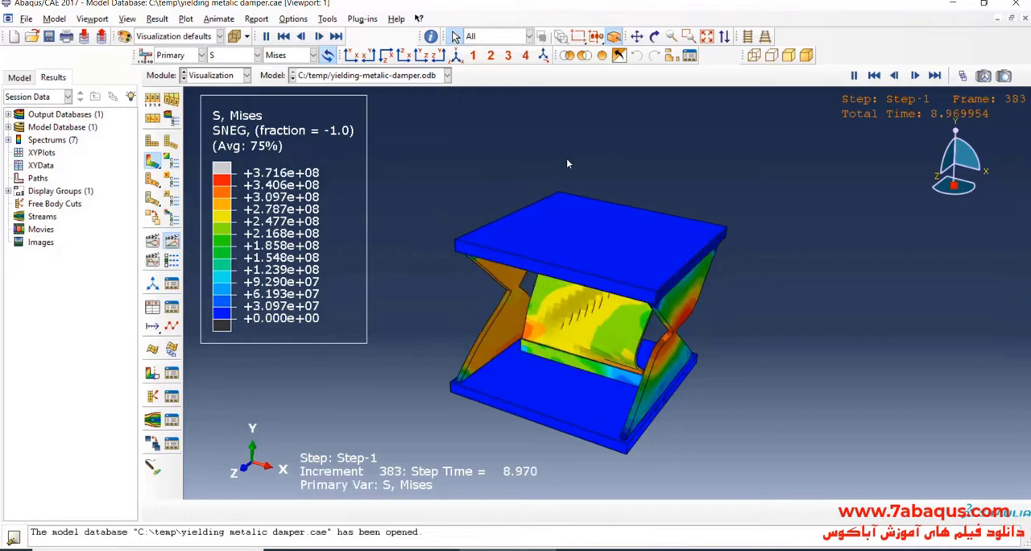
pyautogui.click(915, 74)
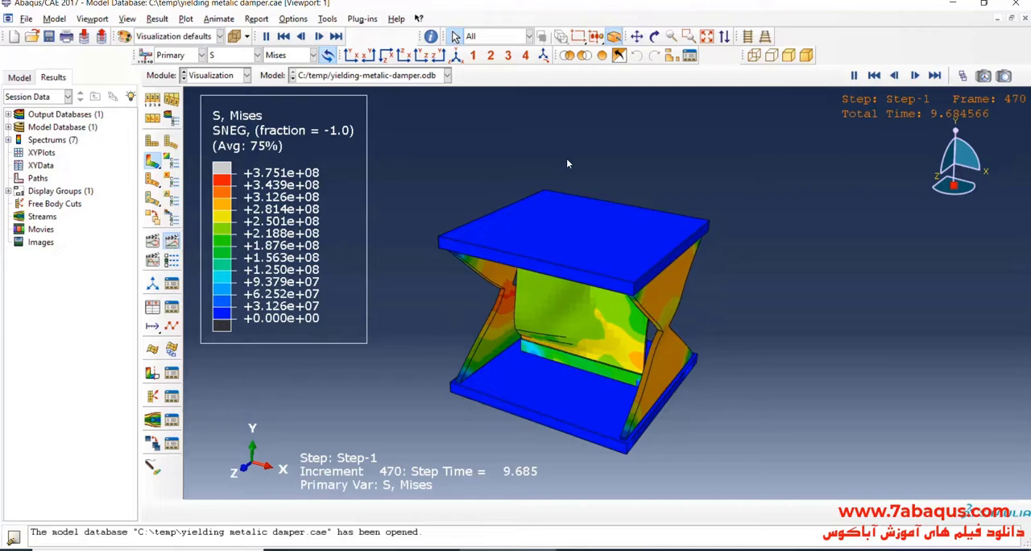
pyautogui.click(915, 74)
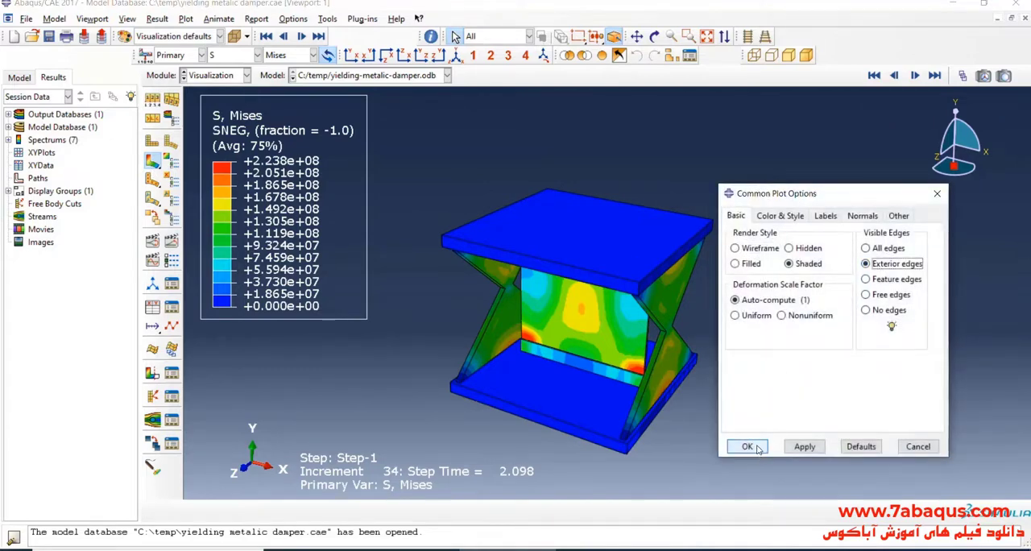
pyautogui.click(747, 446)
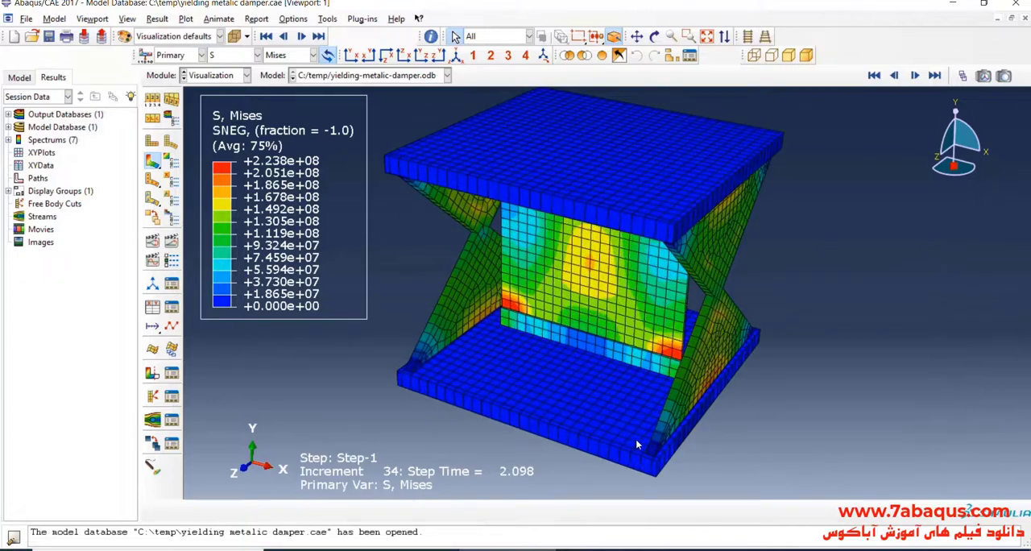
pyautogui.moveTo(636, 444); pyautogui.dragTo(532, 328)
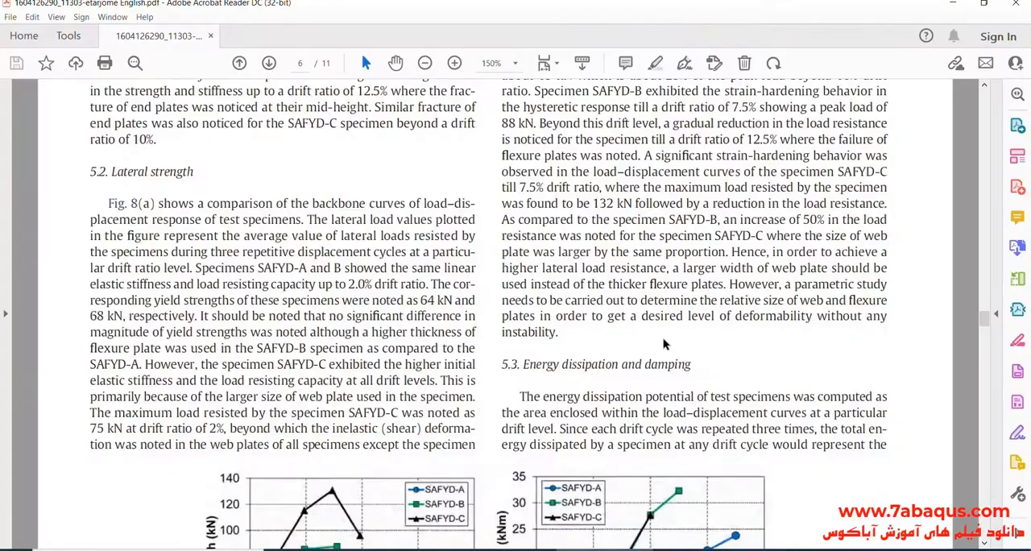
# - Scroll the paper down to Fig. 12's hysteresis comparison, then return to the Abaqus results
pyautogui.scroll(-3)
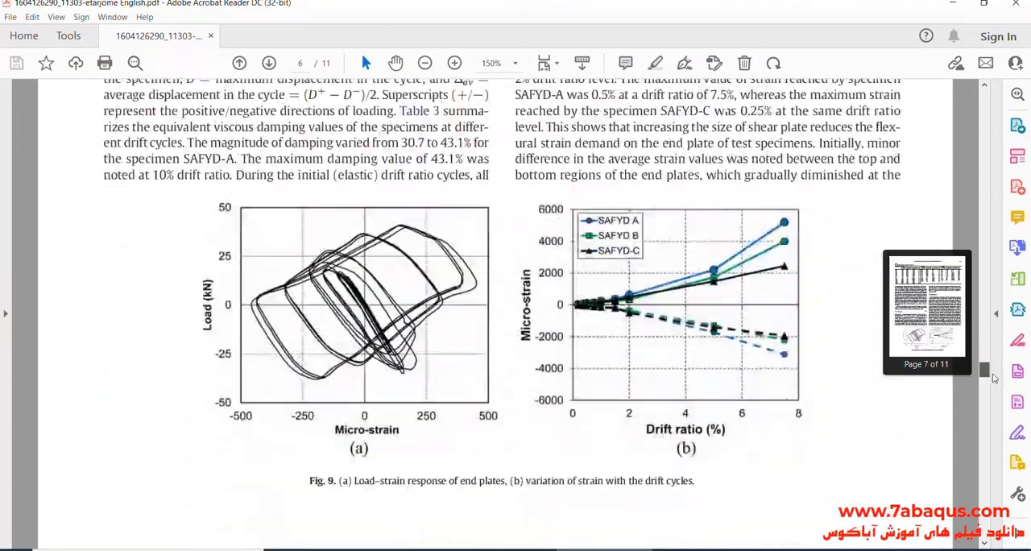
pyautogui.scroll(-3)
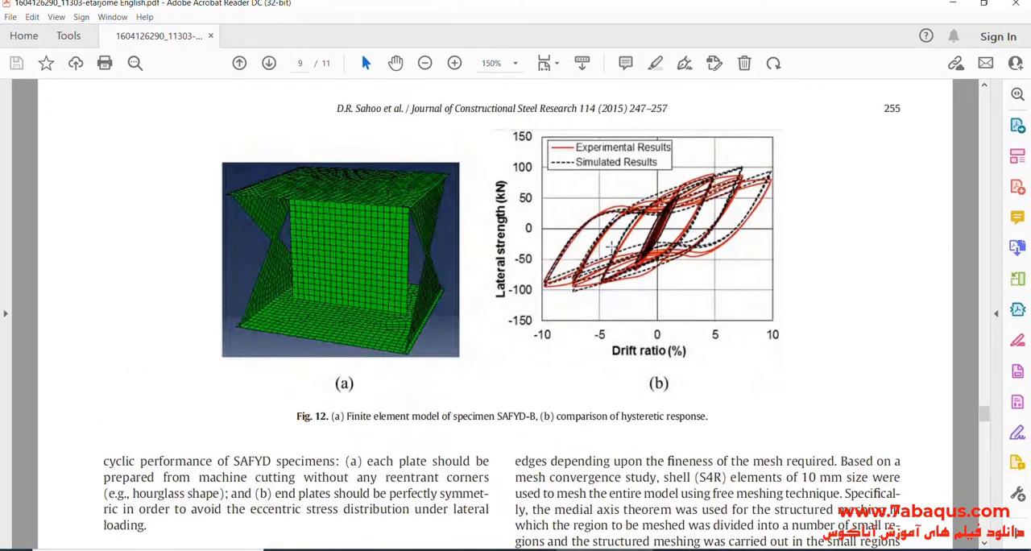
pyautogui.moveTo(609, 291)
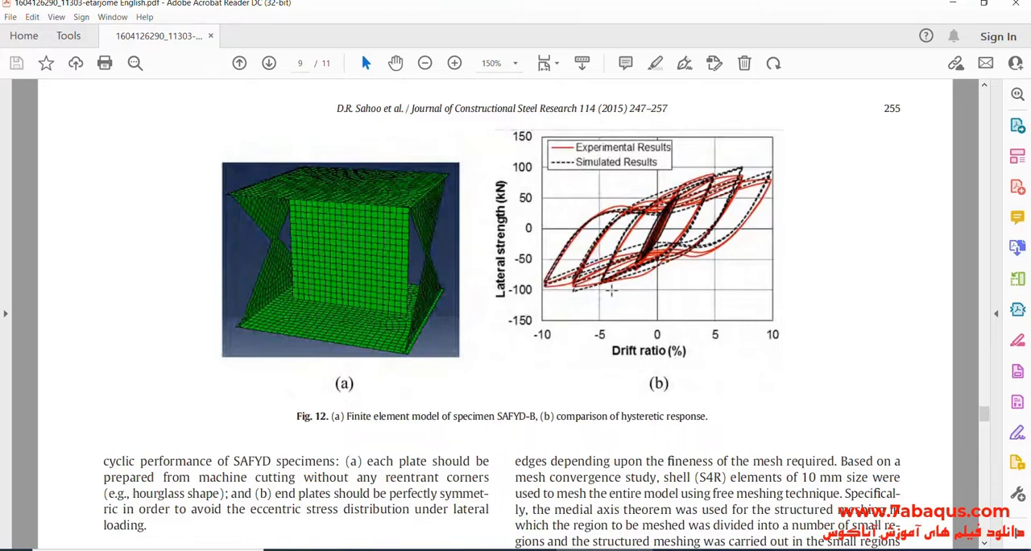
pyautogui.moveTo(625, 287)
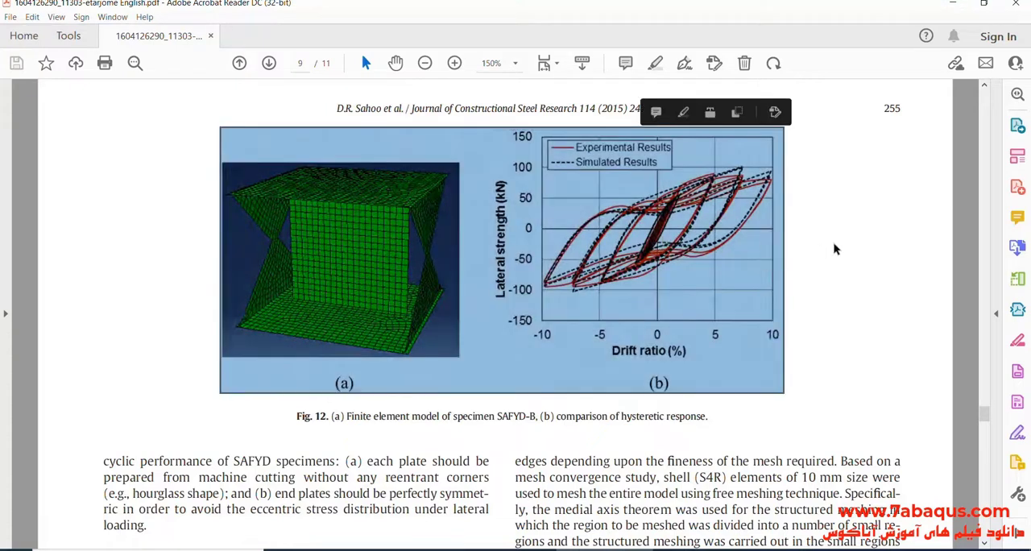
pyautogui.click(952, 6)
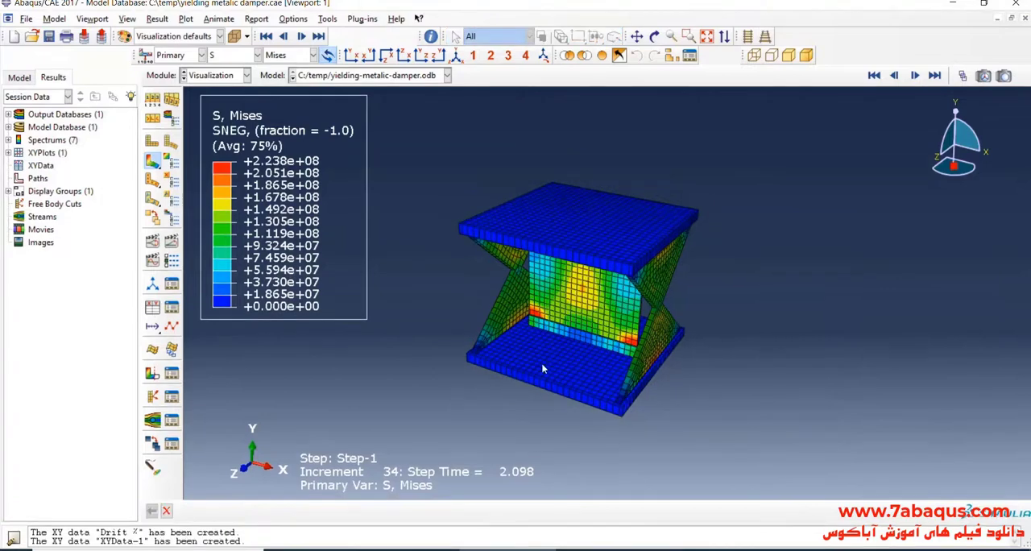
pyautogui.moveTo(152, 308)
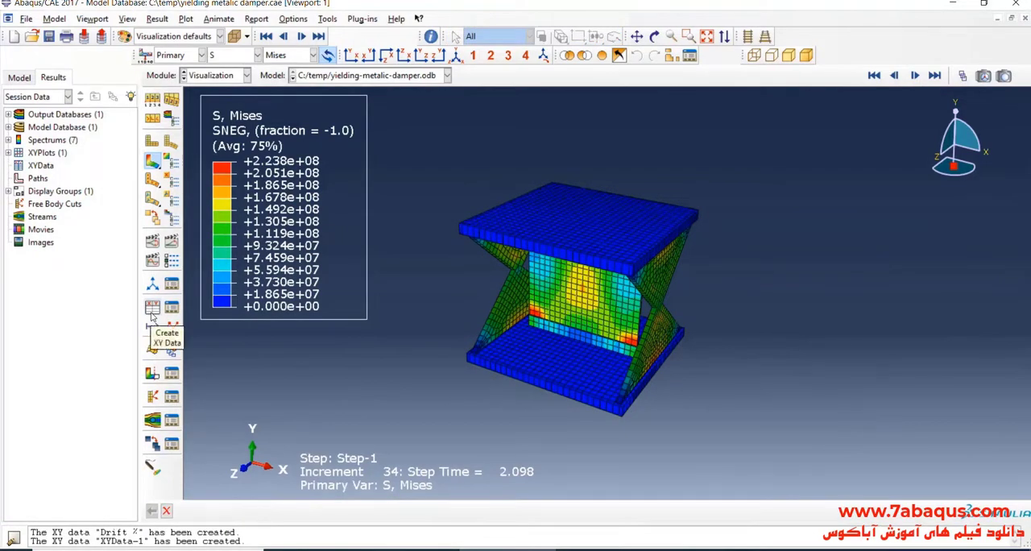
# - Create XY data from ODB history output RF1 and U1 of SET-4, saved as is
pyautogui.click(151, 309)
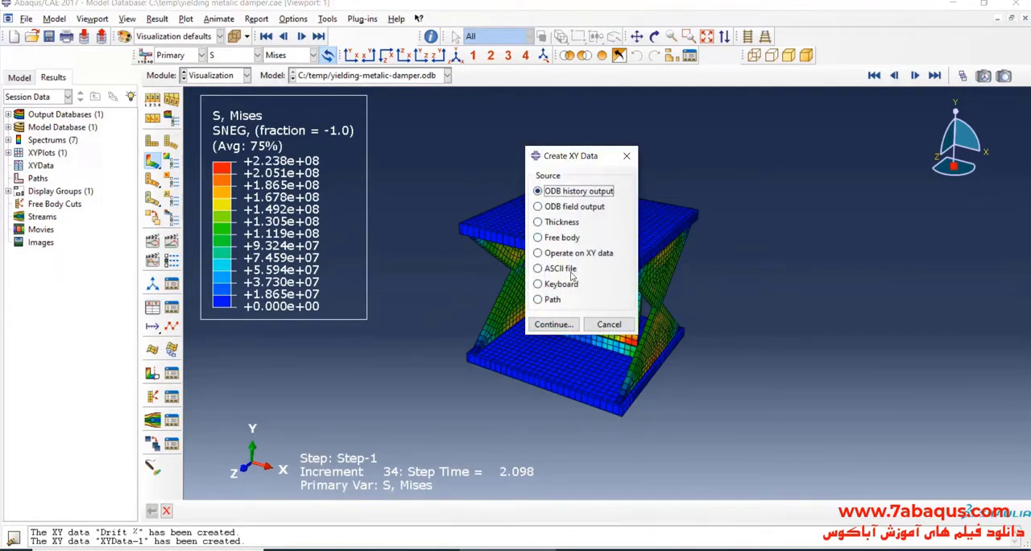
pyautogui.click(553, 323)
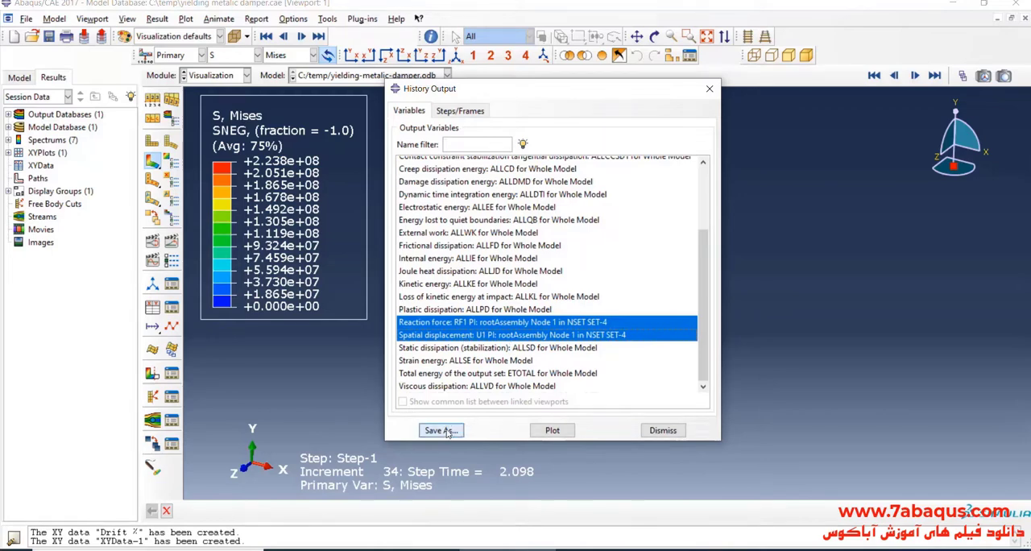
pyautogui.click(442, 428)
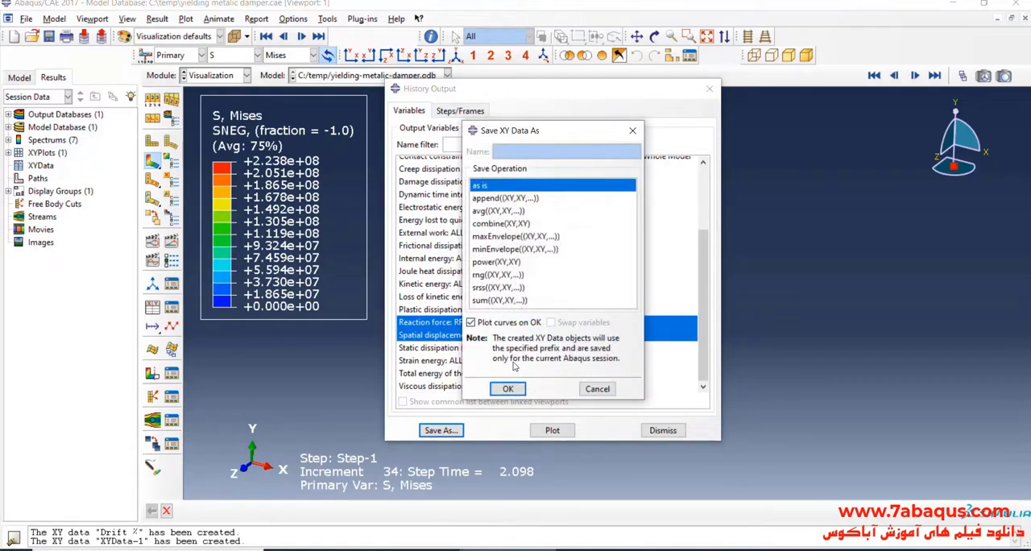
pyautogui.click(506, 388)
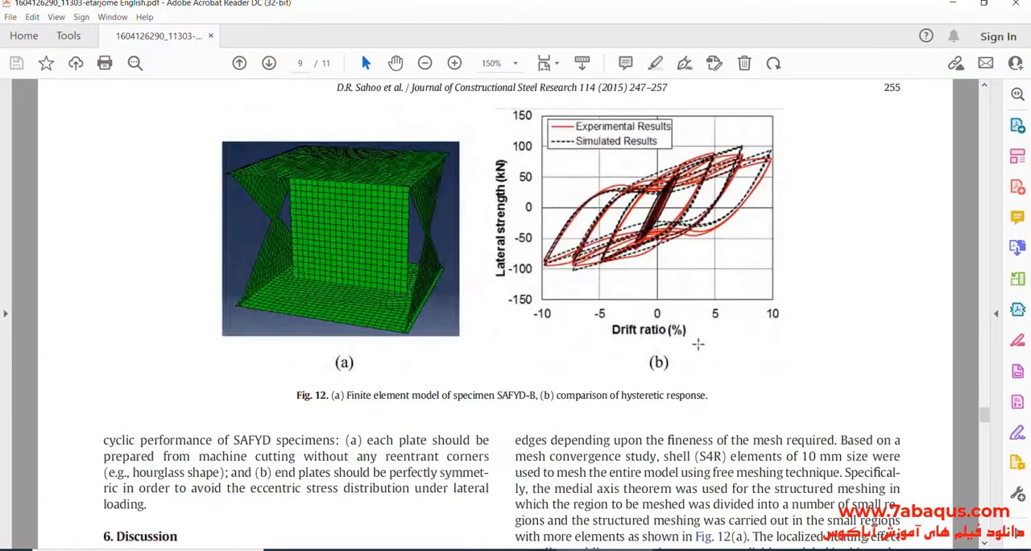
pyautogui.moveTo(637, 332)
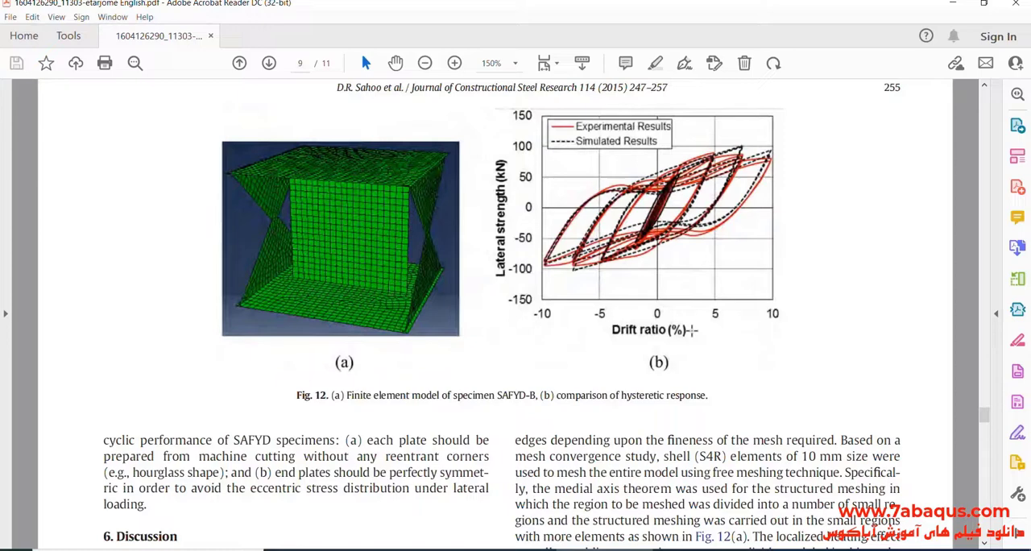
pyautogui.moveTo(692, 337)
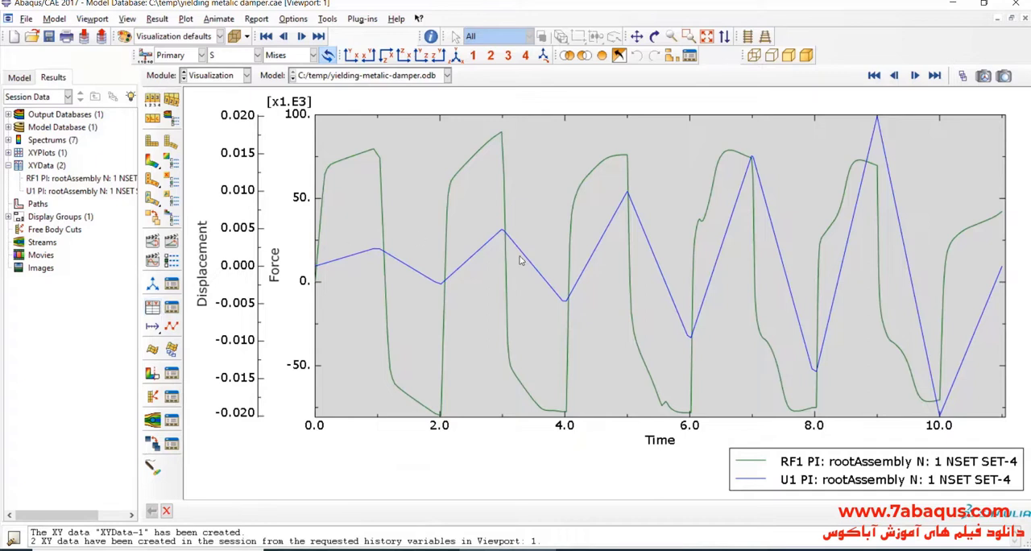
pyautogui.moveTo(149, 248)
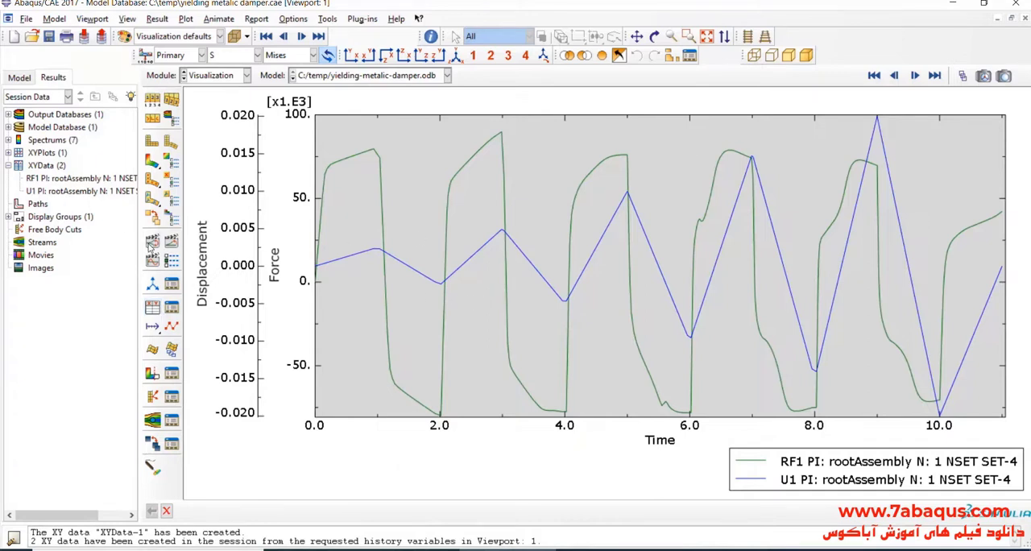
pyautogui.moveTo(152, 308)
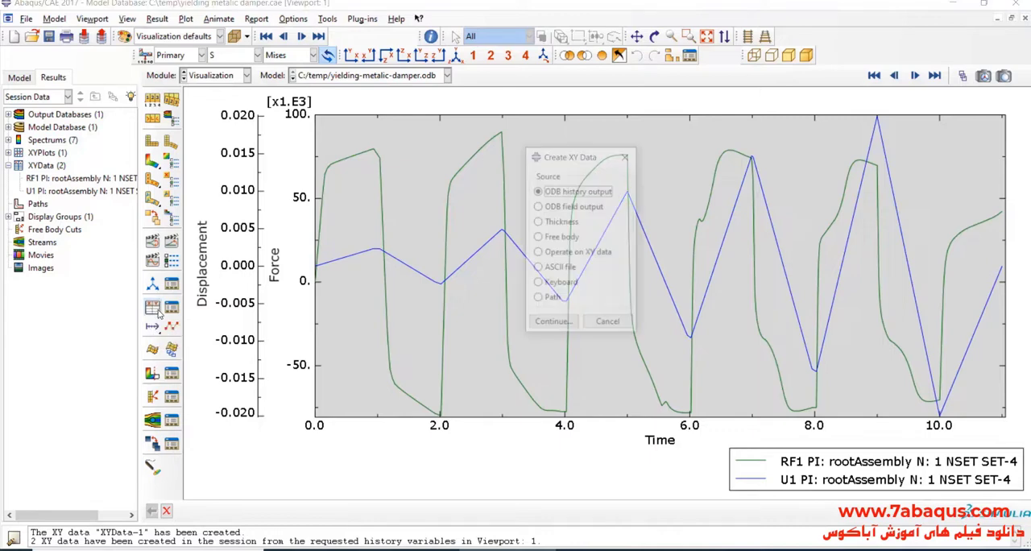
# - Build the XY expression U1/.3*100 by operating on the displacement data
pyautogui.click(538, 253)
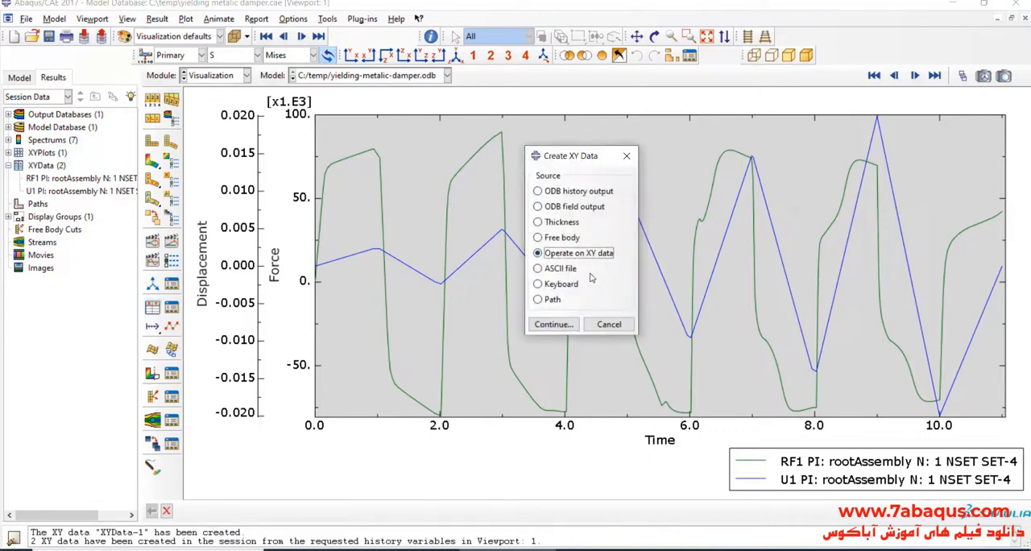
pyautogui.click(553, 323)
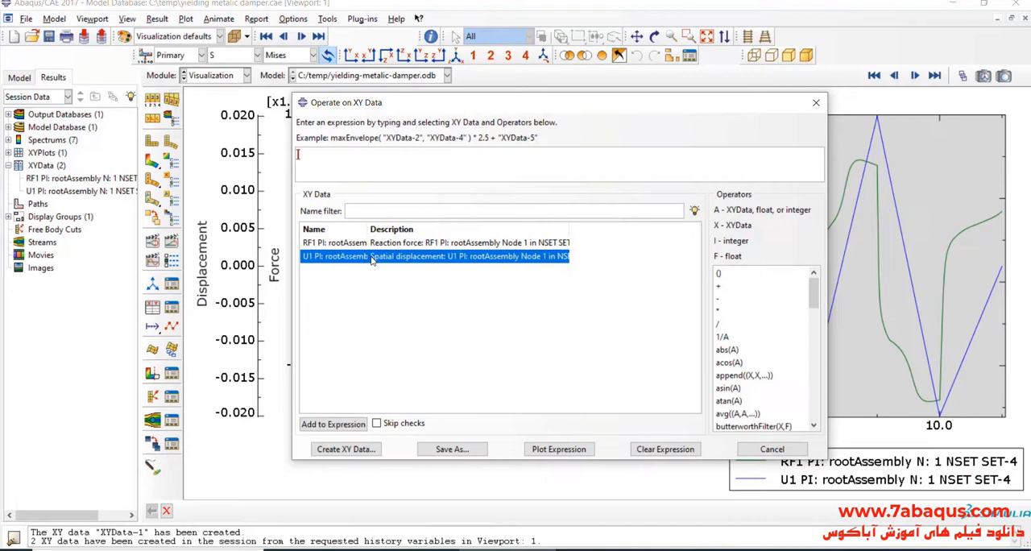
pyautogui.click(332, 422)
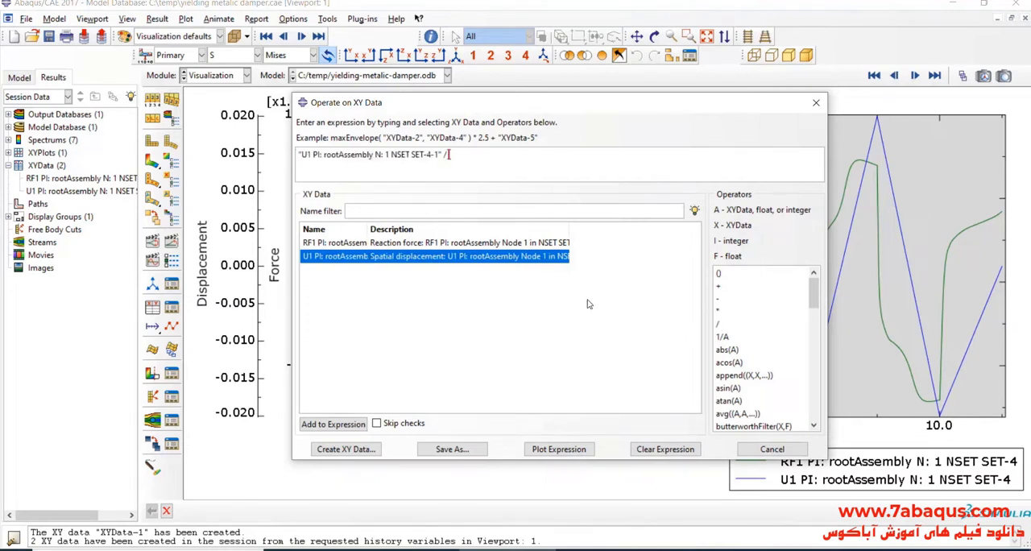
pyautogui.write('.3')
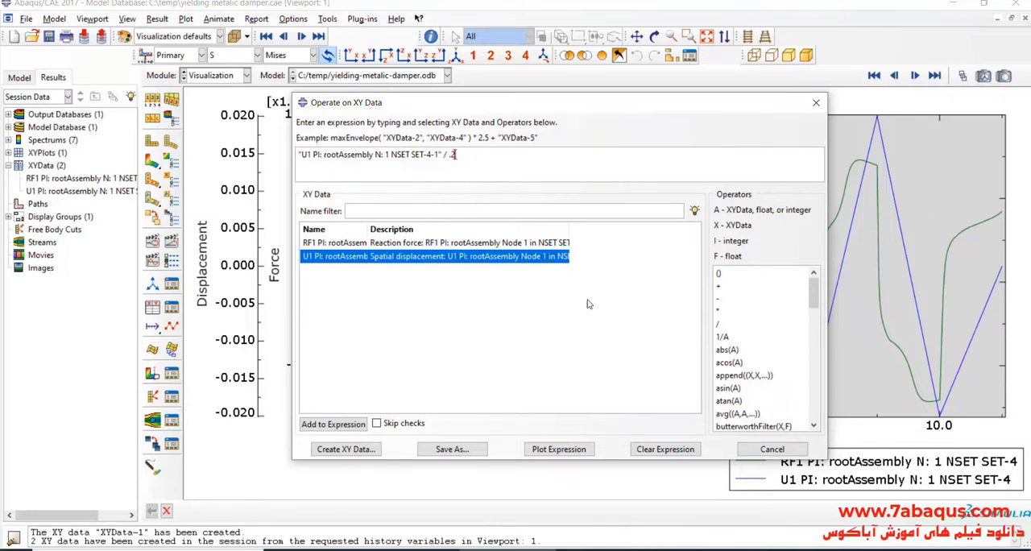
pyautogui.write('*1')
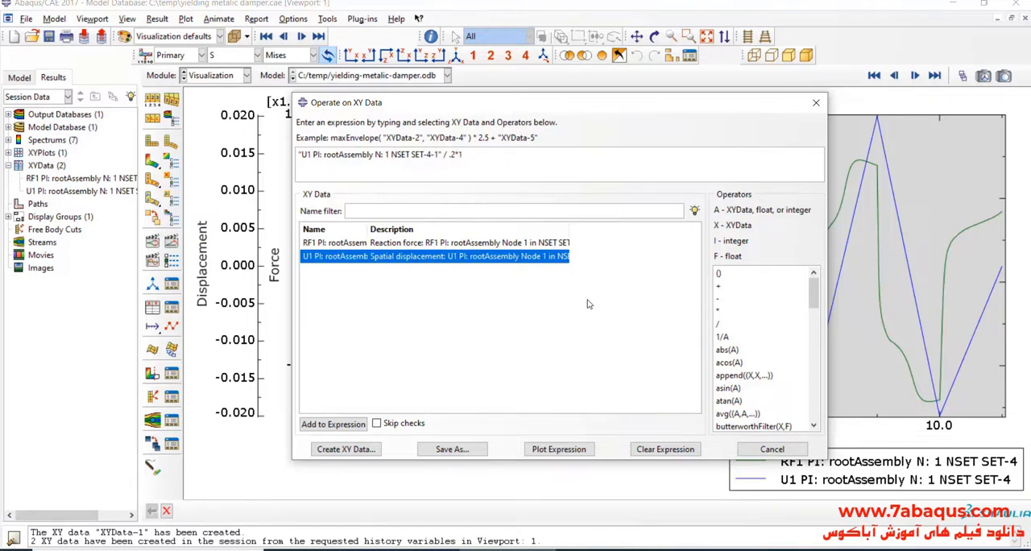
pyautogui.write('00')
pyautogui.write('Di')
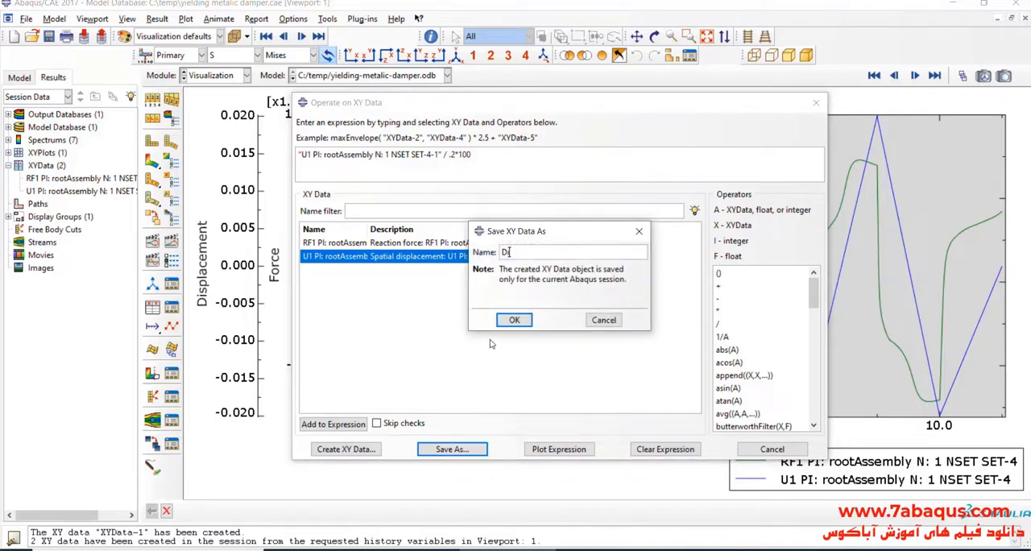
# - Save it as 'Drift %' and combine it with RF1 into a force–drift curve XYData-1
pyautogui.write('rift')
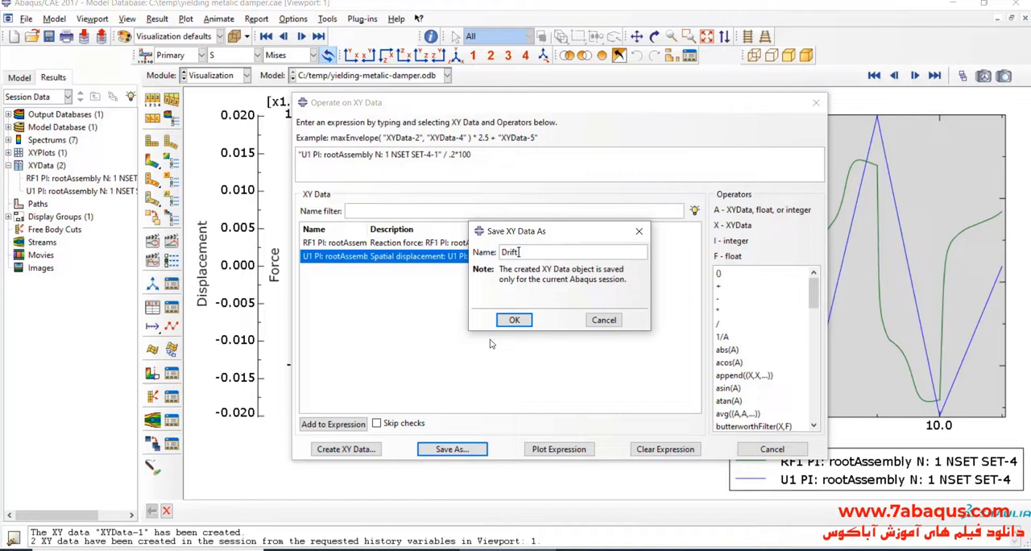
pyautogui.write('%')
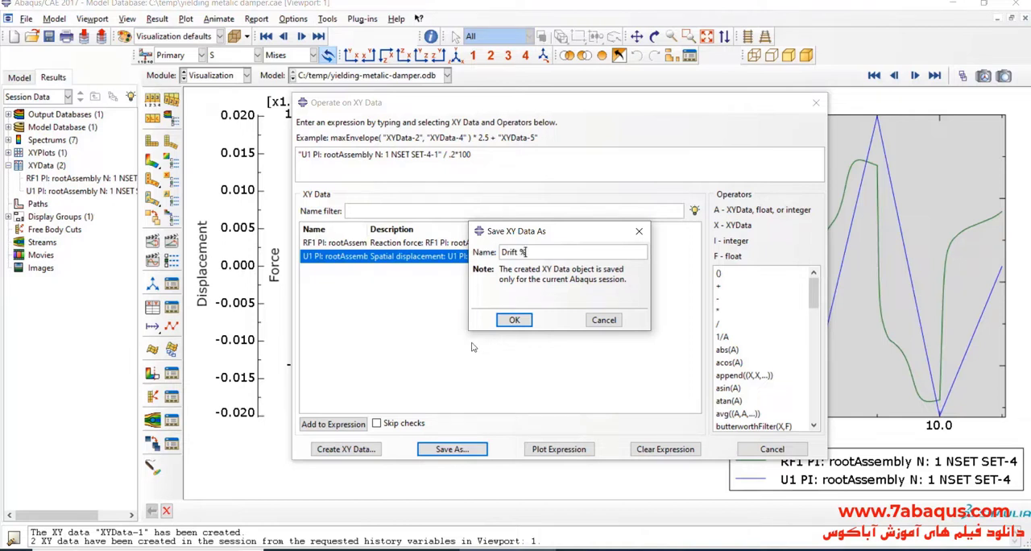
pyautogui.click(514, 319)
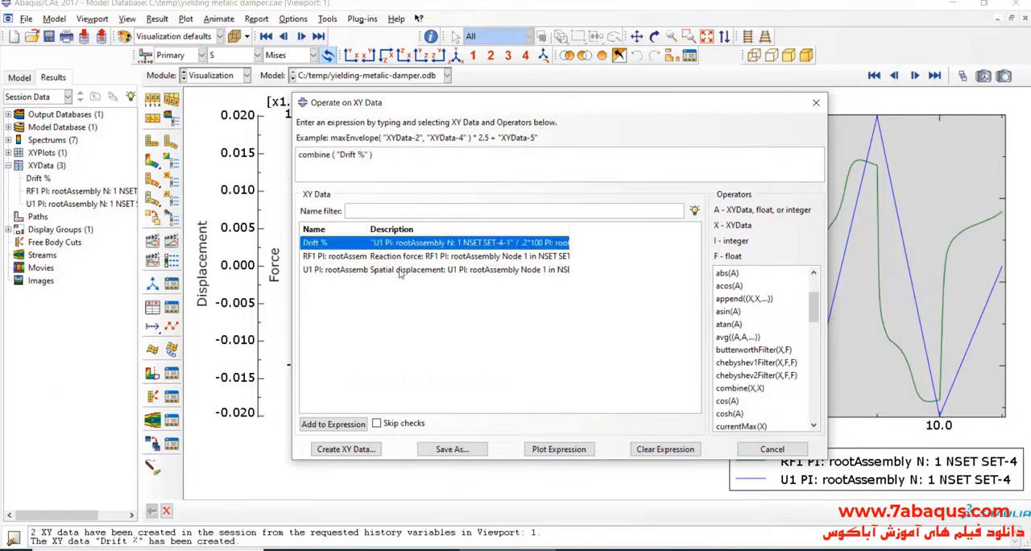
pyautogui.click(435, 257)
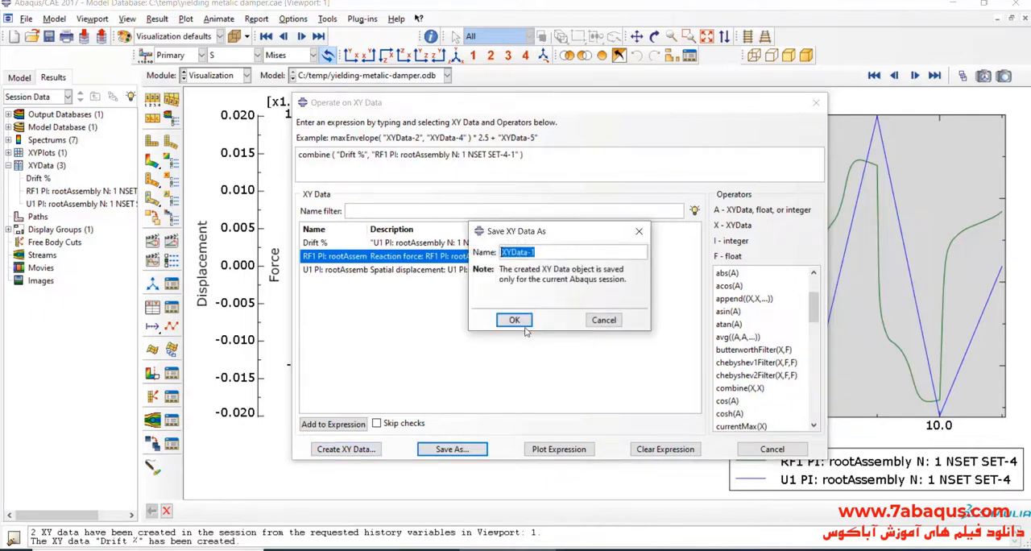
pyautogui.click(514, 319)
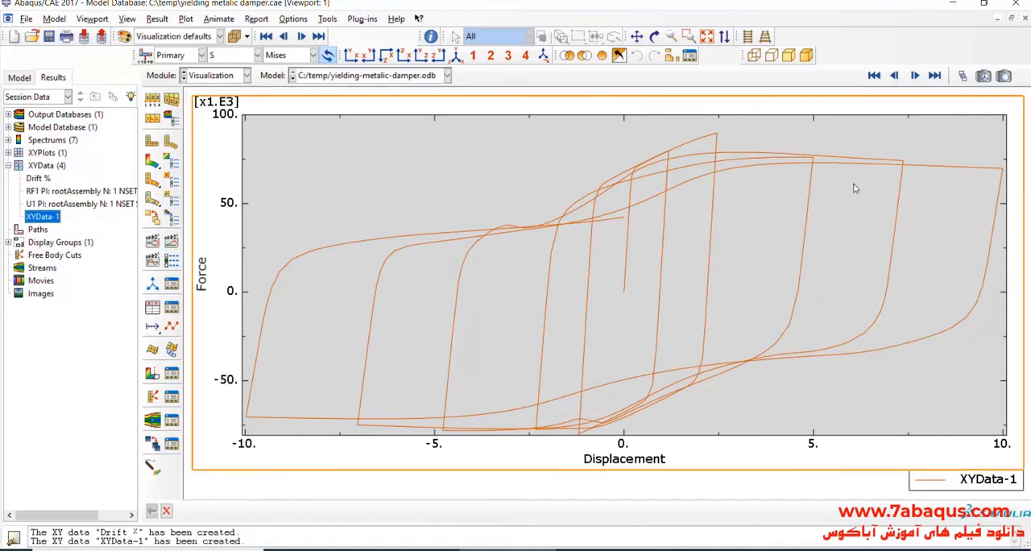
pyautogui.moveTo(502, 271)
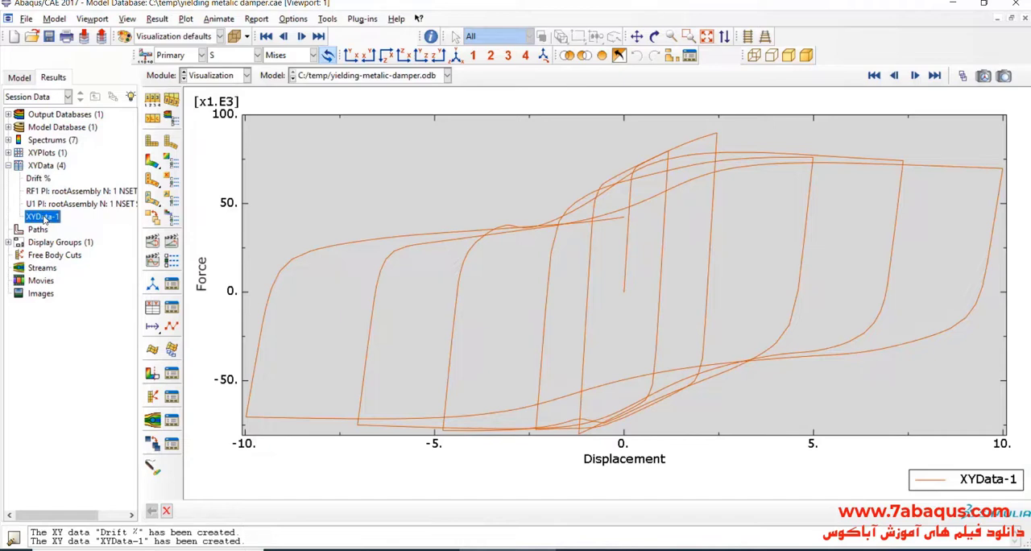
# - Copy all displacement–force rows from the XYData-1 values table
pyautogui.doubleClick(42, 215)
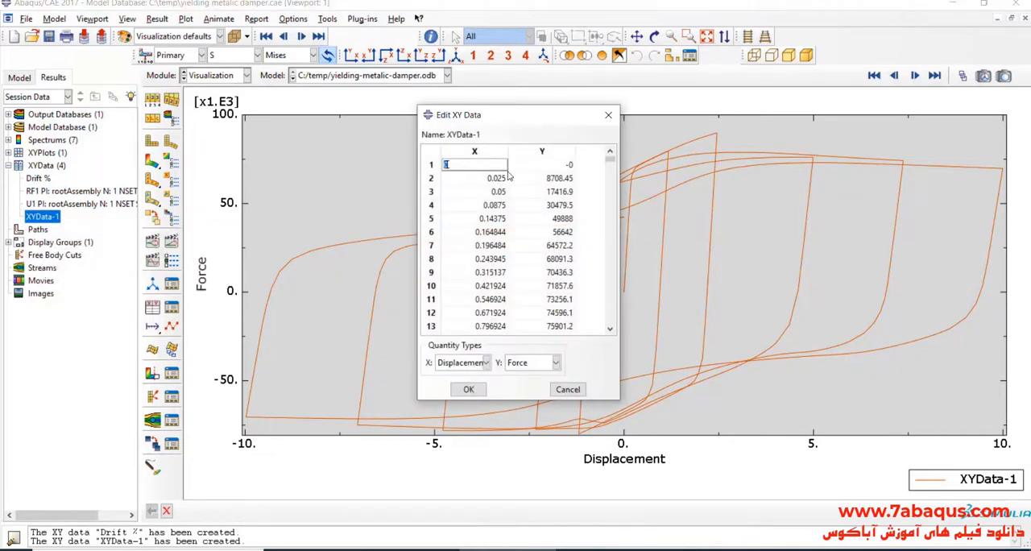
pyautogui.scroll(-3)
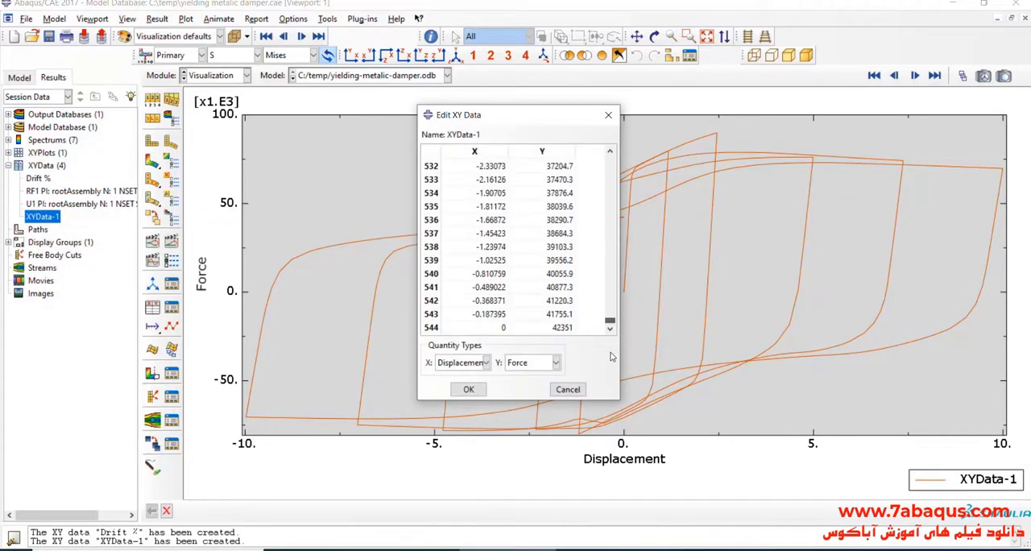
pyautogui.rightClick(515, 242)
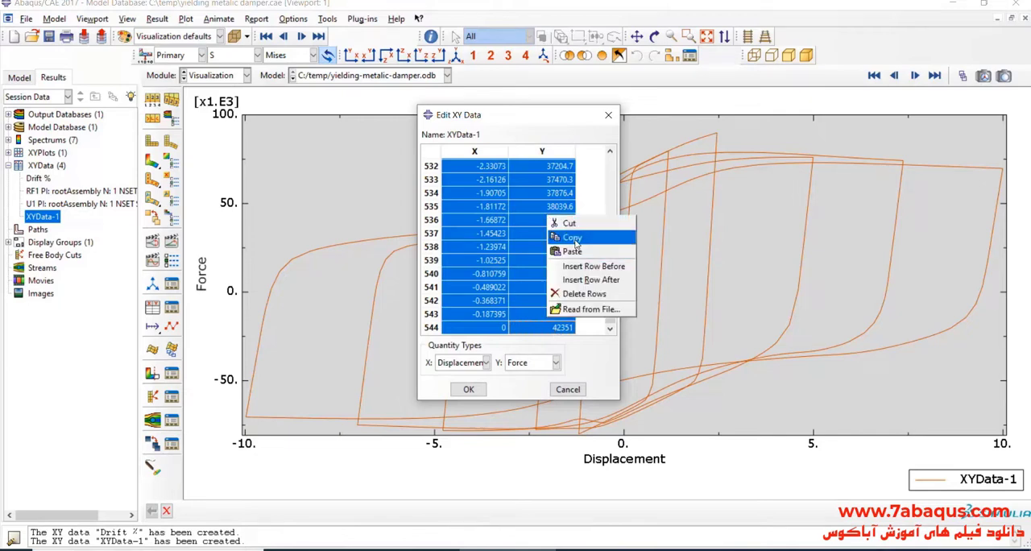
pyautogui.click(572, 237)
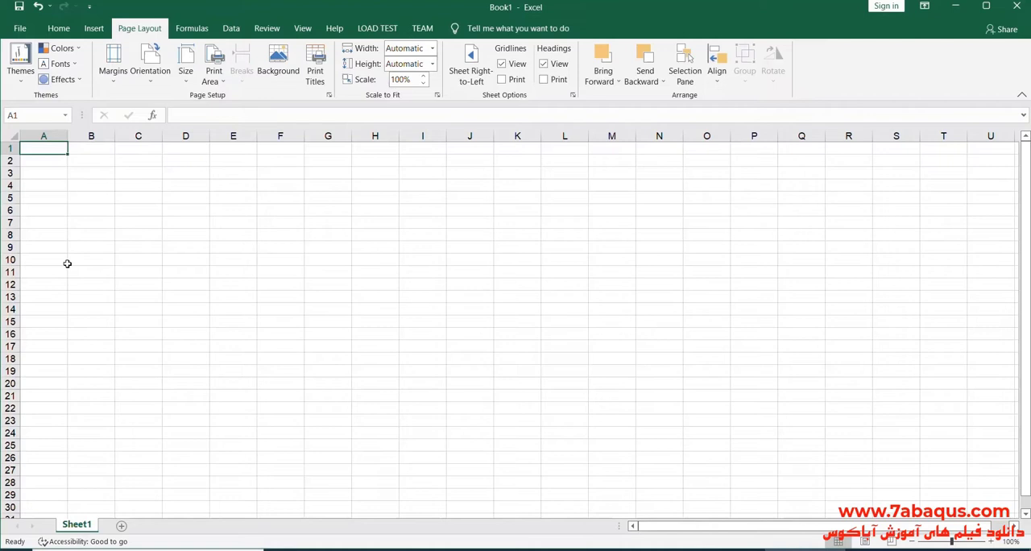
# - Label the columns 'Drift %' and 'Force (N)' and give the header cells a fill colour
pyautogui.click(138, 198)
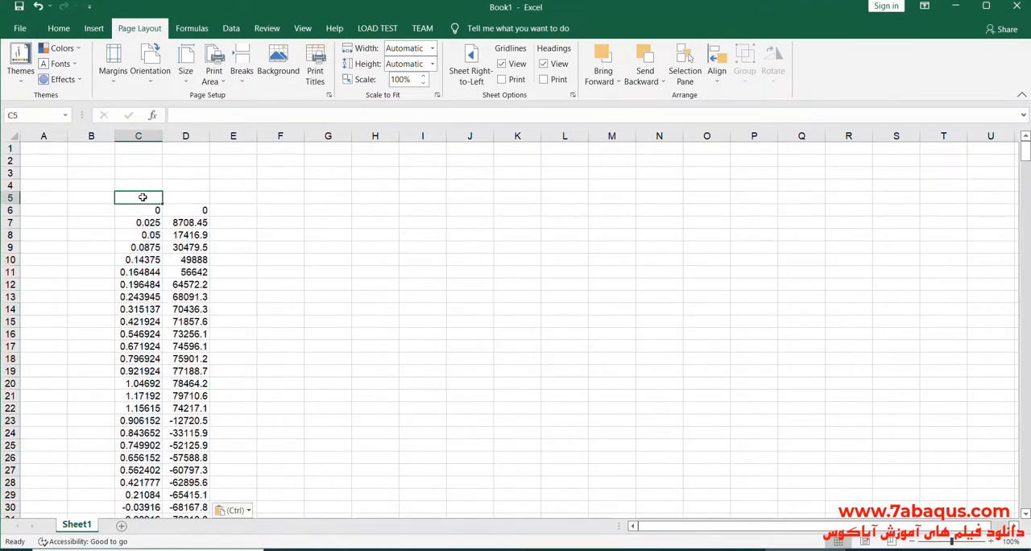
pyautogui.write('Drift')
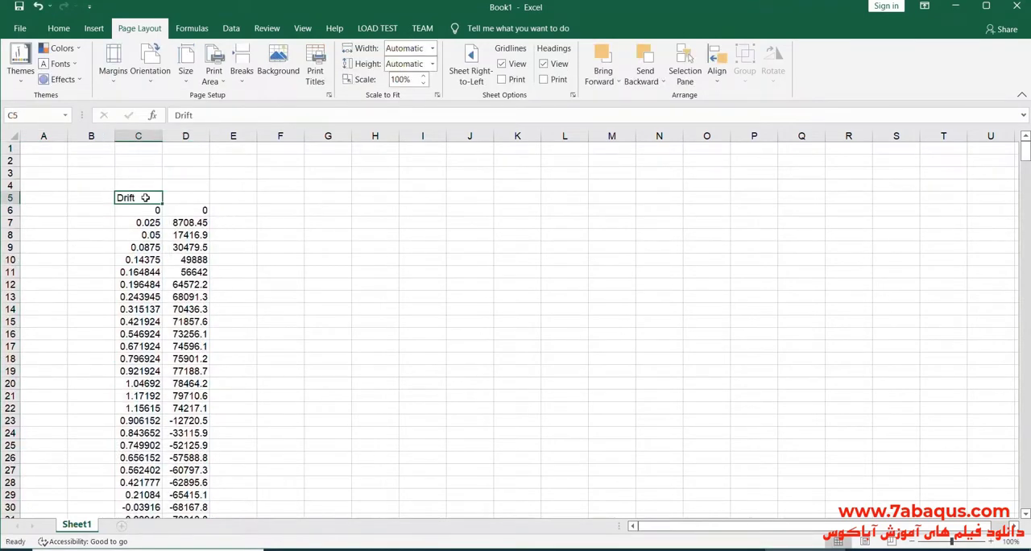
pyautogui.doubleClick(138, 198)
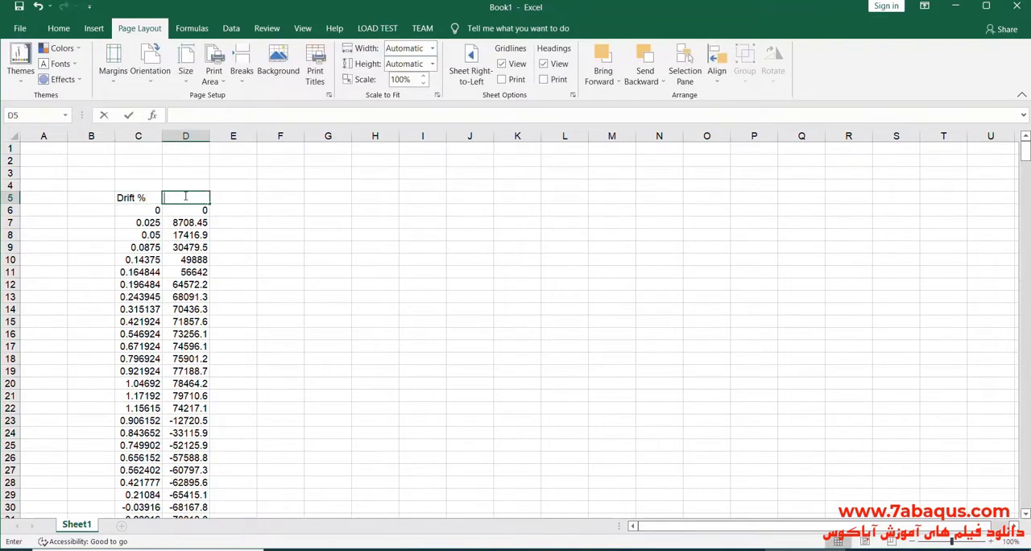
pyautogui.write('For')
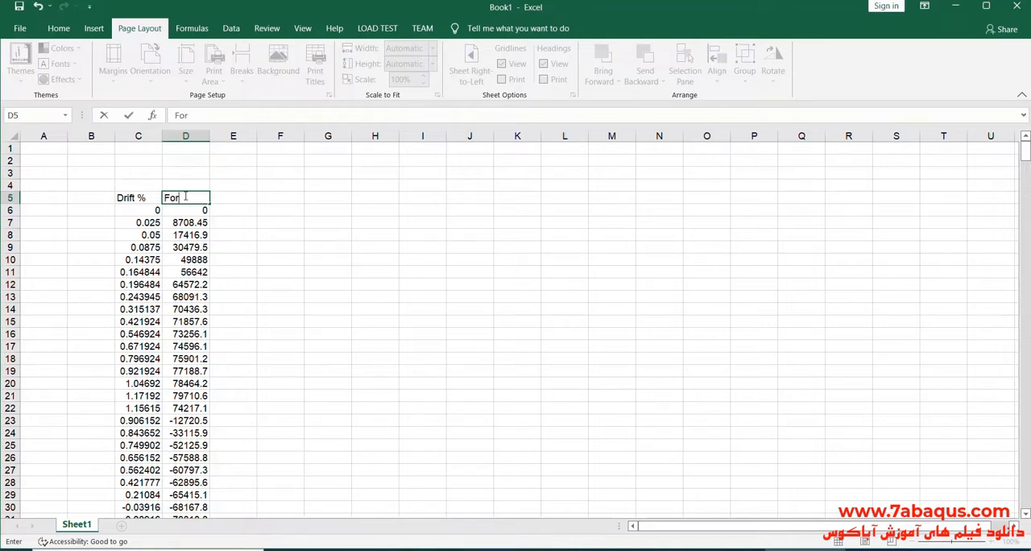
pyautogui.write('ce')
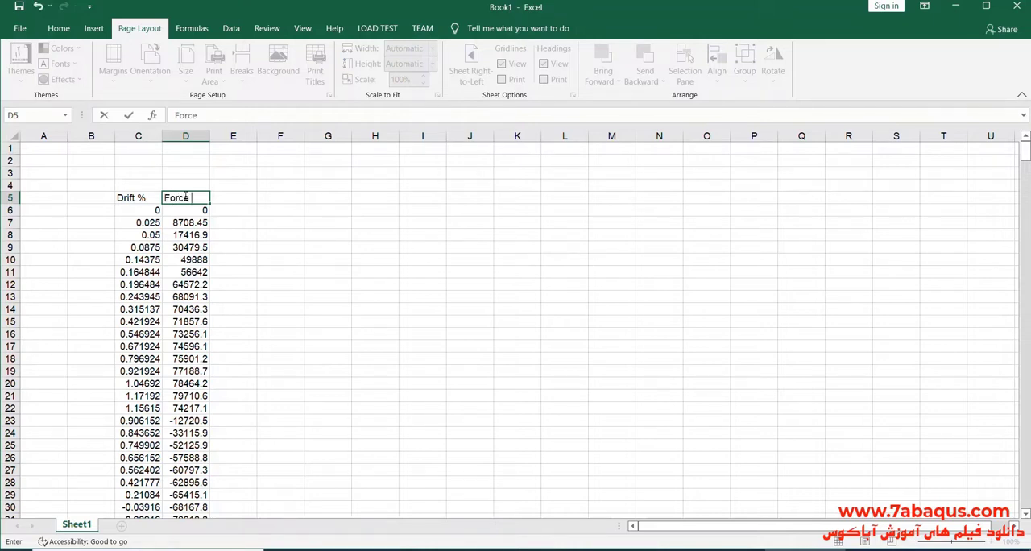
pyautogui.write('(N')
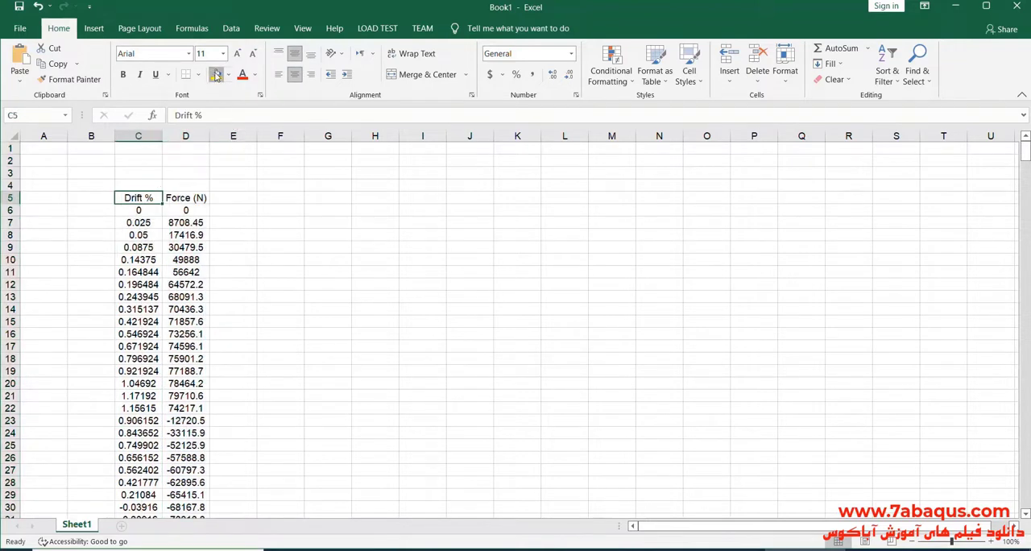
pyautogui.click(229, 74)
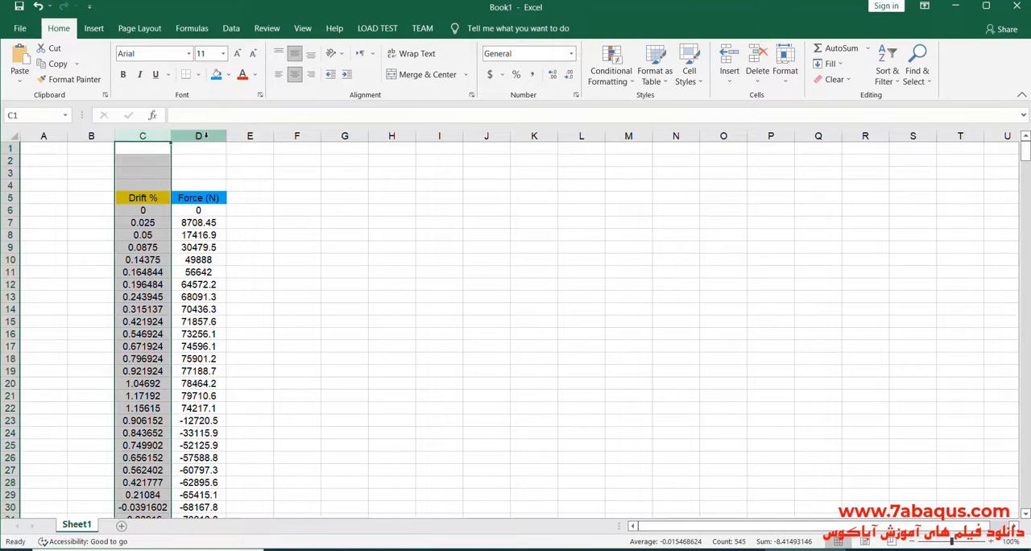
# - Insert a scatter chart of the drift–force data with the horizontal axis from -10 to 10
pyautogui.click(93, 27)
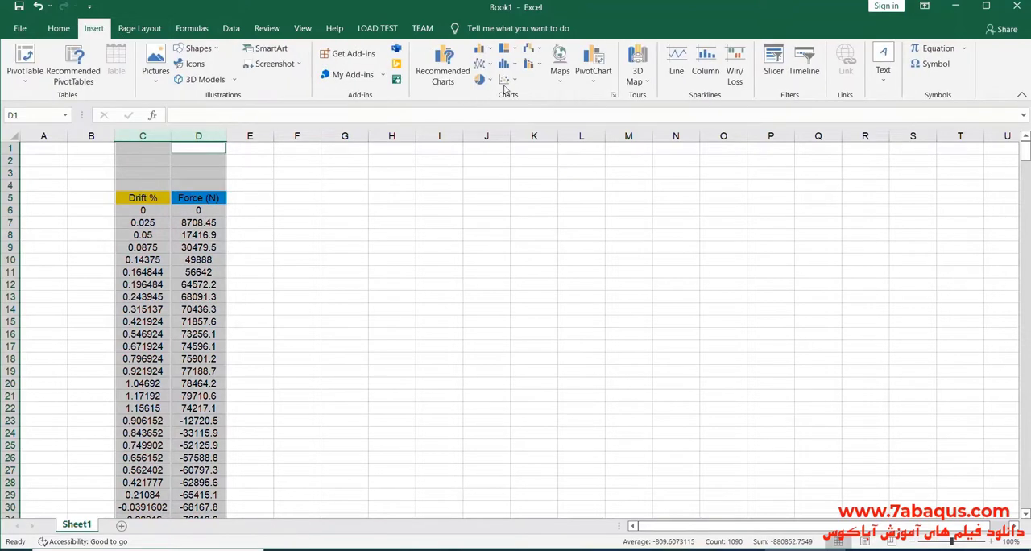
pyautogui.click(506, 63)
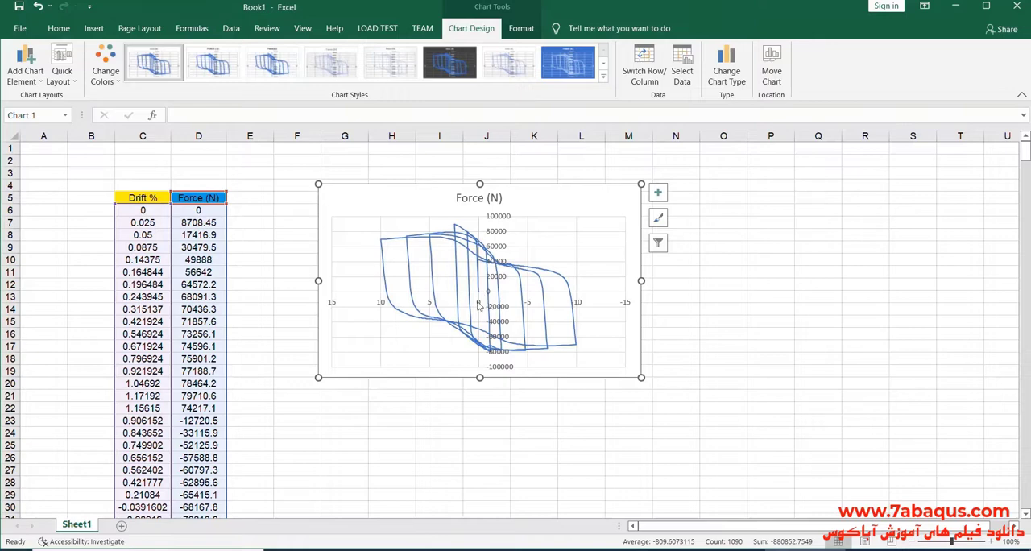
pyautogui.doubleClick(480, 301)
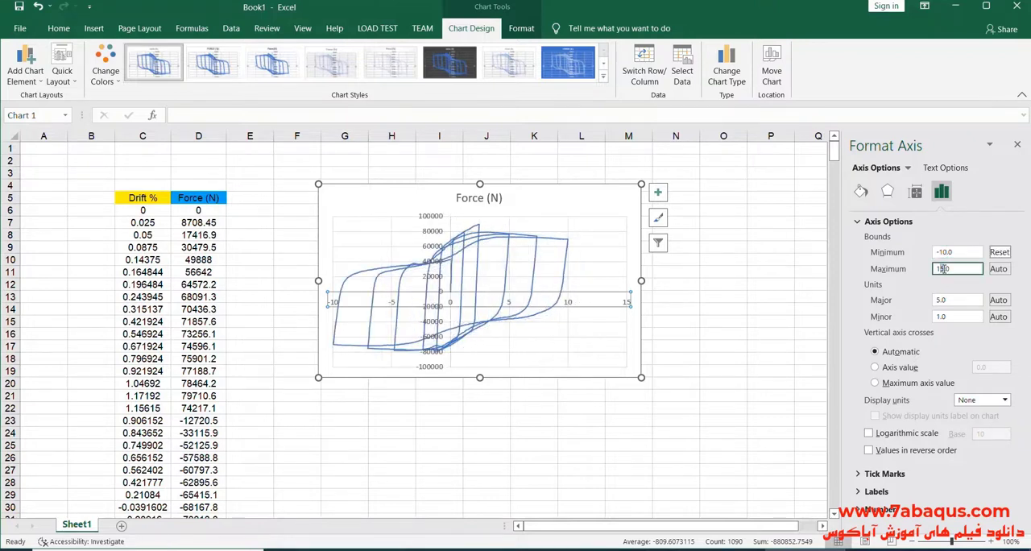
pyautogui.write('10.0')
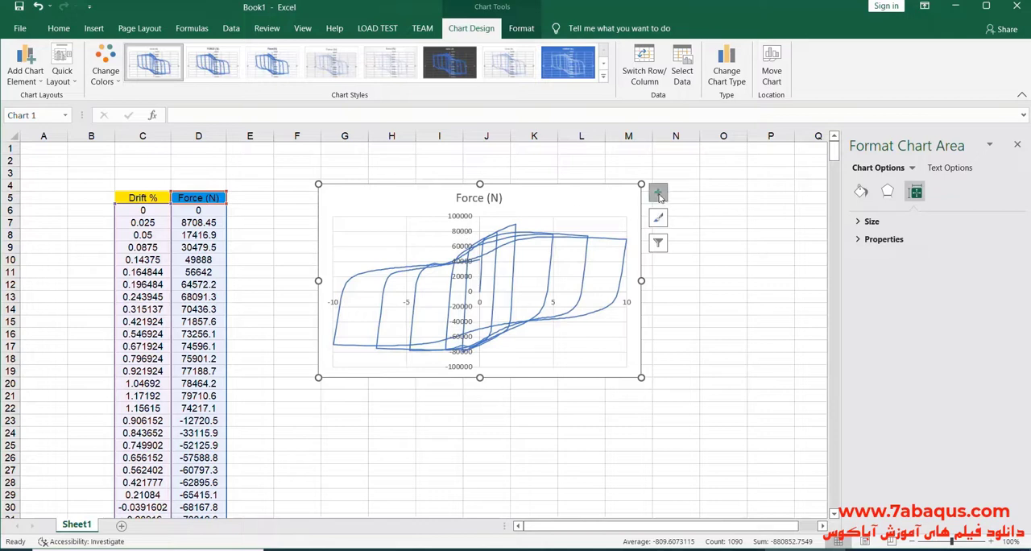
# - Remove the chart title and enlarge the chart over columns E to P
pyautogui.click(657, 192)
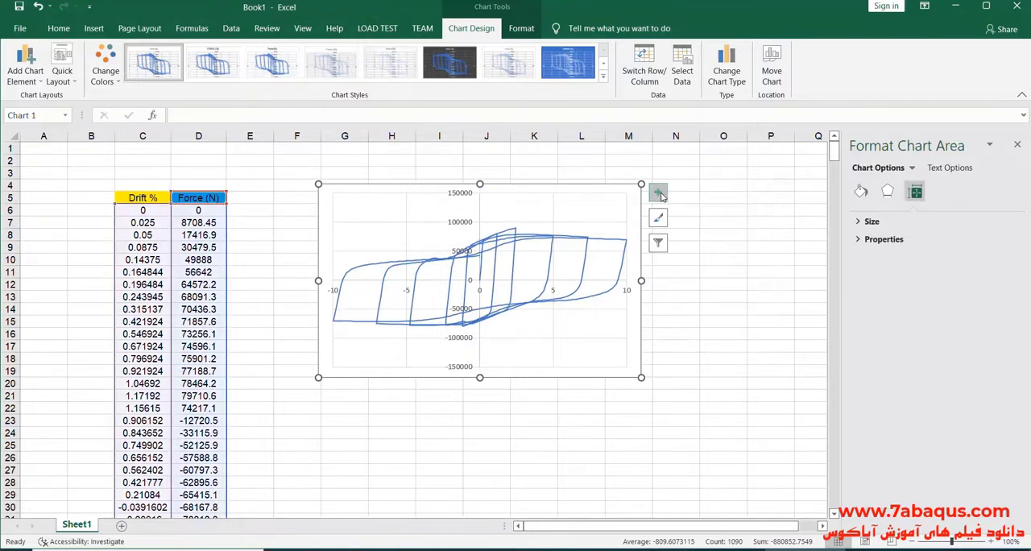
pyautogui.moveTo(641, 377); pyautogui.dragTo(614, 355)
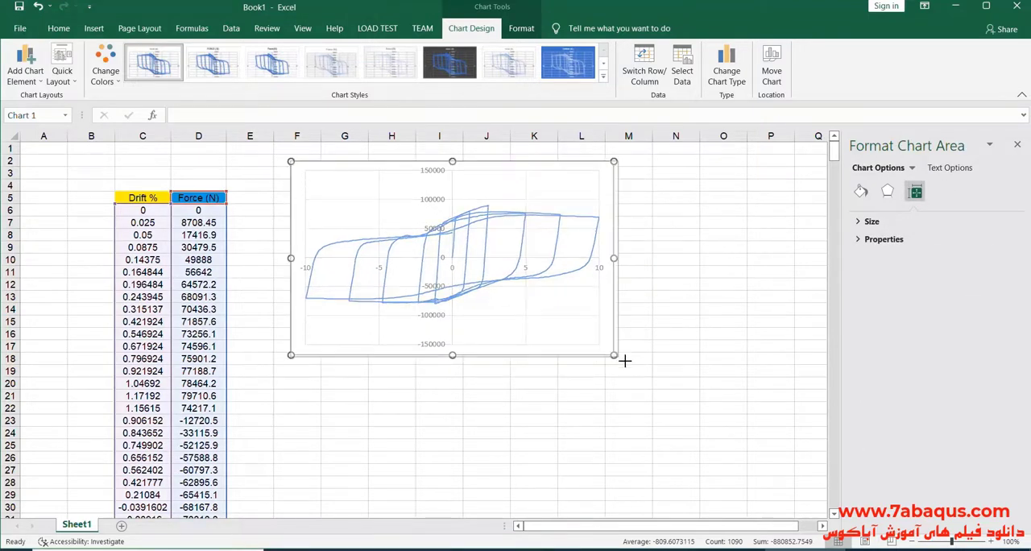
pyautogui.moveTo(614, 354); pyautogui.dragTo(722, 422)
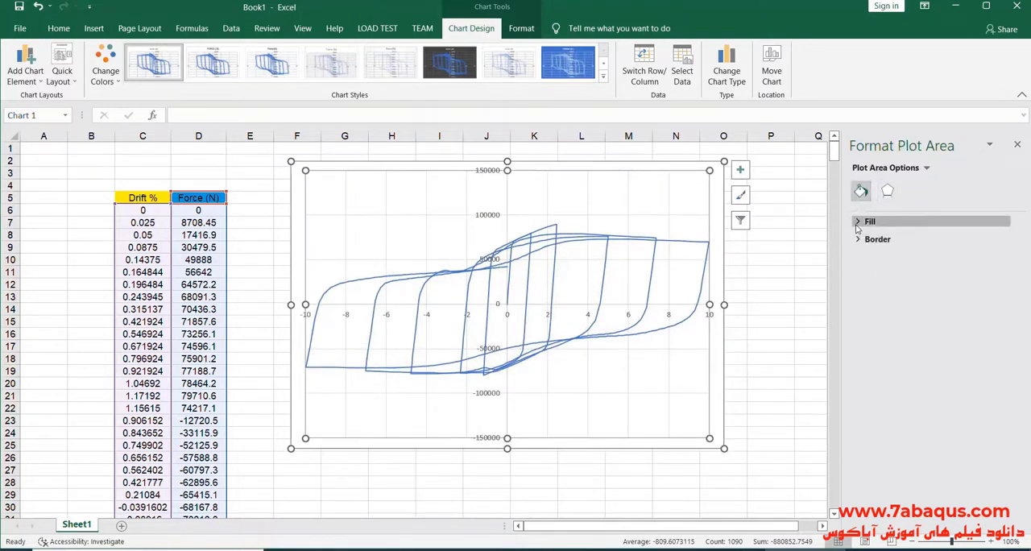
pyautogui.click(887, 357)
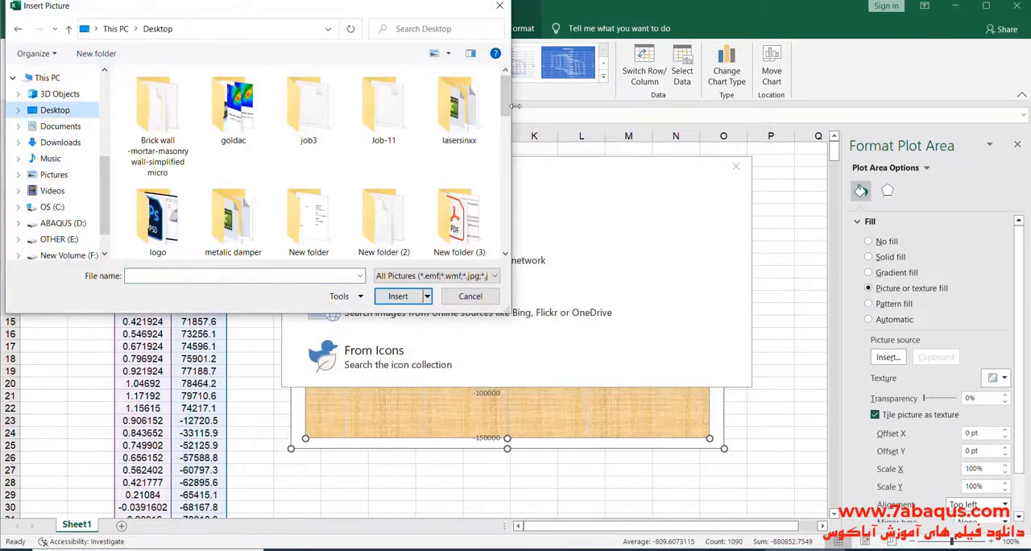
# - Fill the plot area with the experimental image, make the simulated curve solid, and stretch to align
pyautogui.scroll(-3)
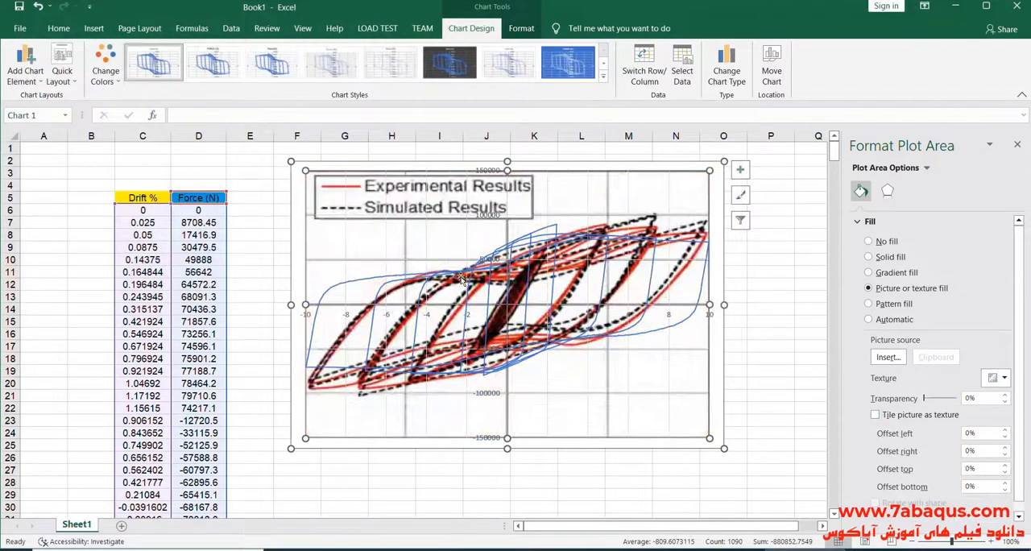
pyautogui.click(464, 281)
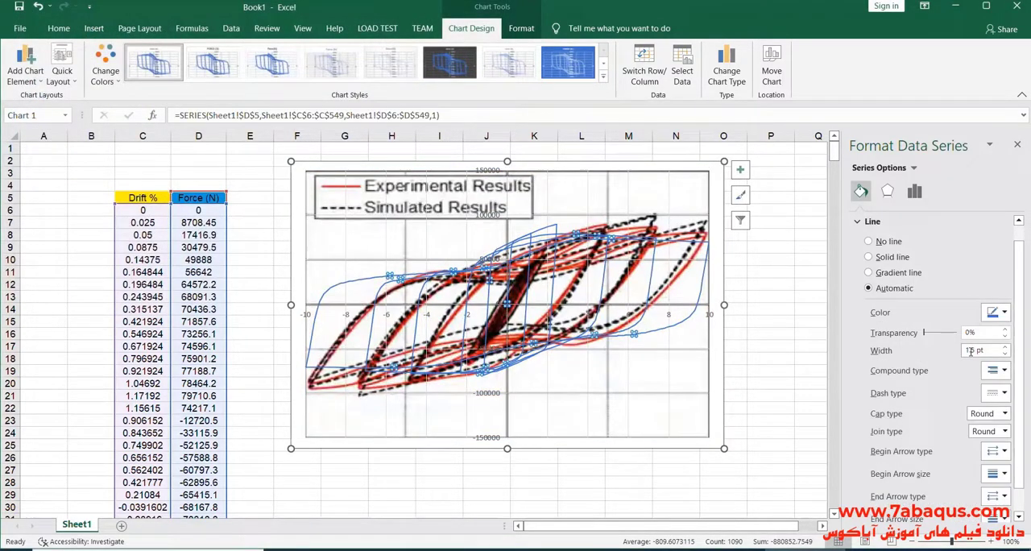
pyautogui.click(869, 256)
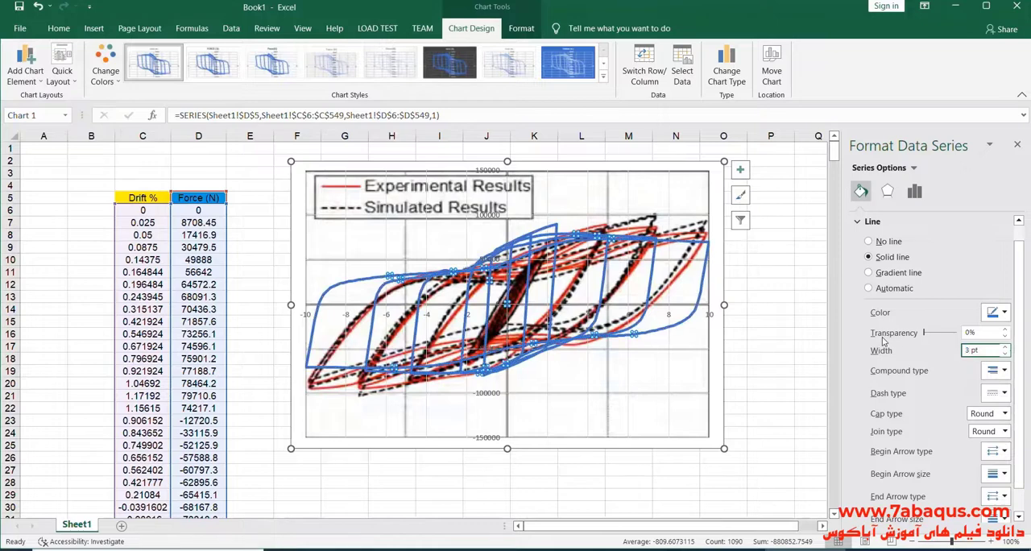
pyautogui.click(314, 201)
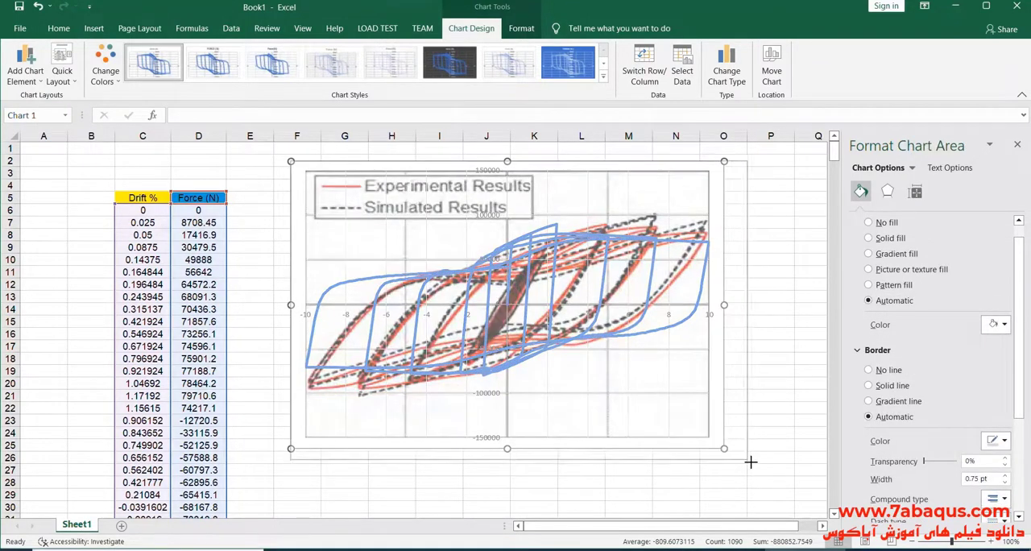
pyautogui.moveTo(723, 448); pyautogui.dragTo(753, 464)
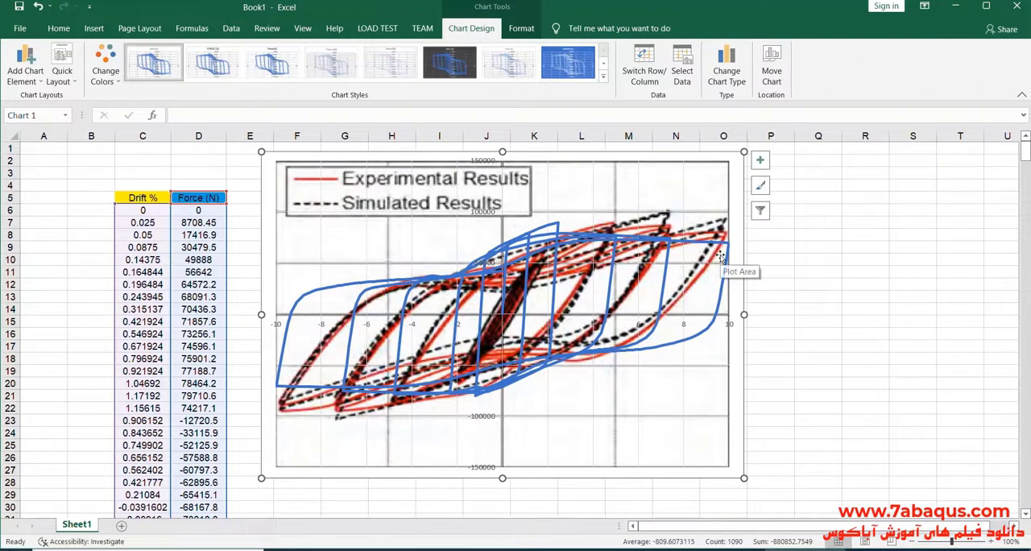
pyautogui.moveTo(574, 380)
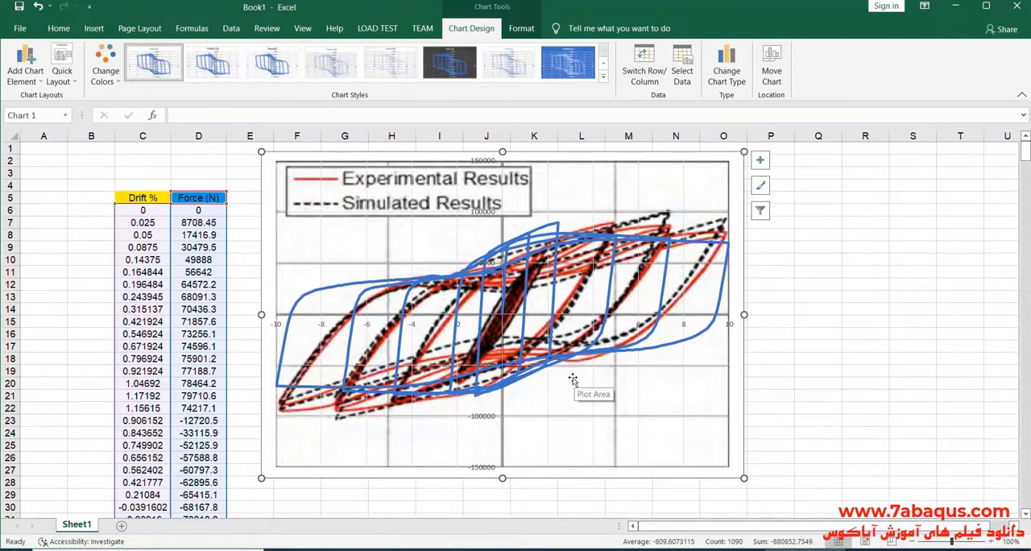
pyautogui.moveTo(818, 389)
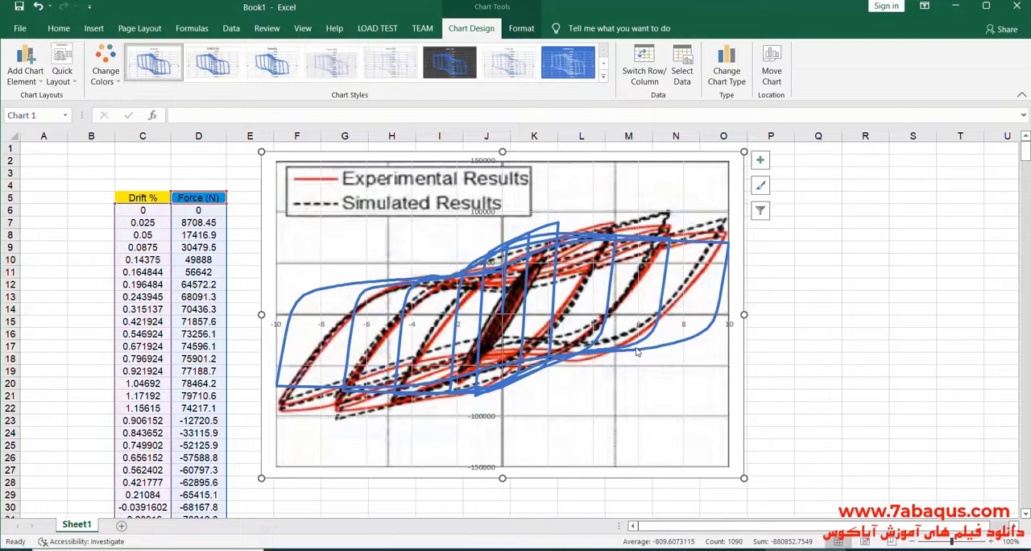
pyautogui.moveTo(596, 325)
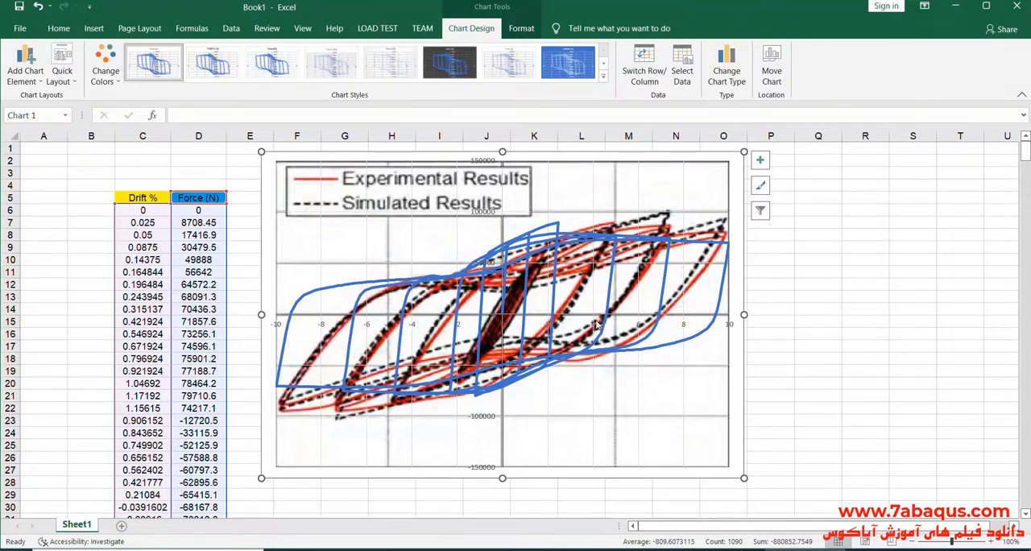